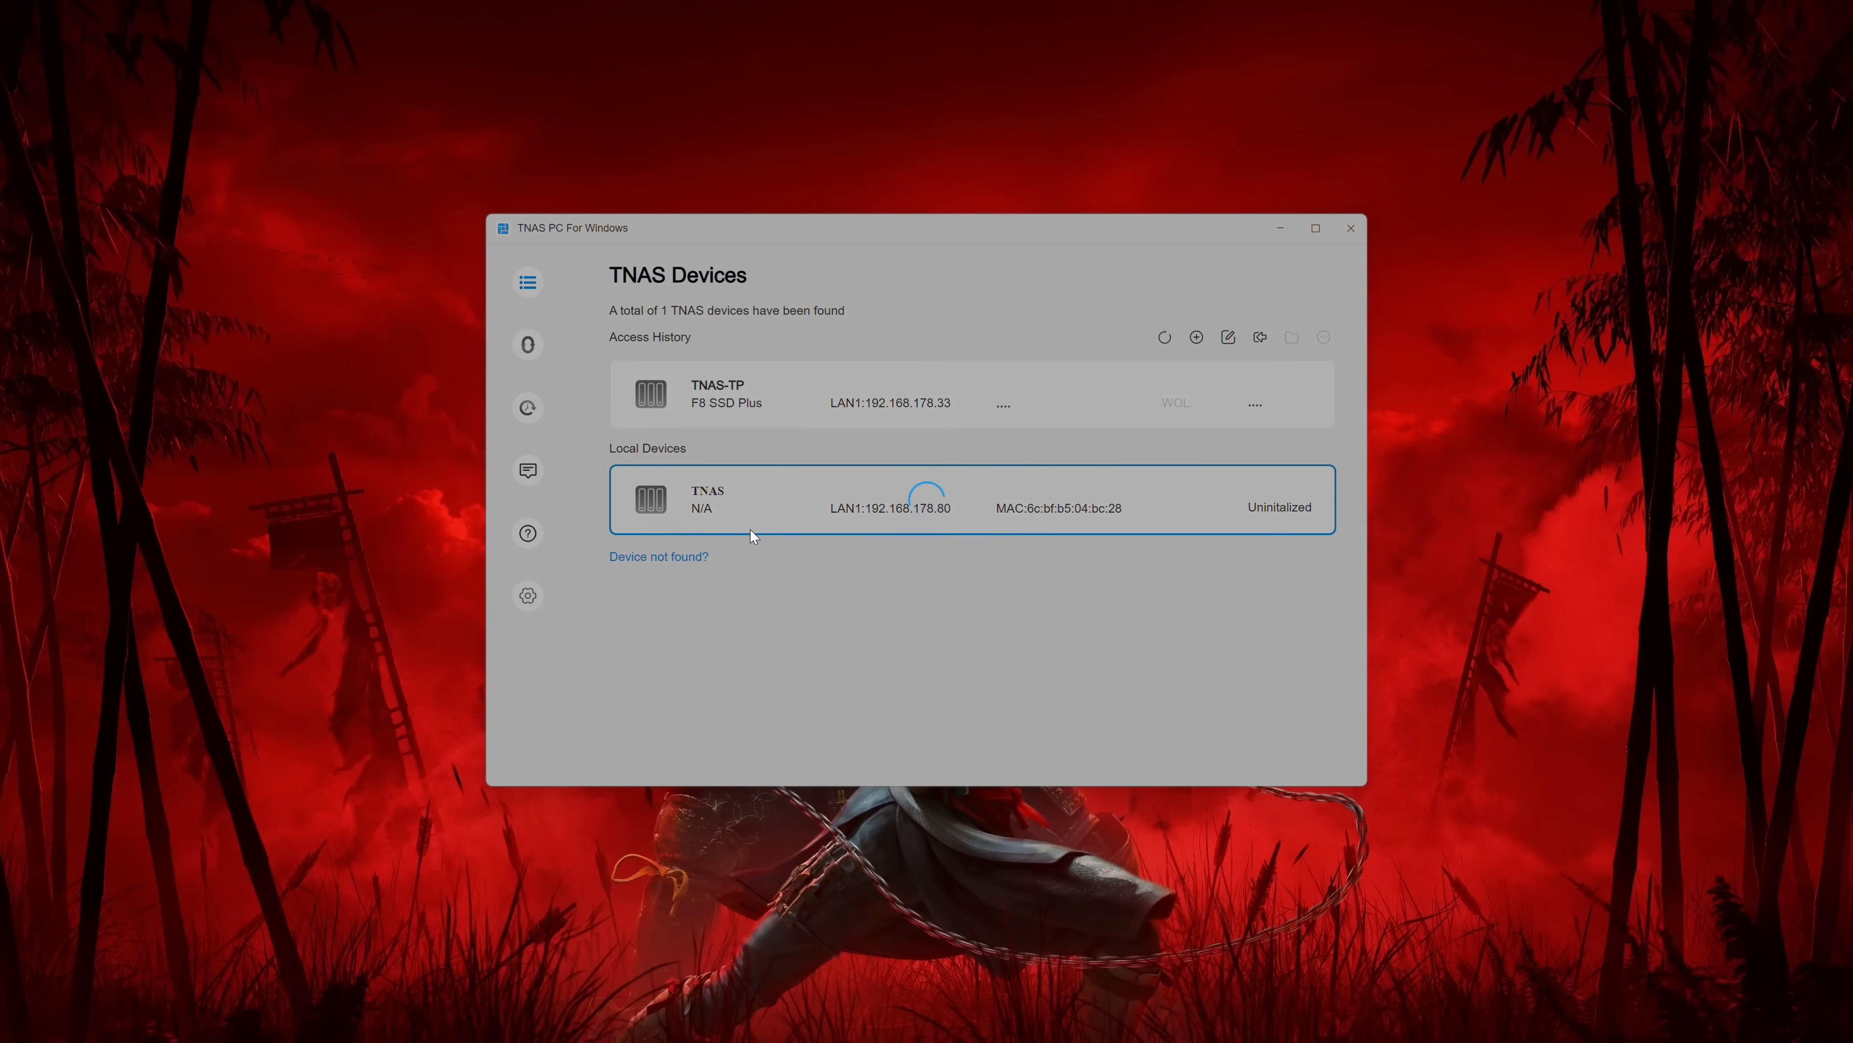
# Select the uninitialized TNAS at 192.168.178.80 and start its automatic setup immediately, skipping the countdown.
pyautogui.click(969, 499)
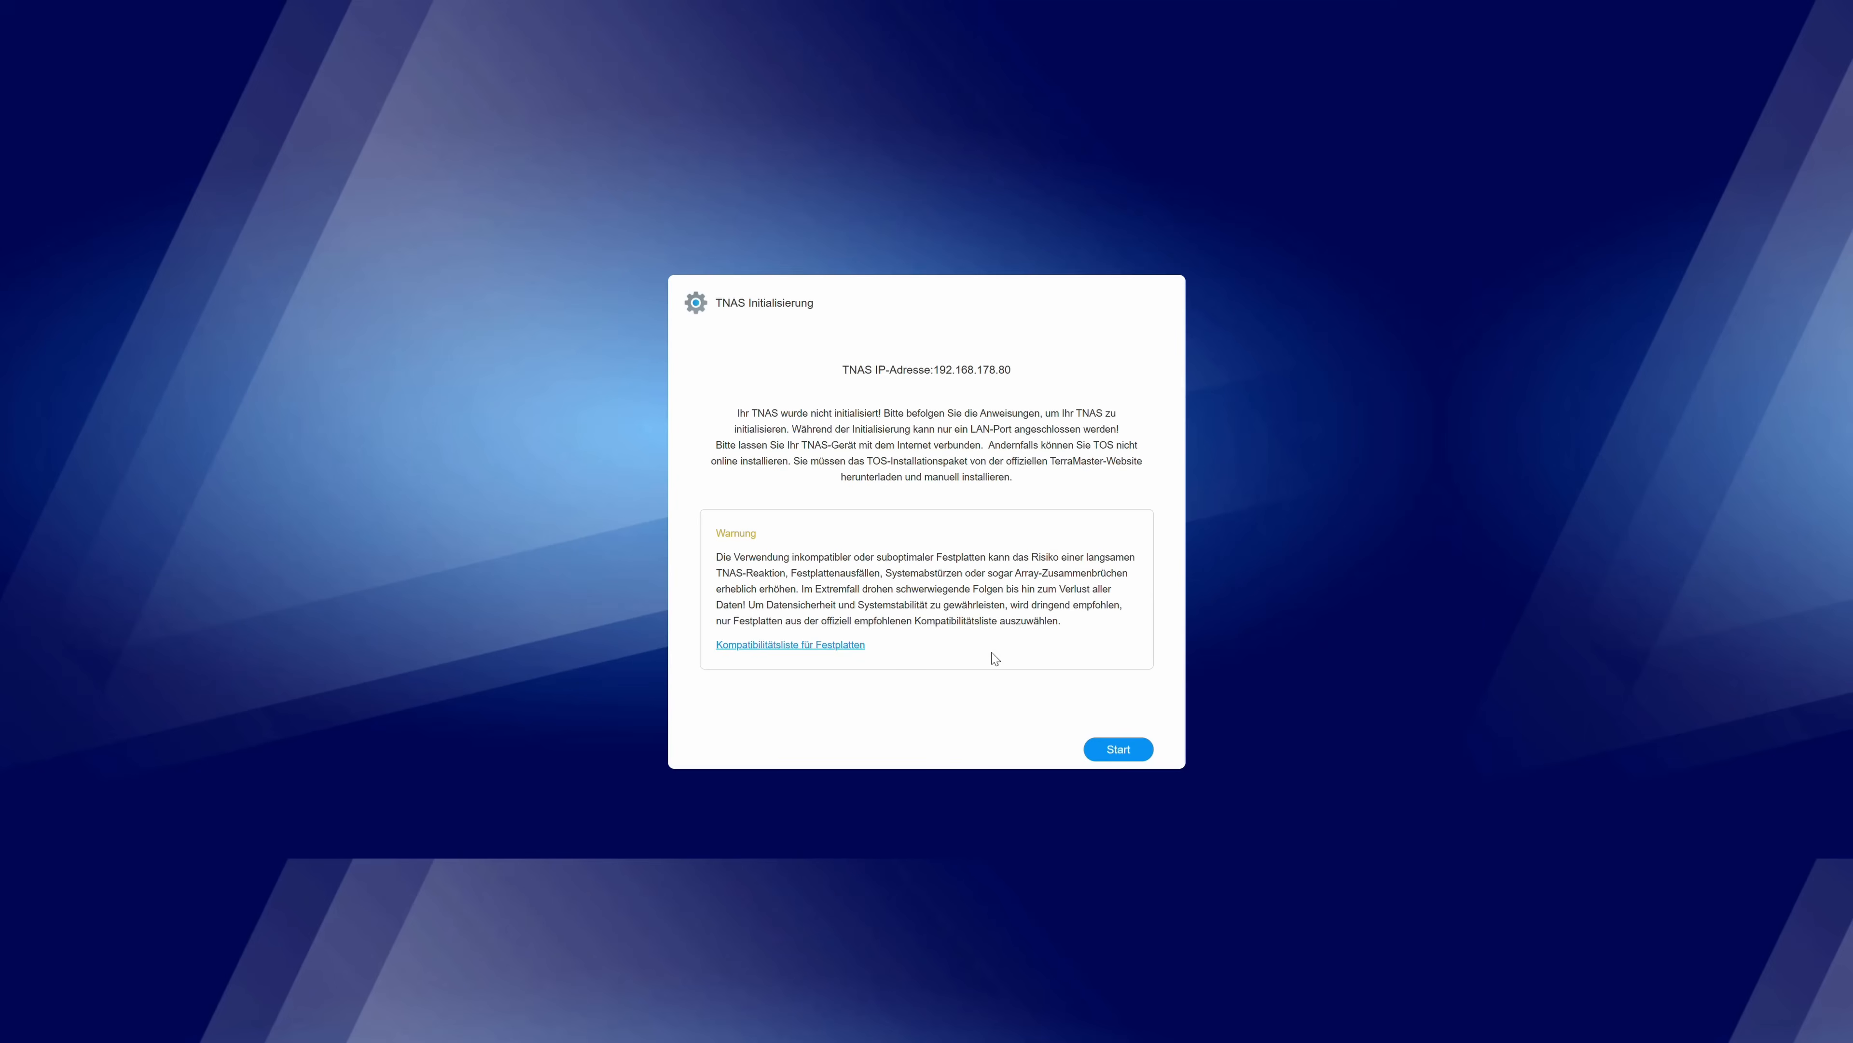
pyautogui.click(1115, 748)
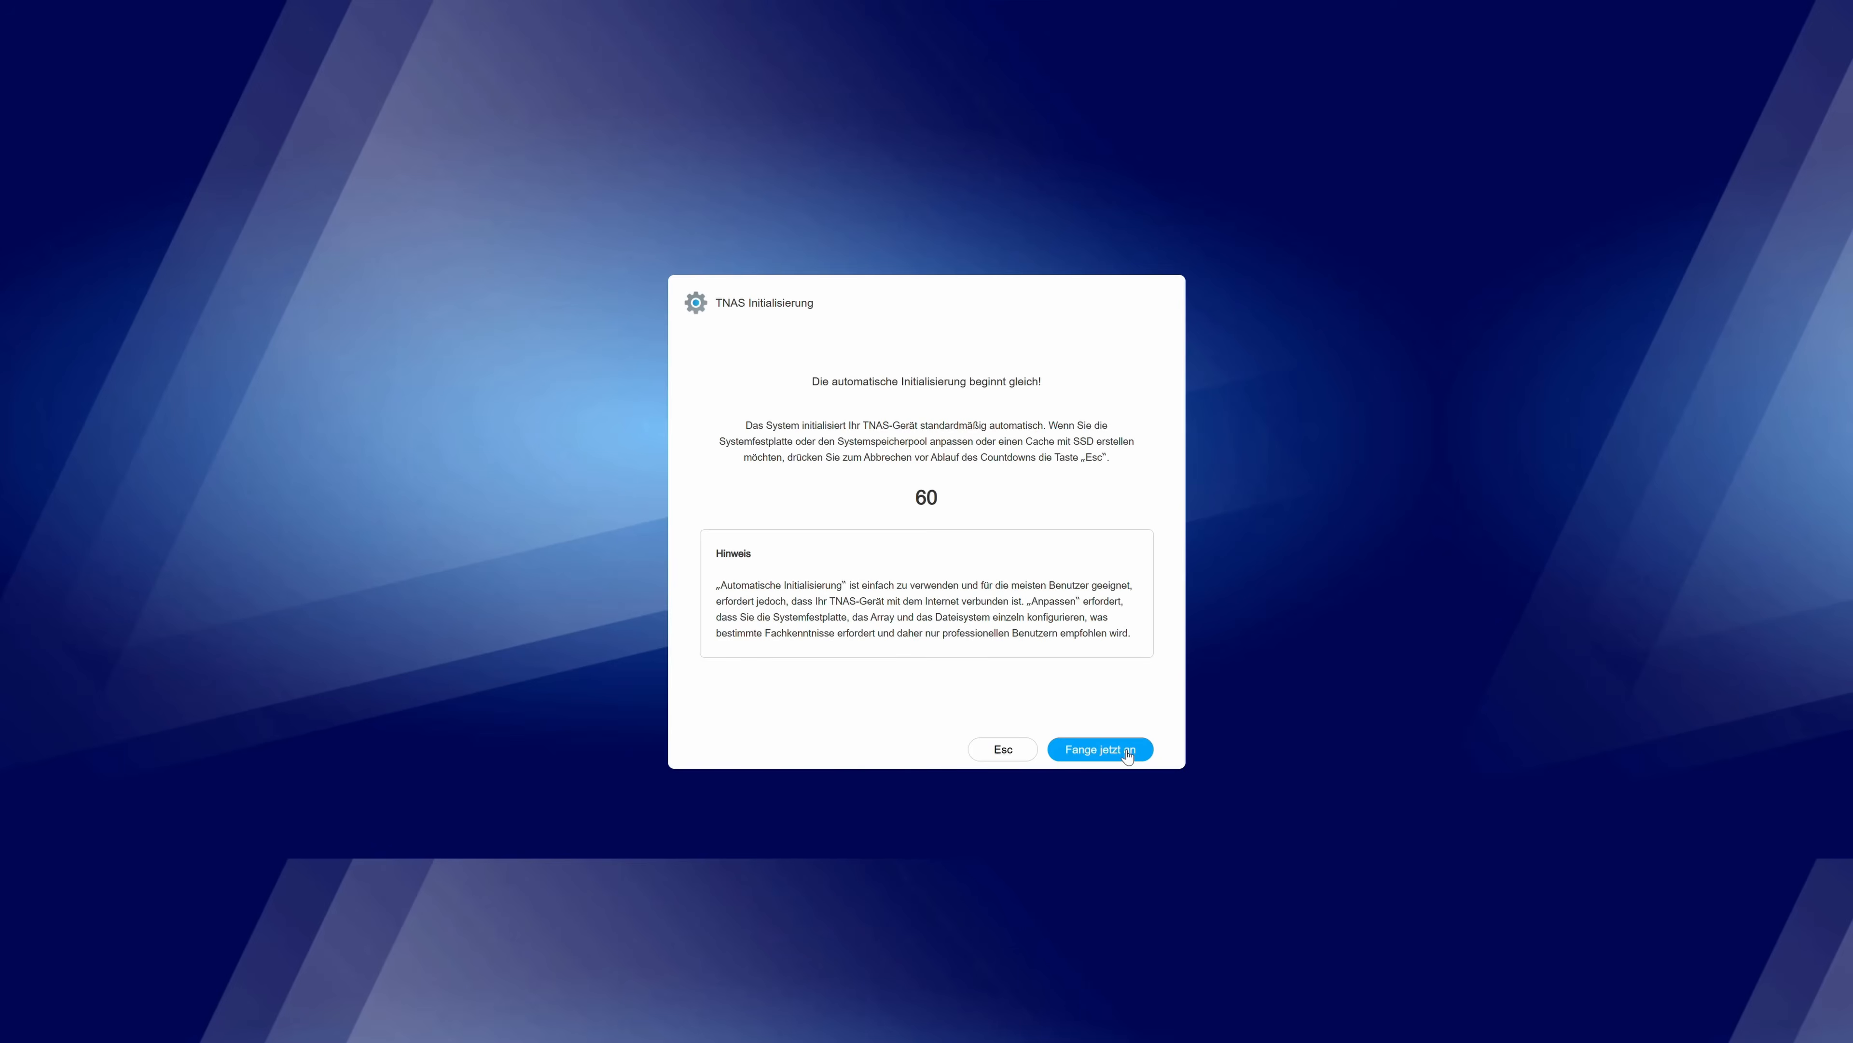
pyautogui.click(1099, 748)
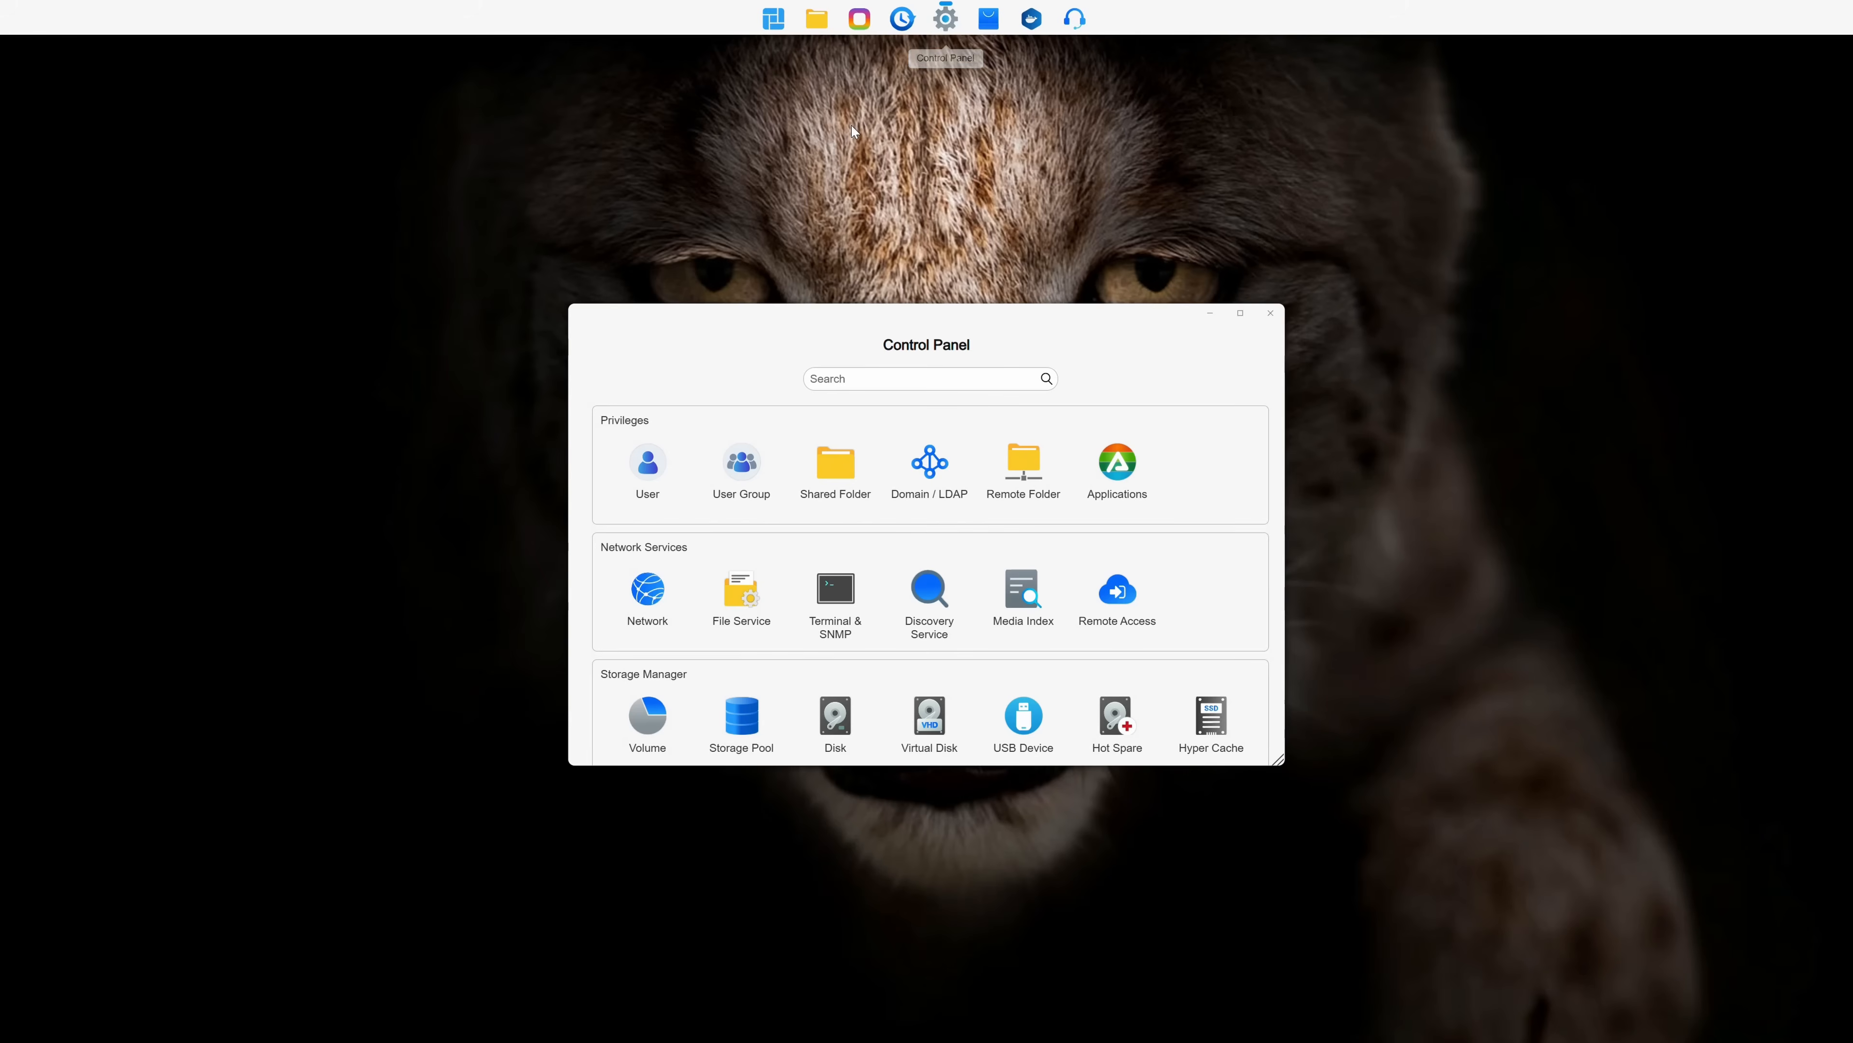
# Show the Volume page with Storage Pool 1 expanded: 2.02 GB used, 3.61 TB free.
pyautogui.click(647, 715)
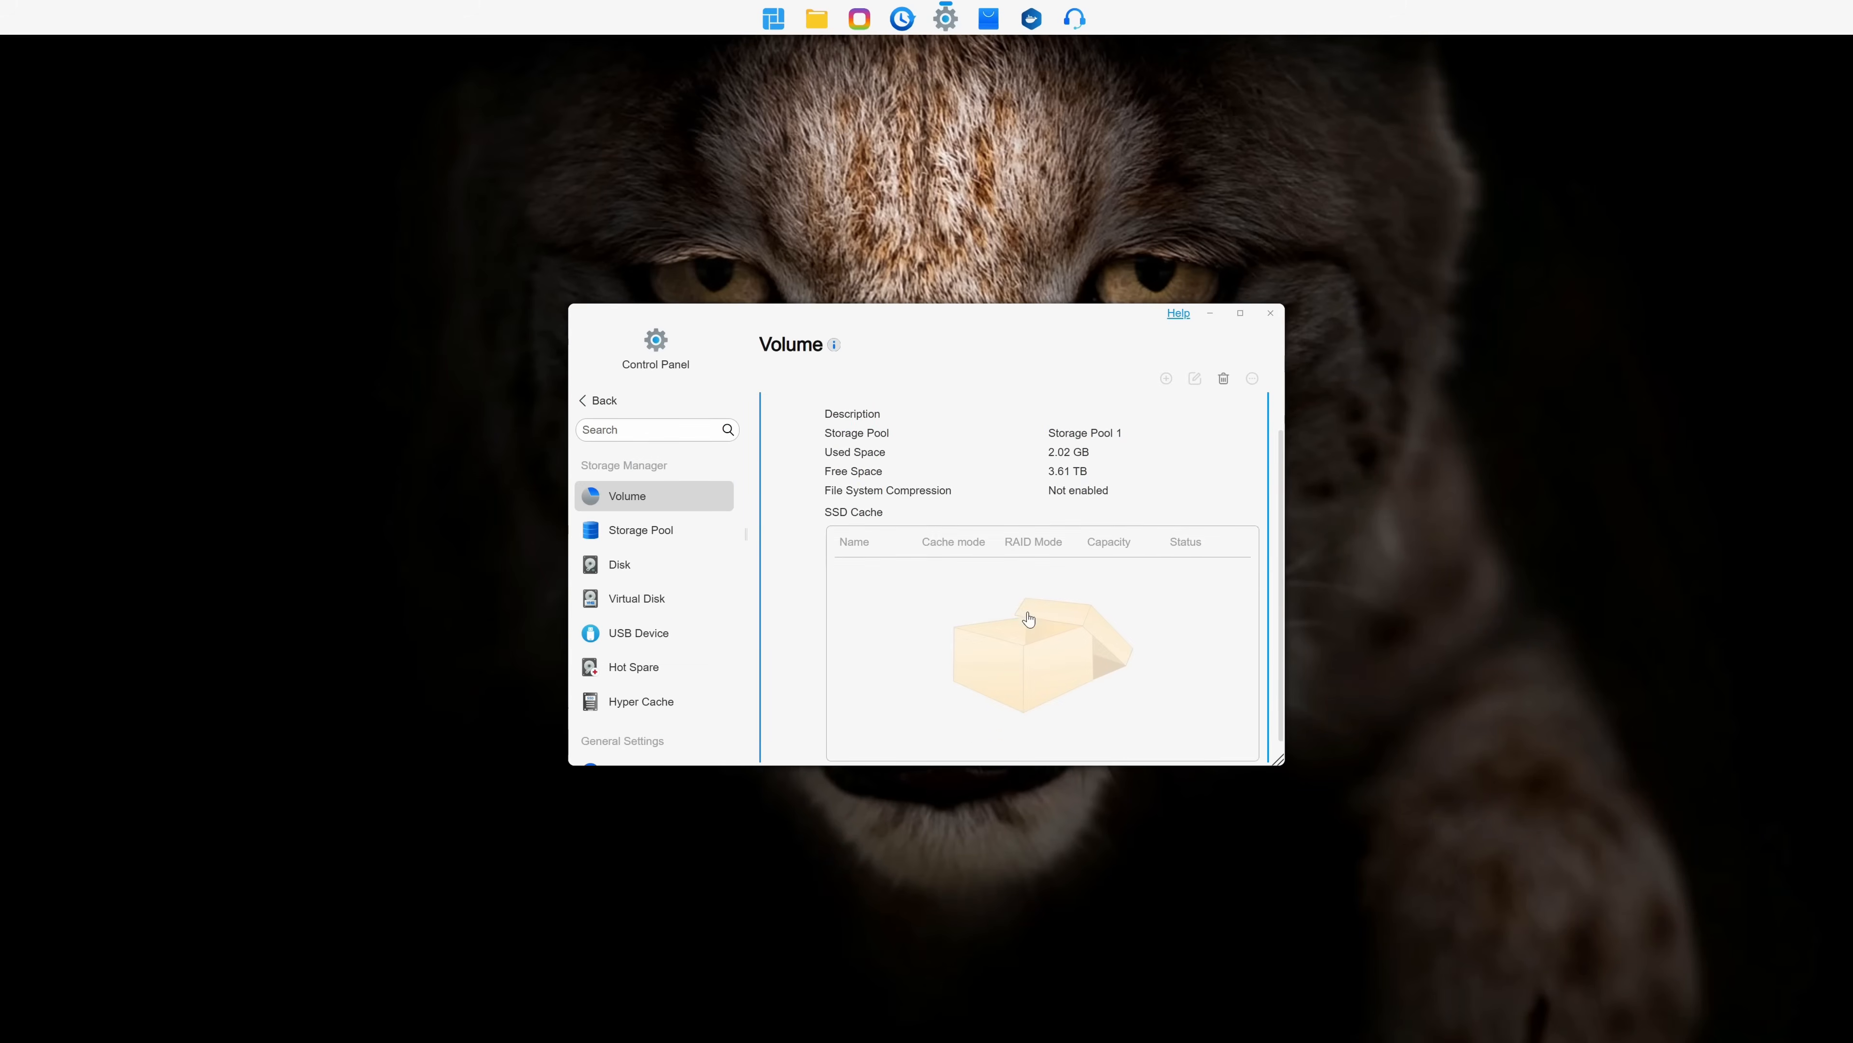
pyautogui.click(641, 530)
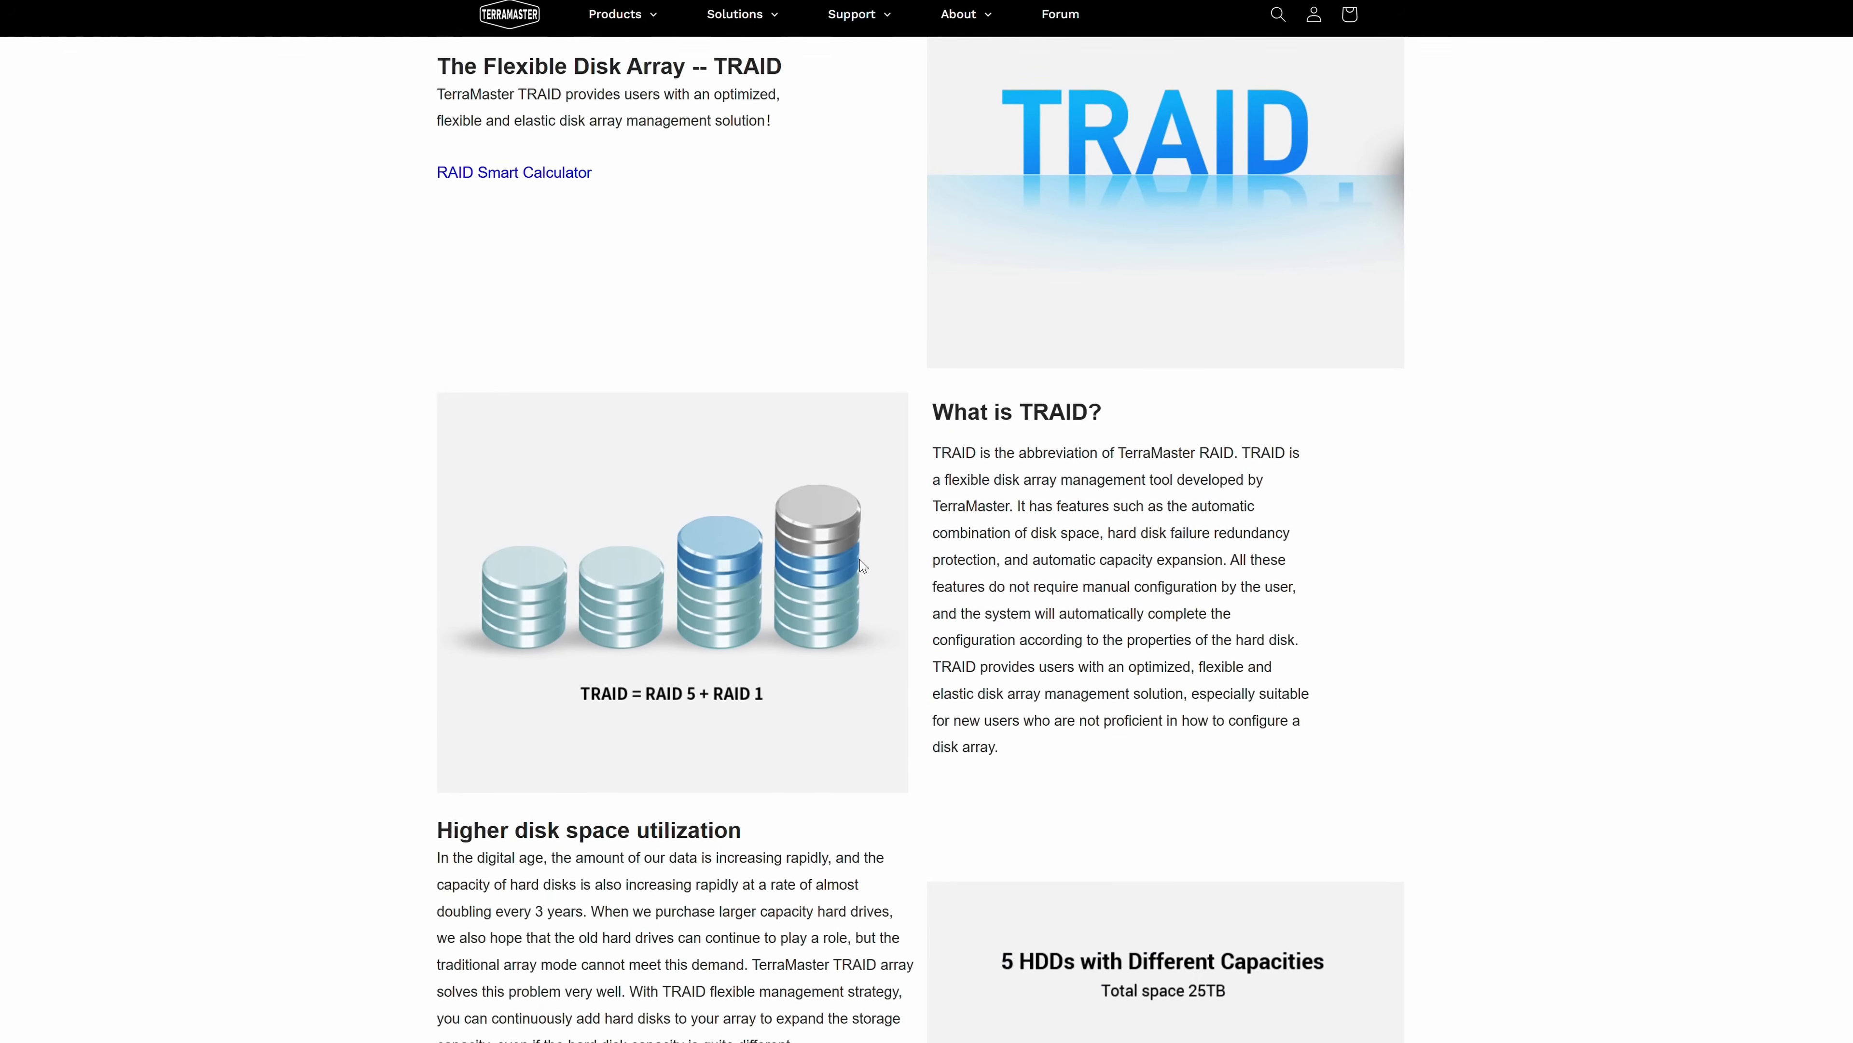
# Scroll the TRAID page down to the 'Higher disk space utilization' comparison with RAID 5.
pyautogui.scroll(-3)
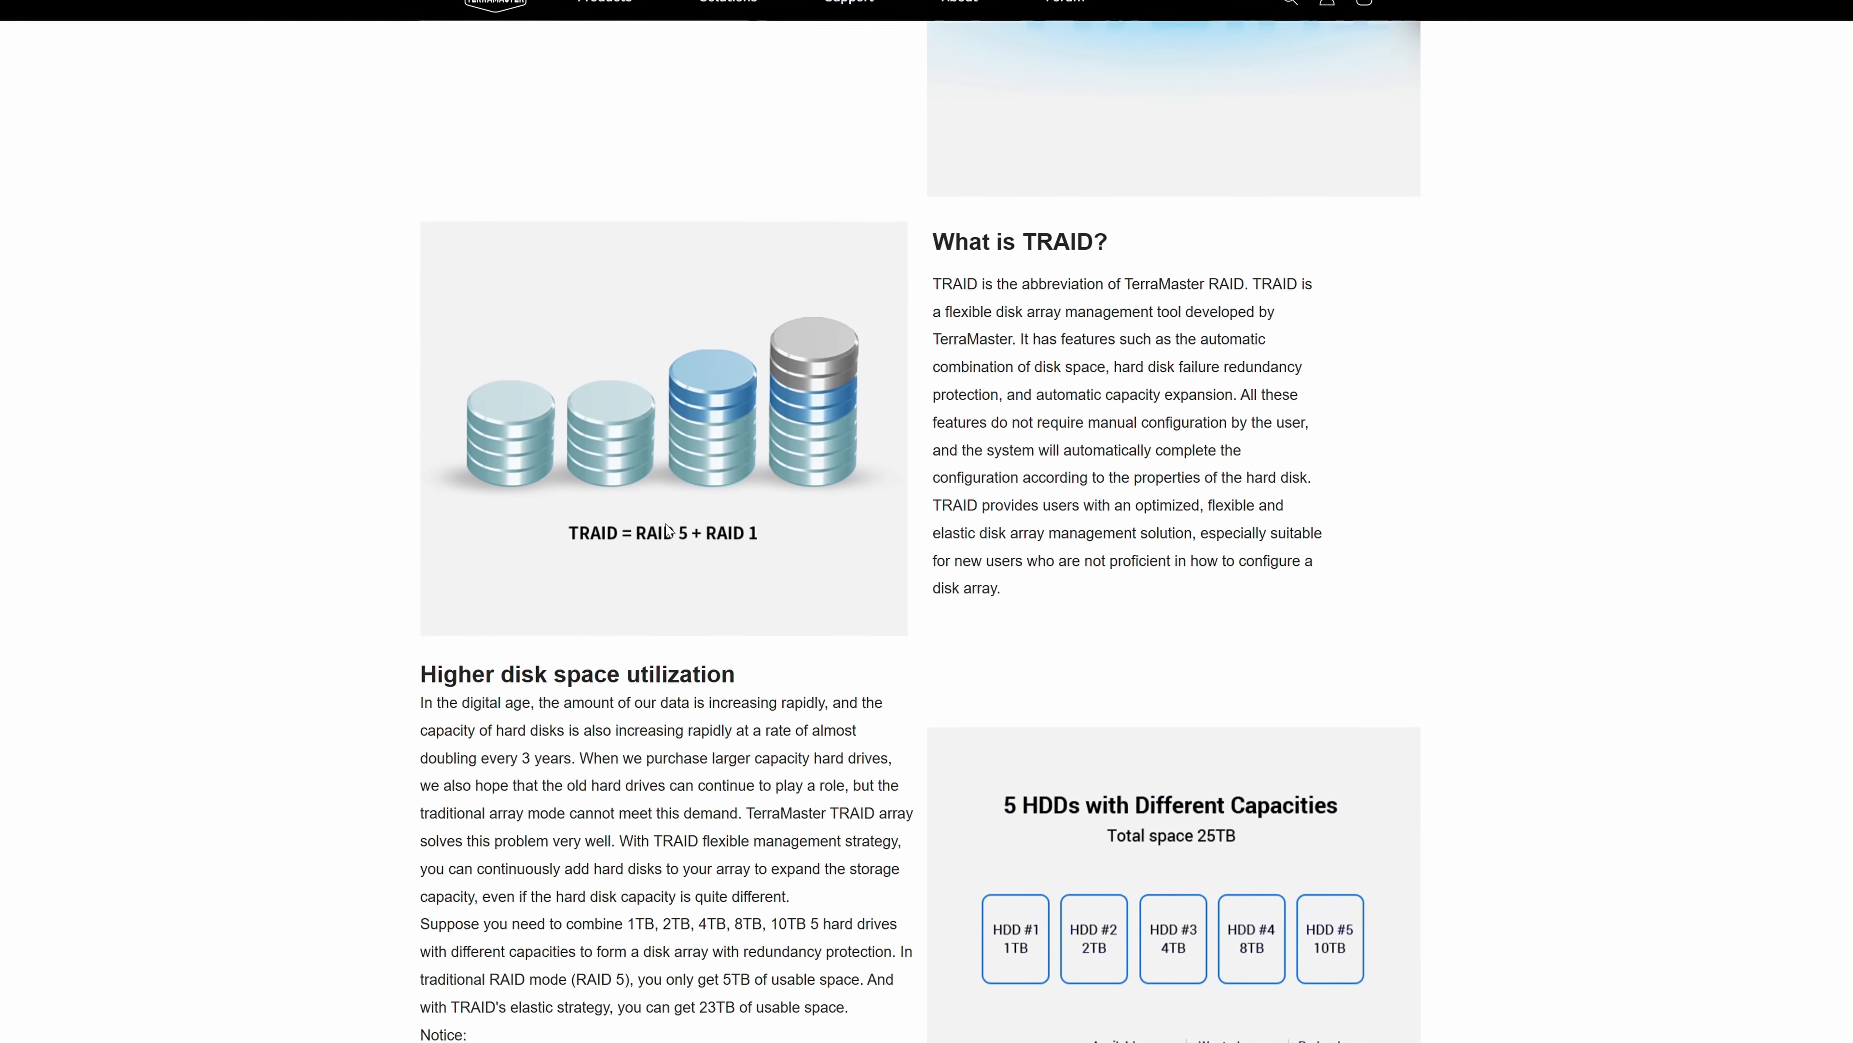
pyautogui.scroll(-3)
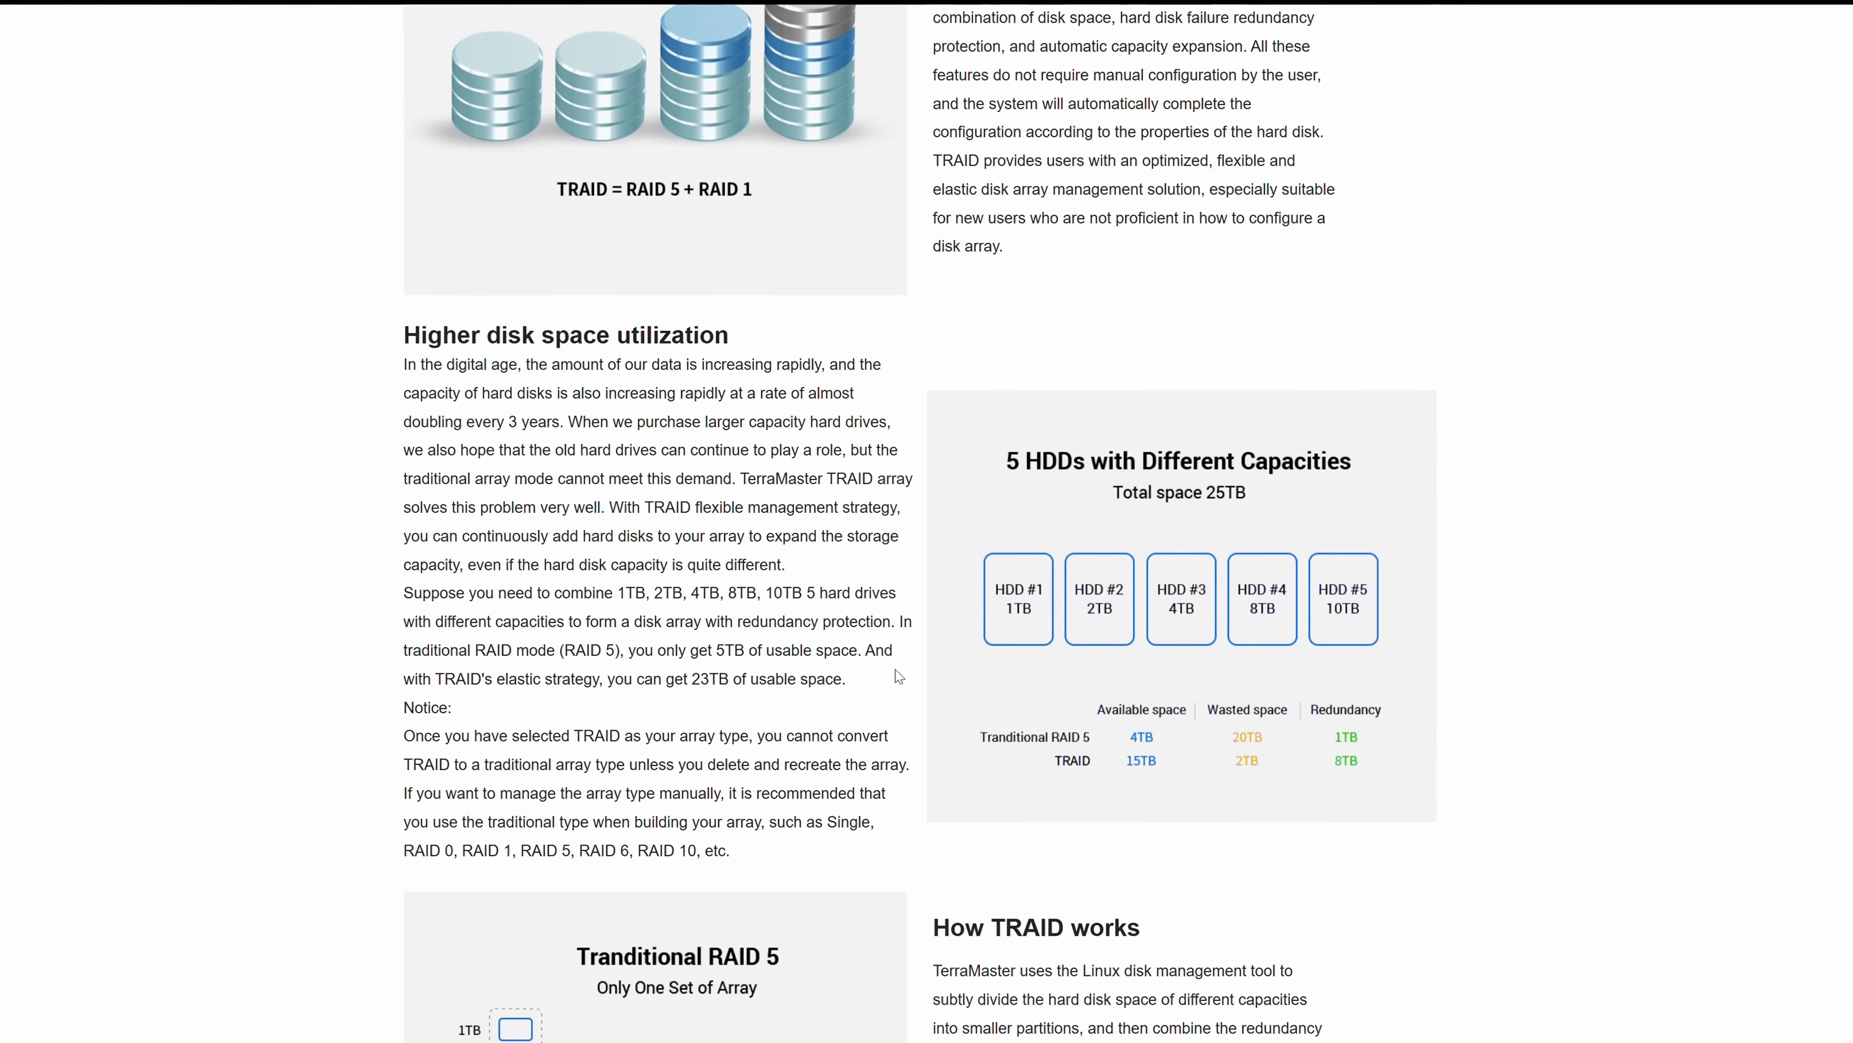
pyautogui.scroll(-3)
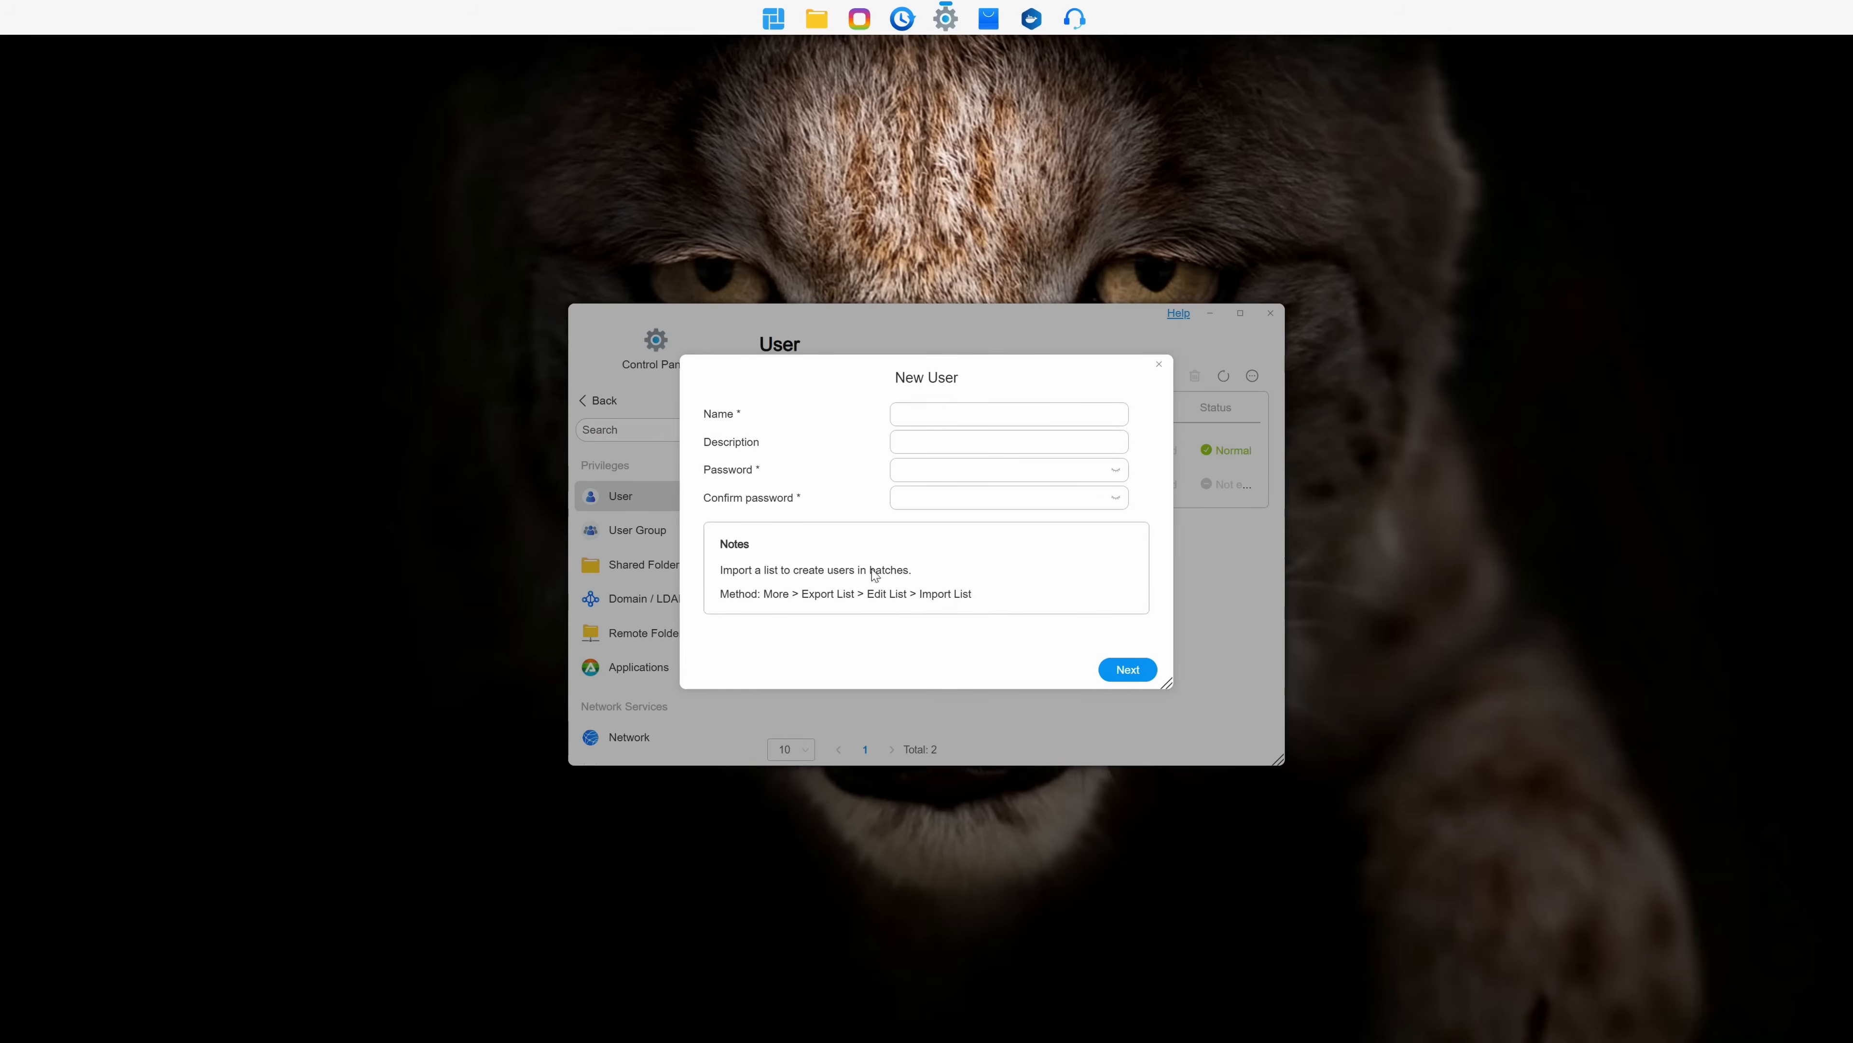
# Browse User Group, Domain/LDAP client and Remote Folder pages, then show Network settings for TNAS on port 8181.
pyautogui.click(636, 529)
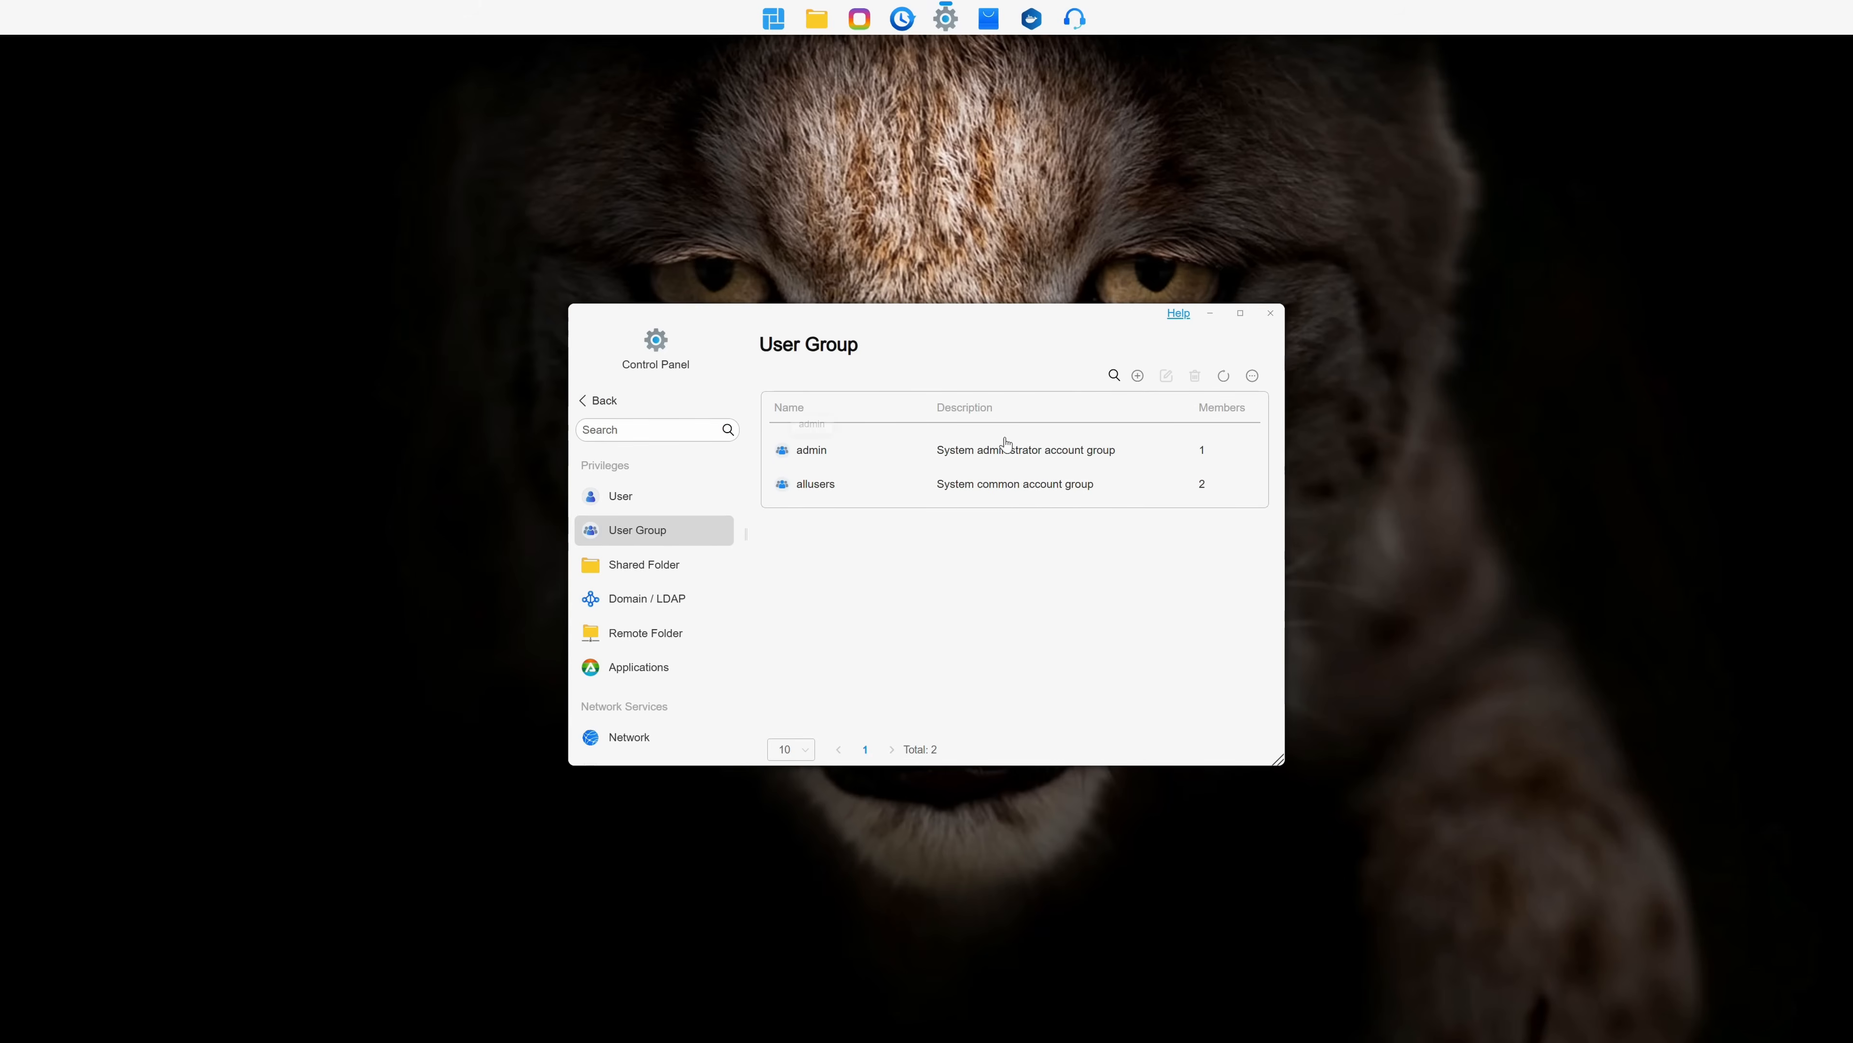
pyautogui.click(646, 598)
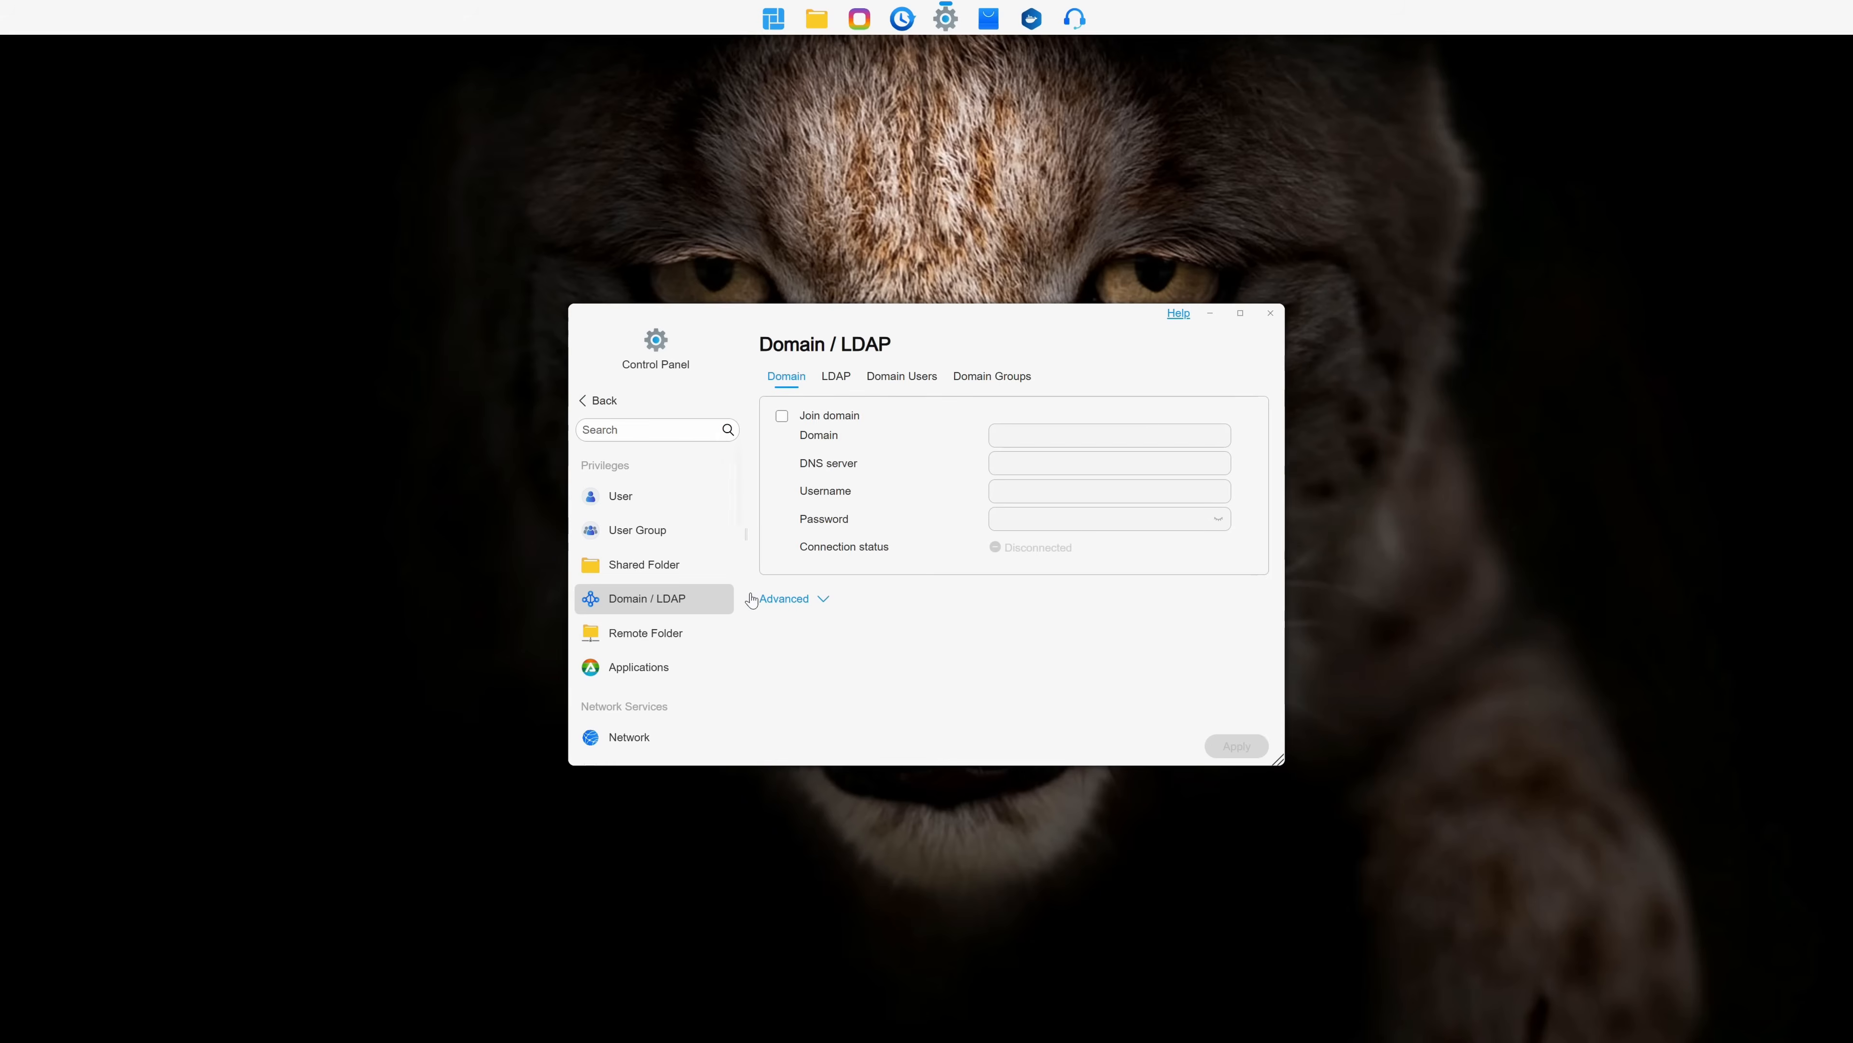
pyautogui.click(836, 376)
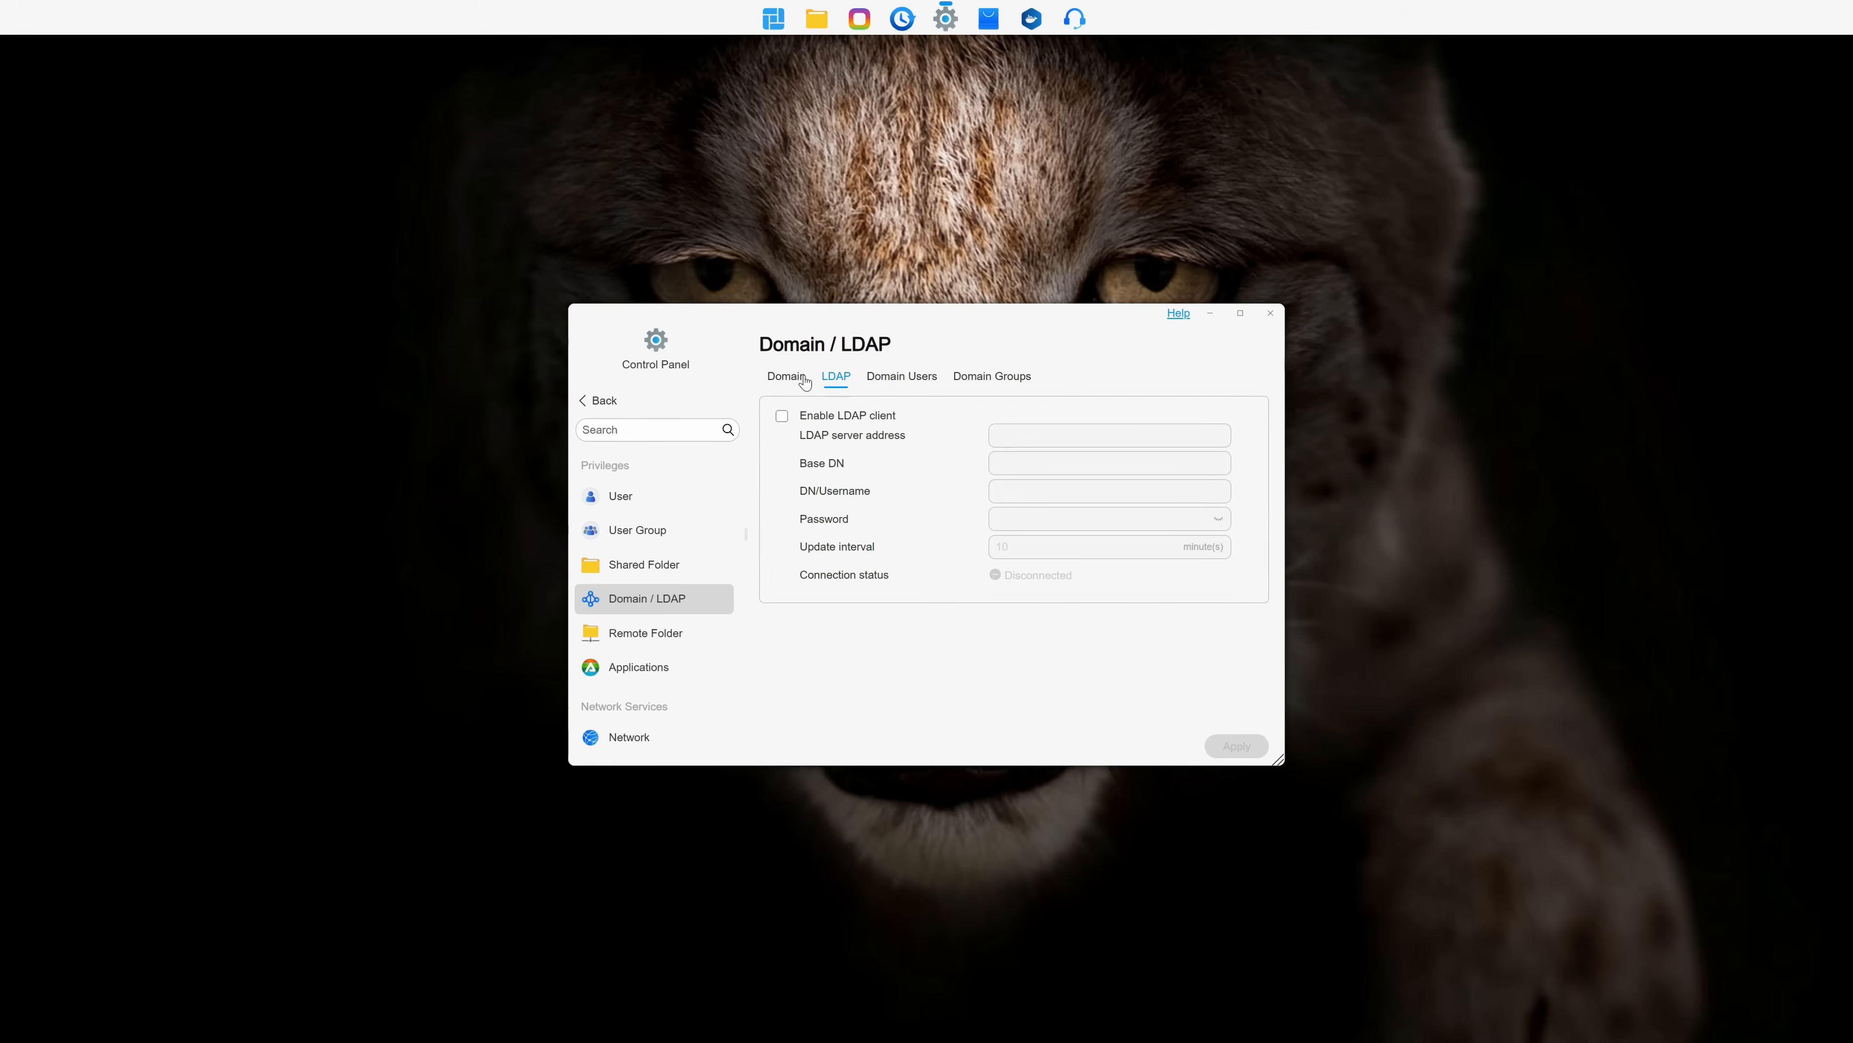
pyautogui.click(645, 632)
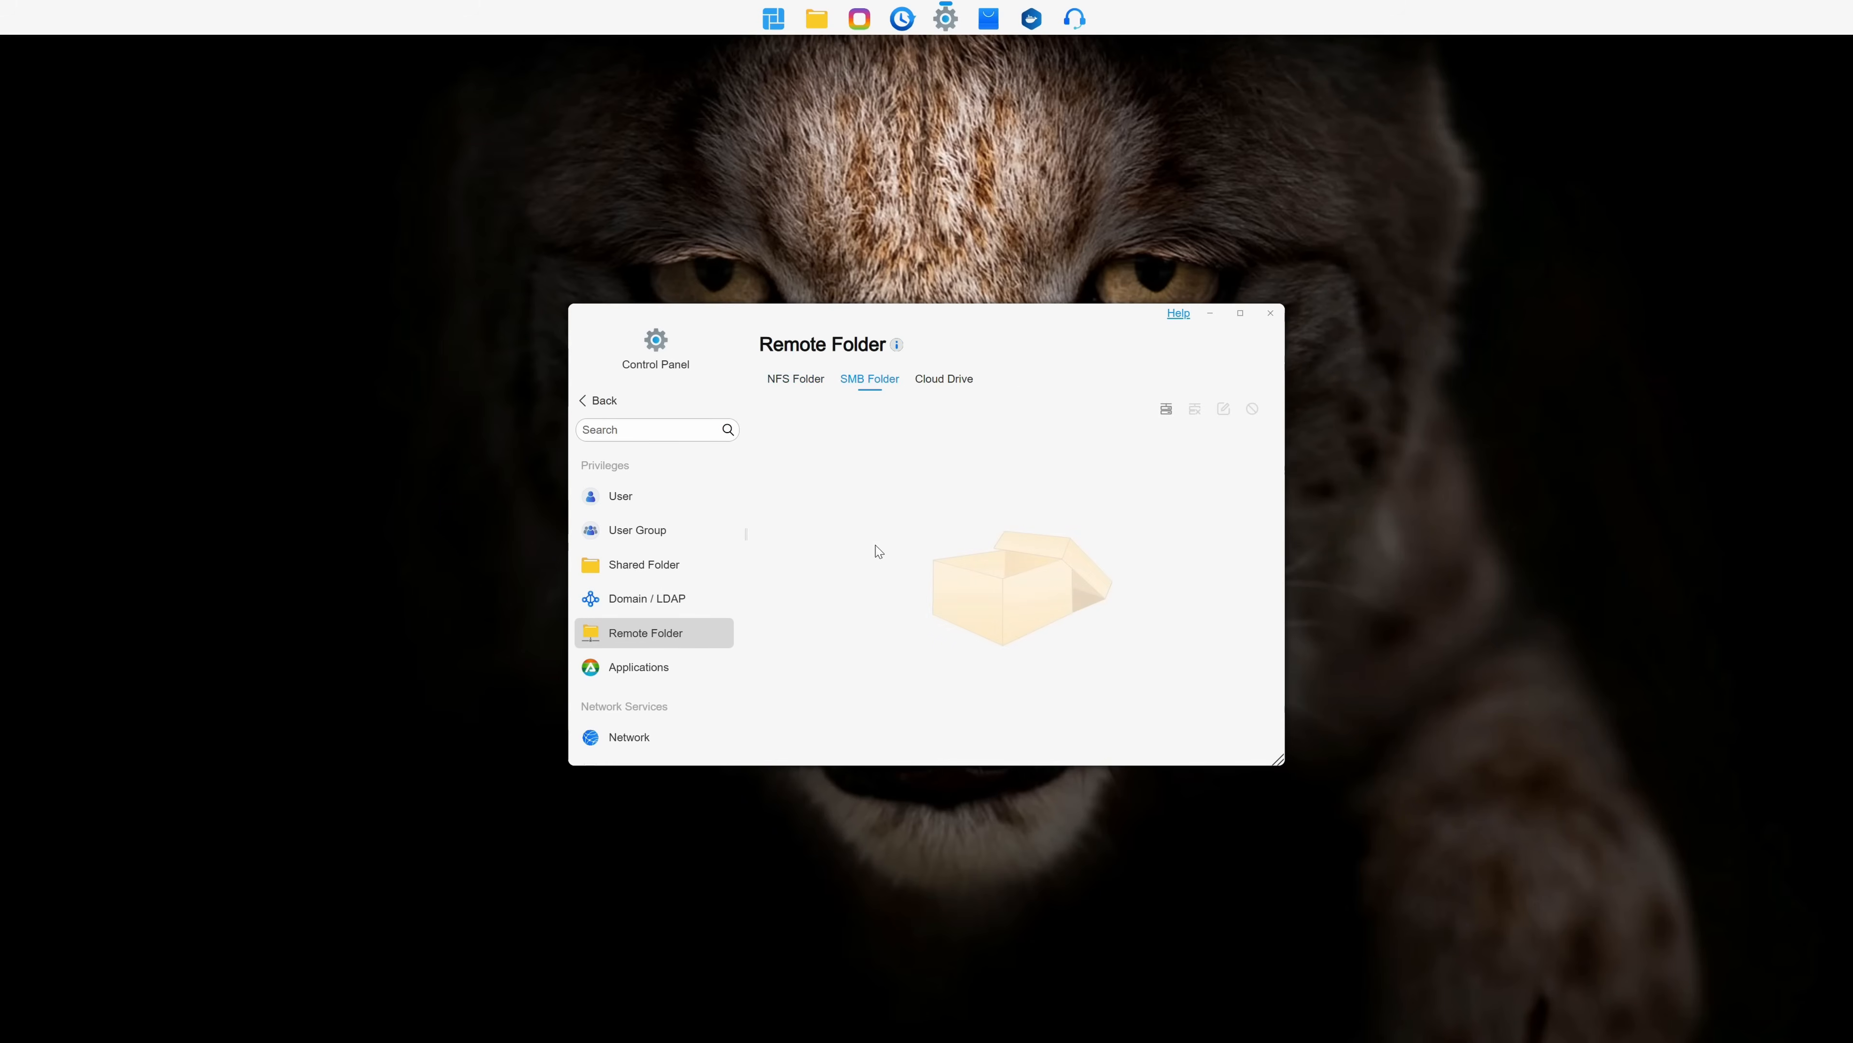
pyautogui.click(944, 379)
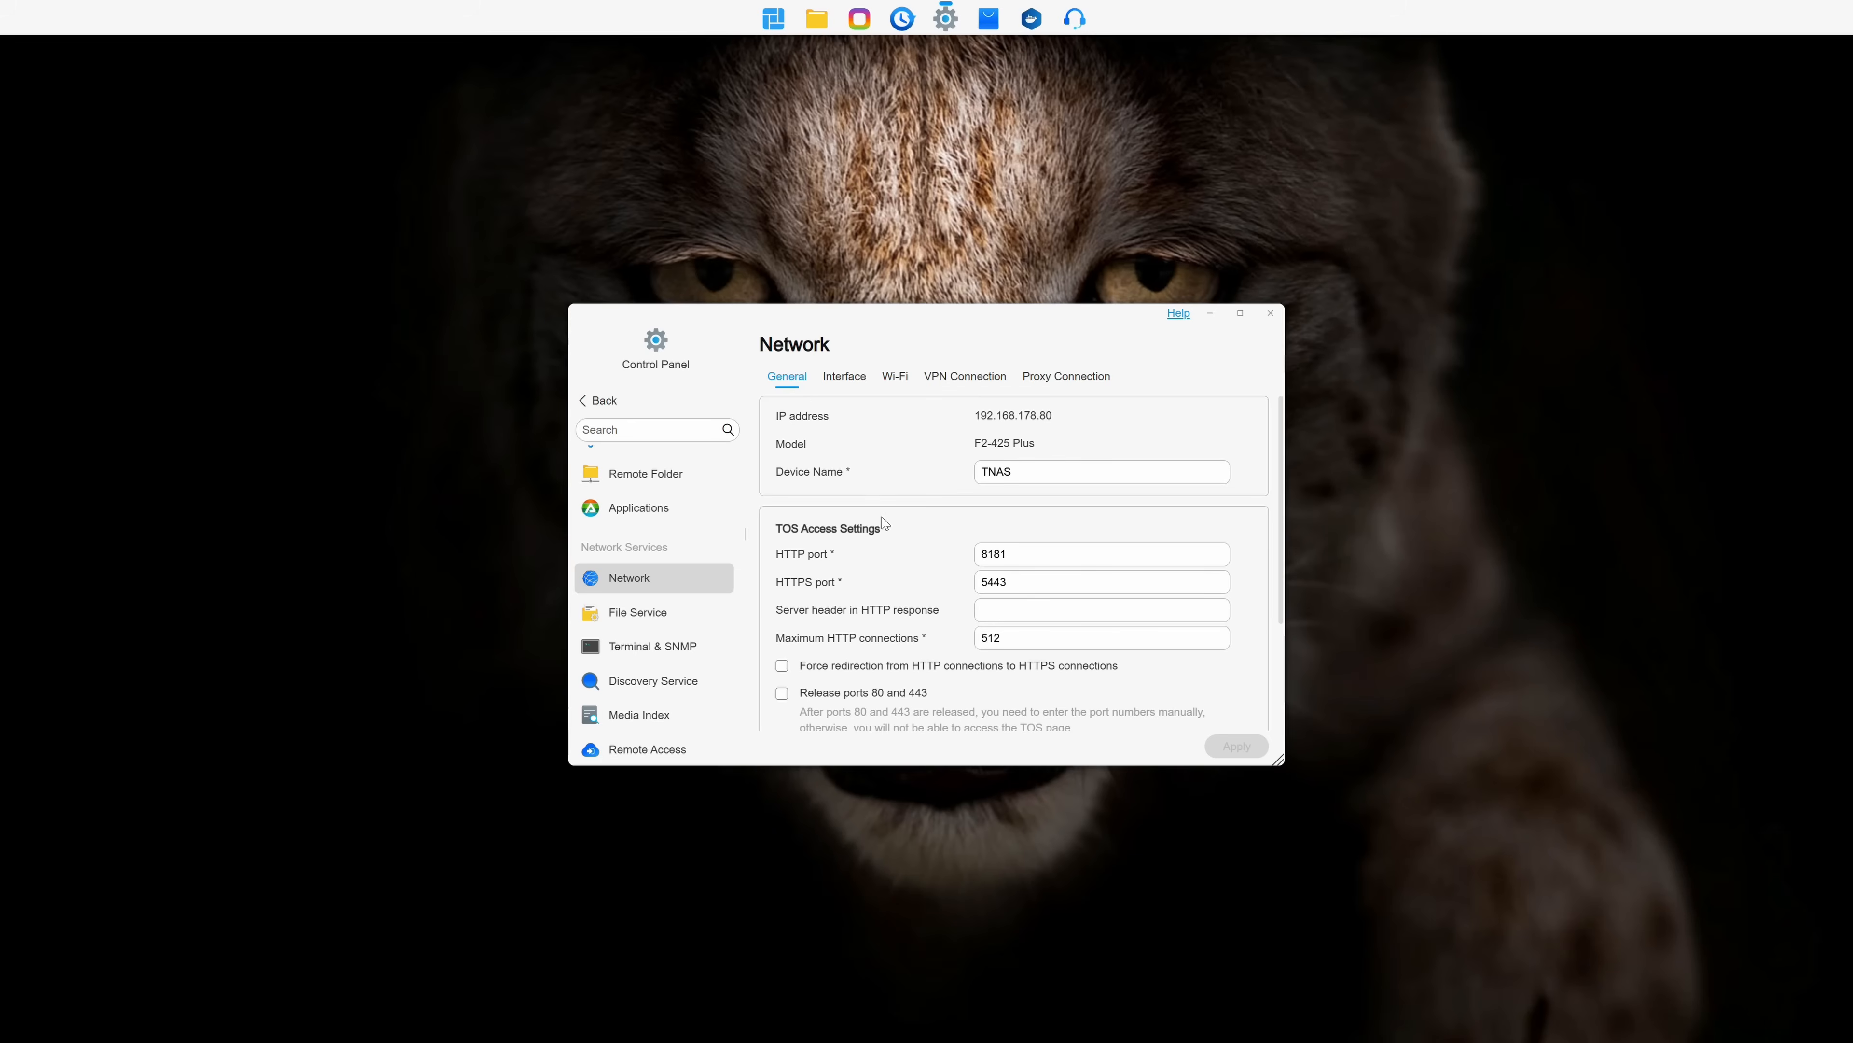
# Review the LAN Interface list and the Wi-Fi page reporting no USB wireless adapter, then reach Terminal & SNMP.
pyautogui.click(844, 375)
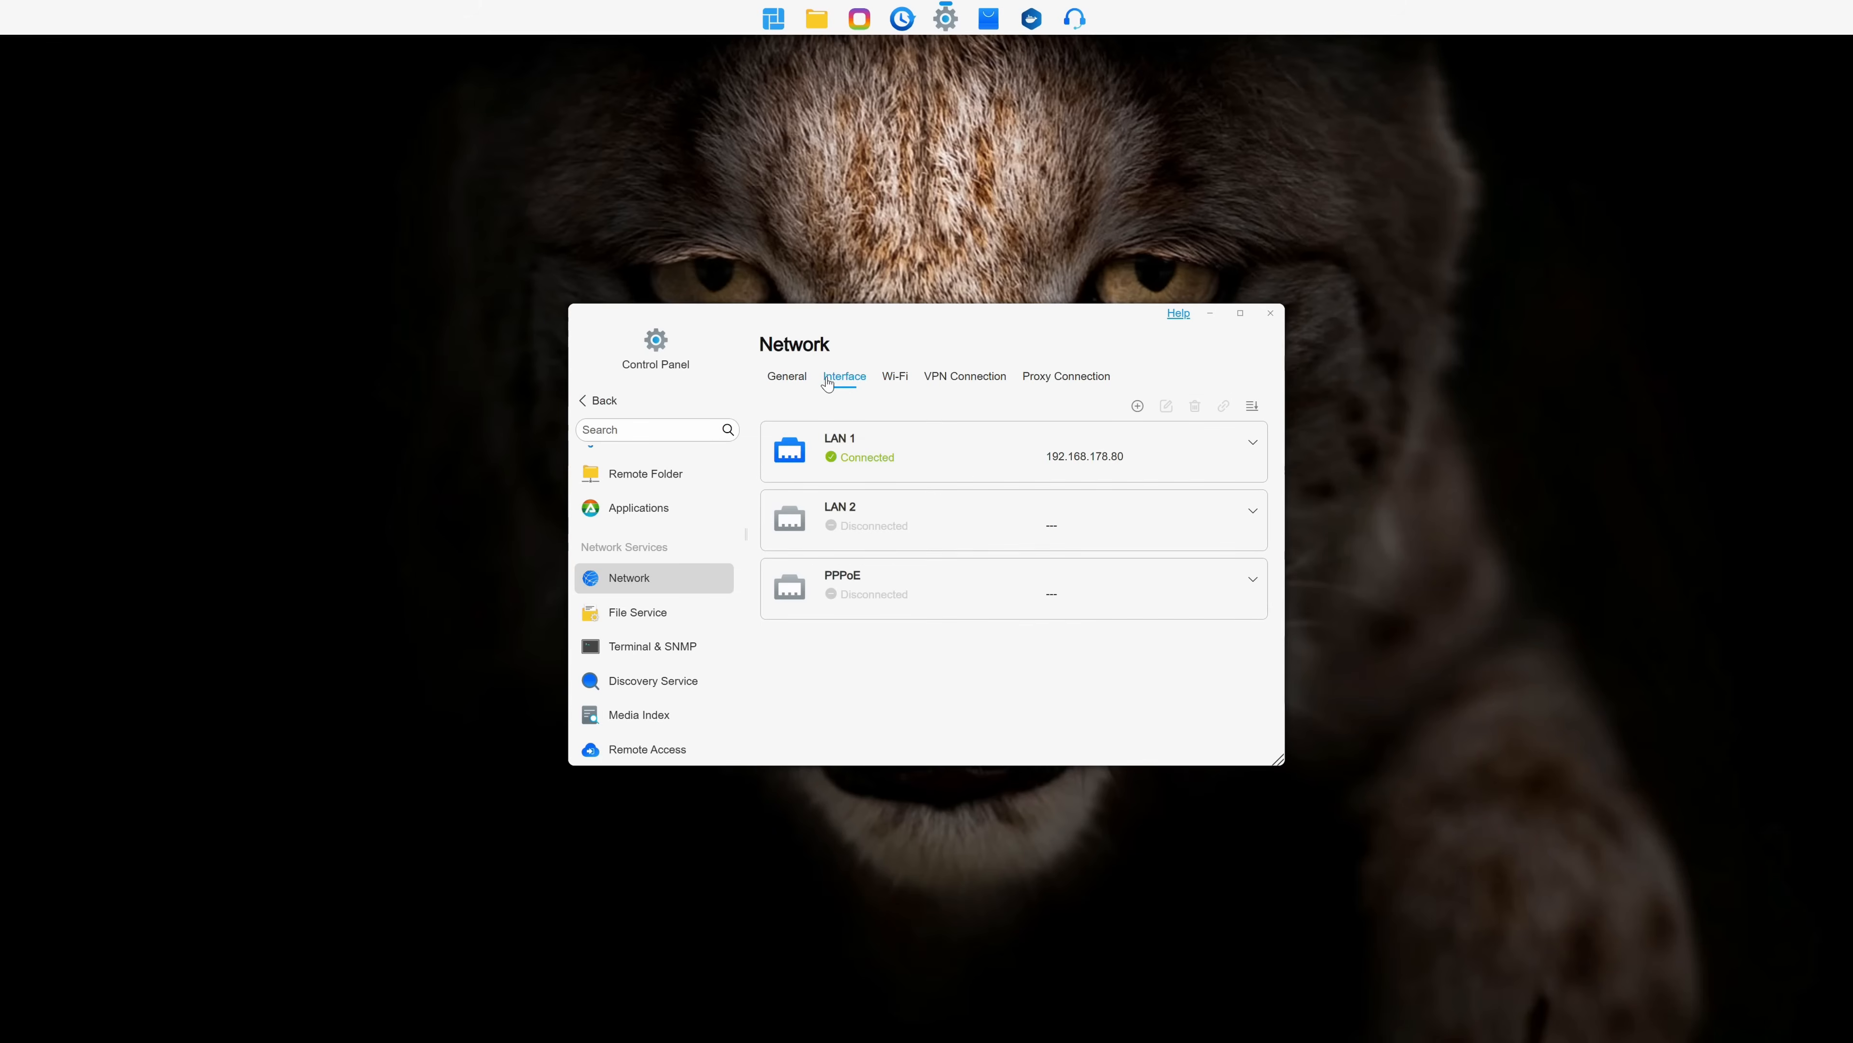
pyautogui.click(895, 375)
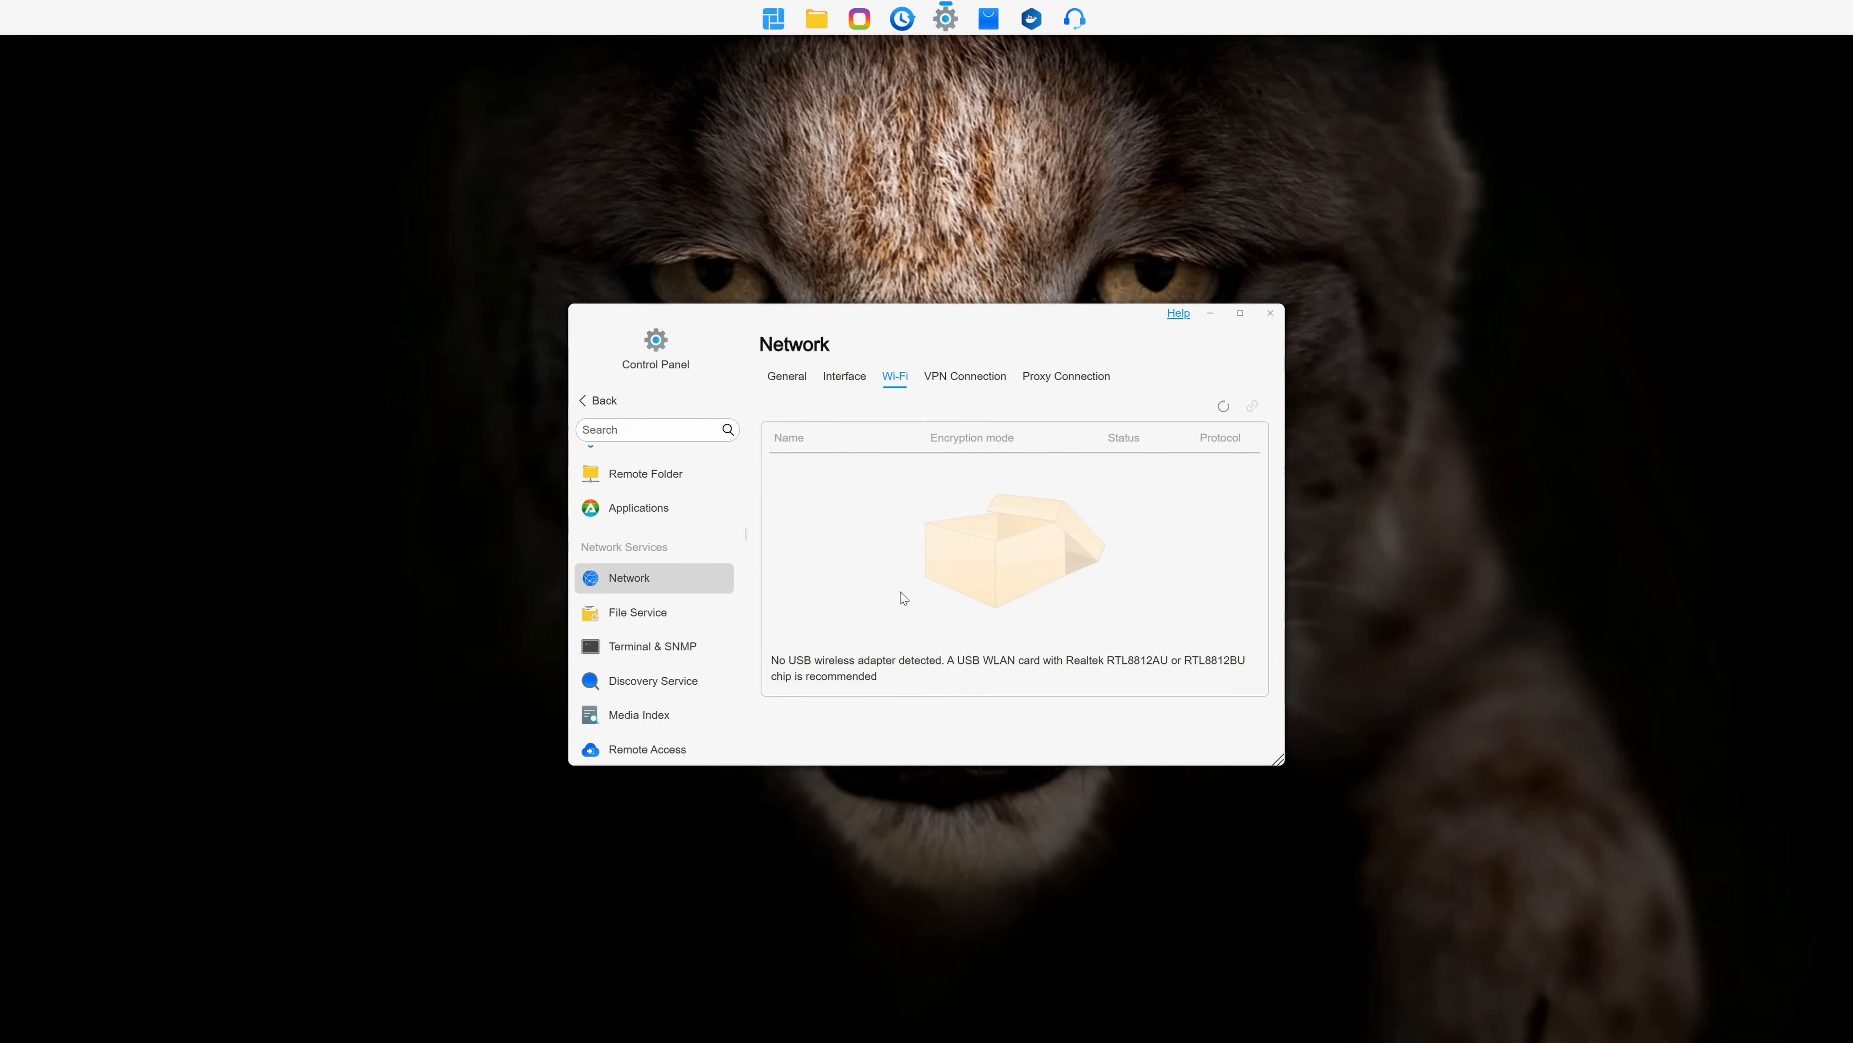
pyautogui.moveTo(889, 656)
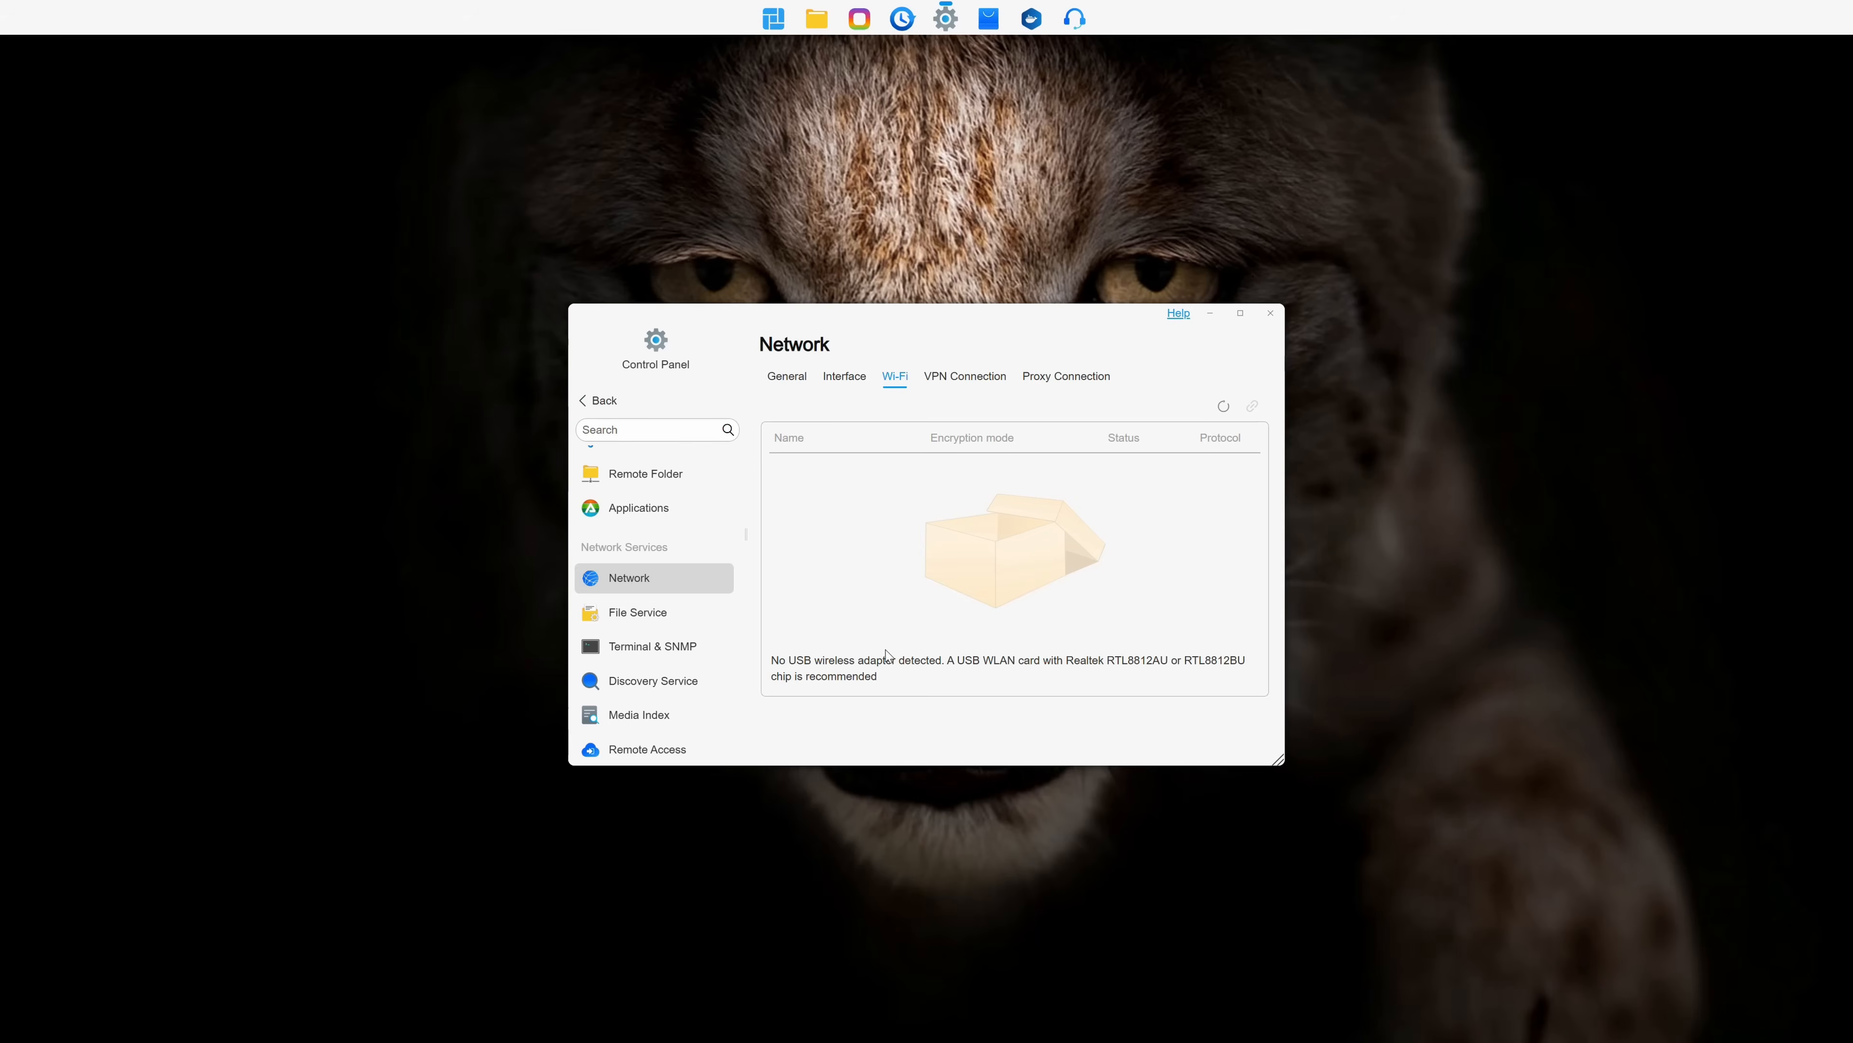
pyautogui.click(638, 611)
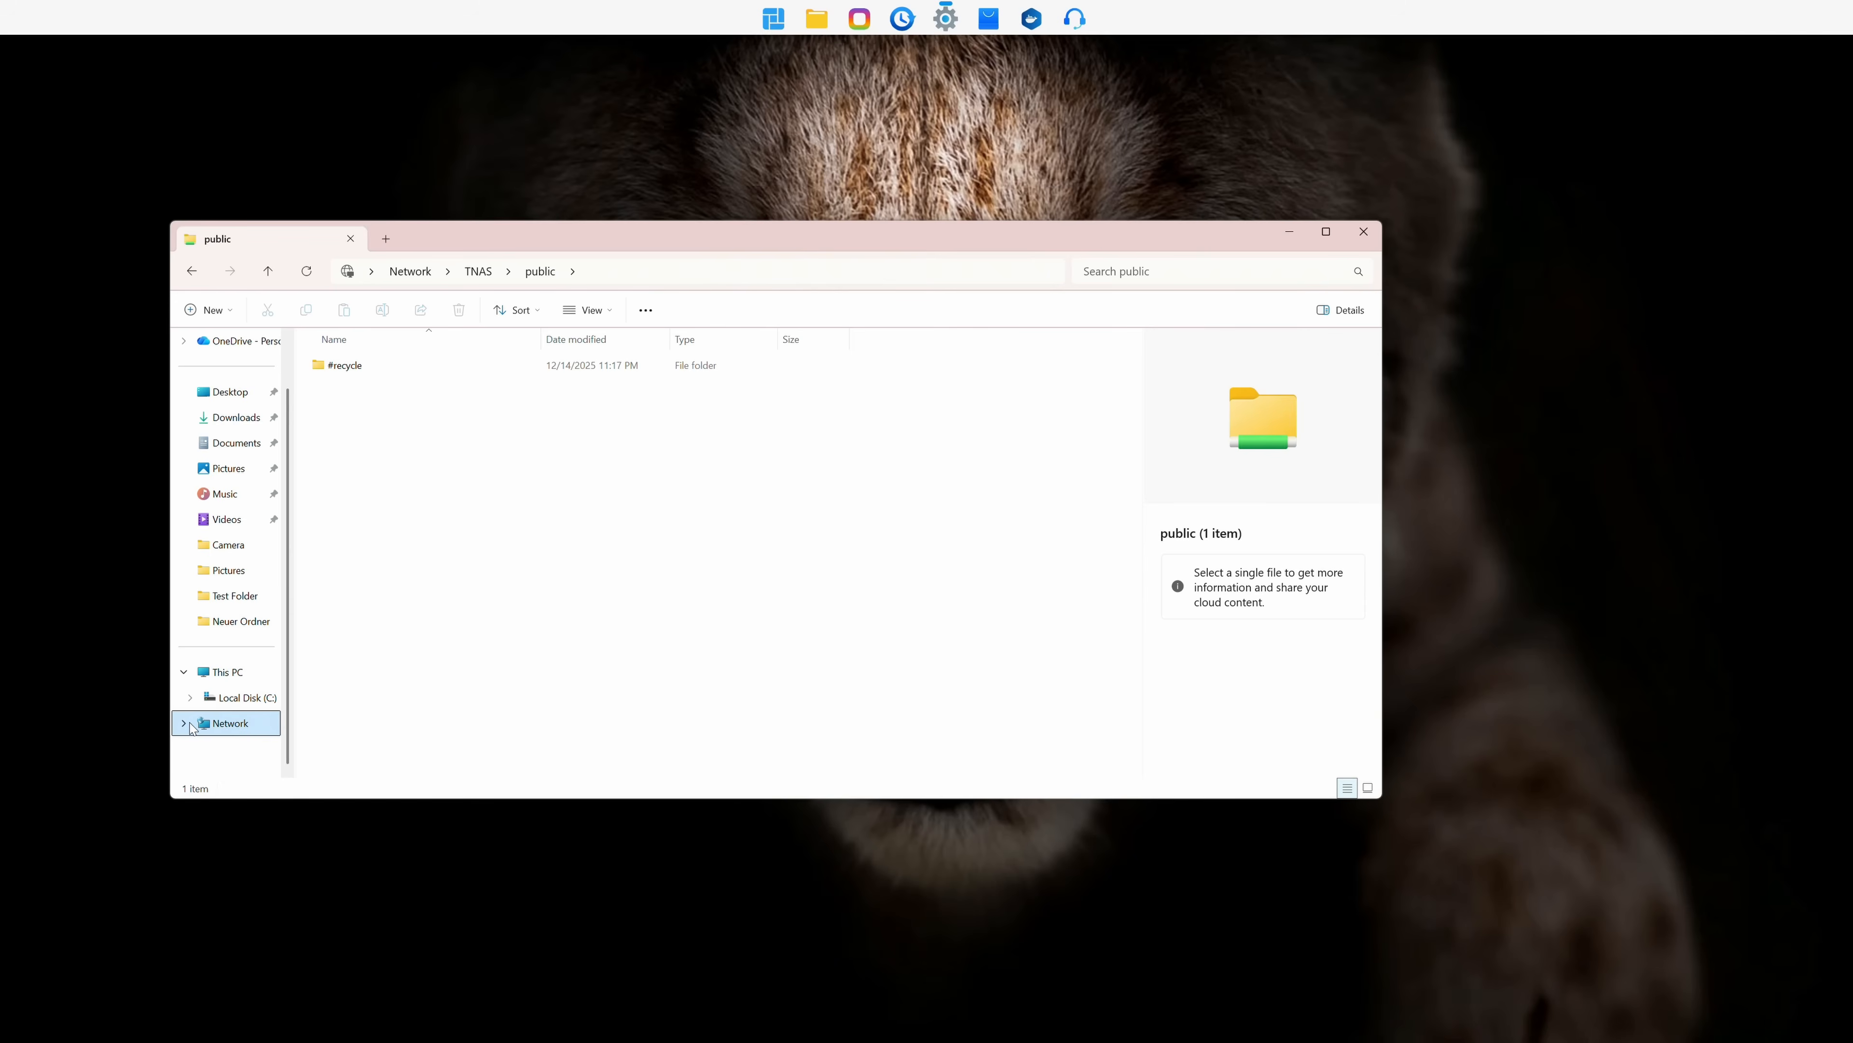
pyautogui.click(191, 722)
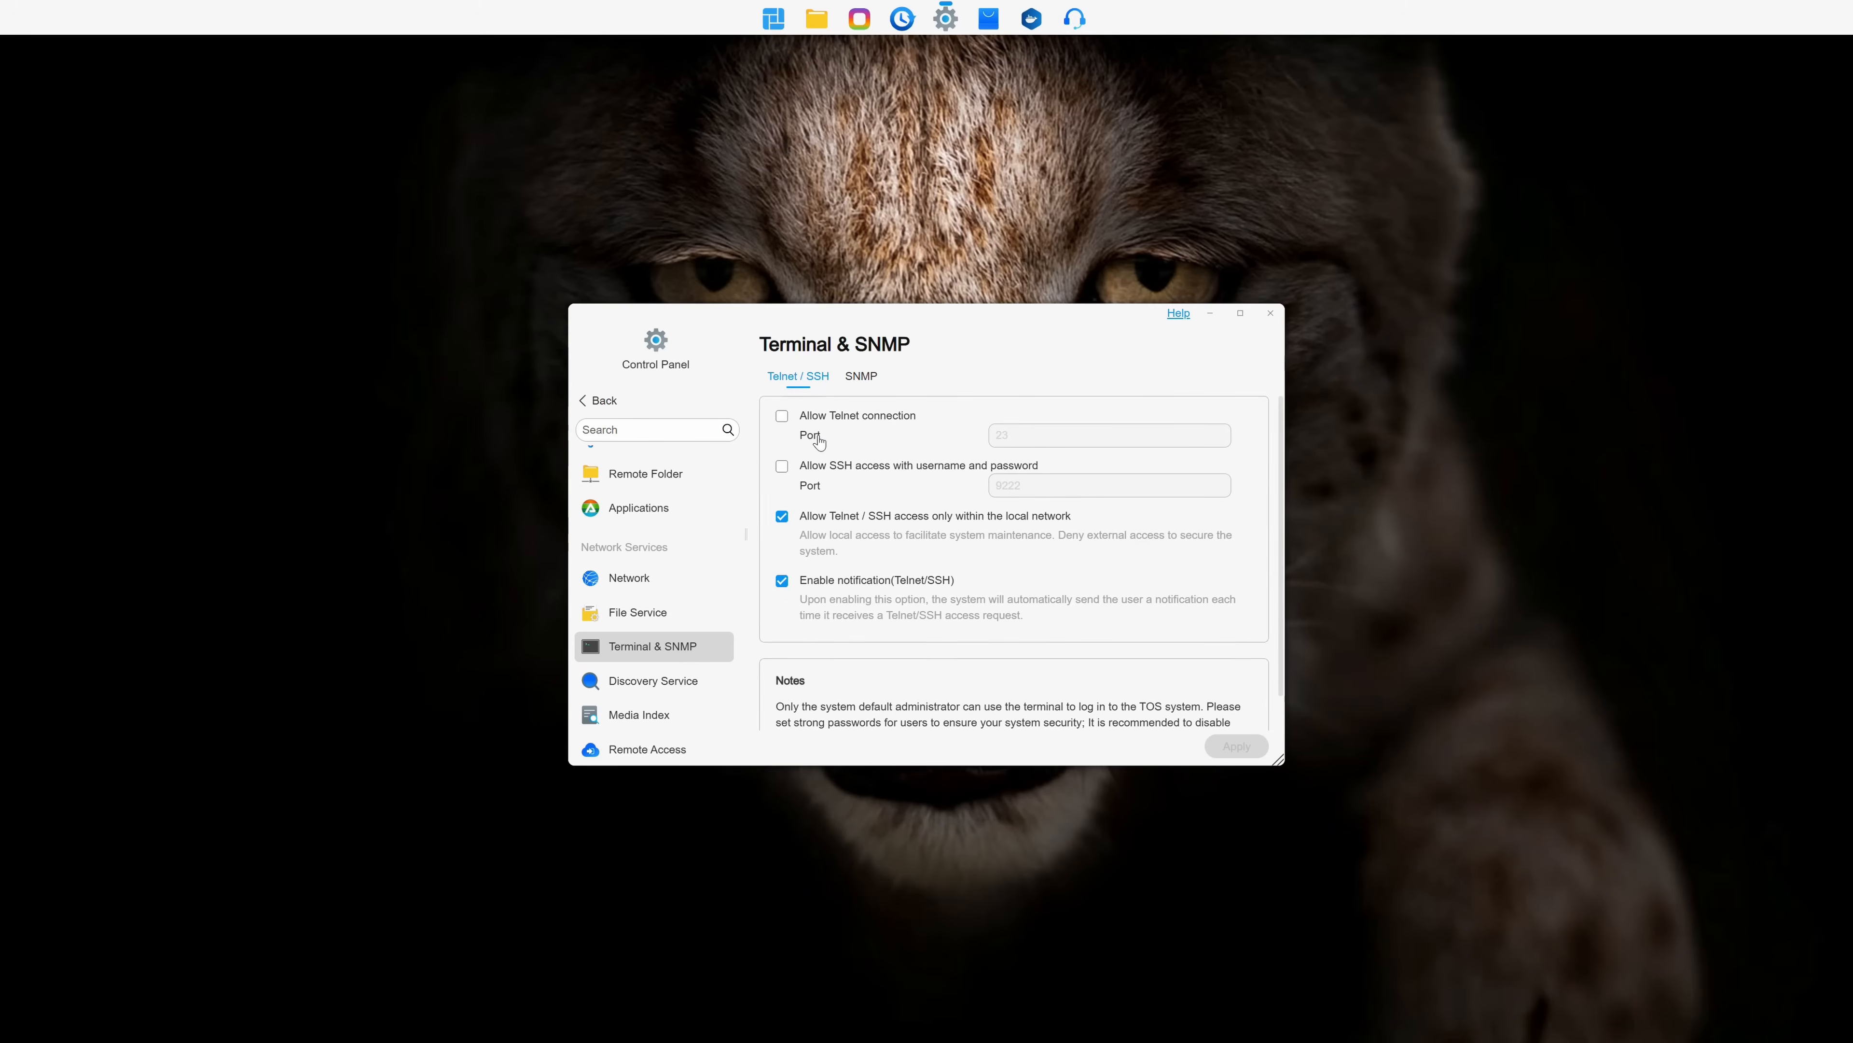
# Review Discovery Service and Media Index, then show the TNAS.online remote access settings.
pyautogui.click(652, 679)
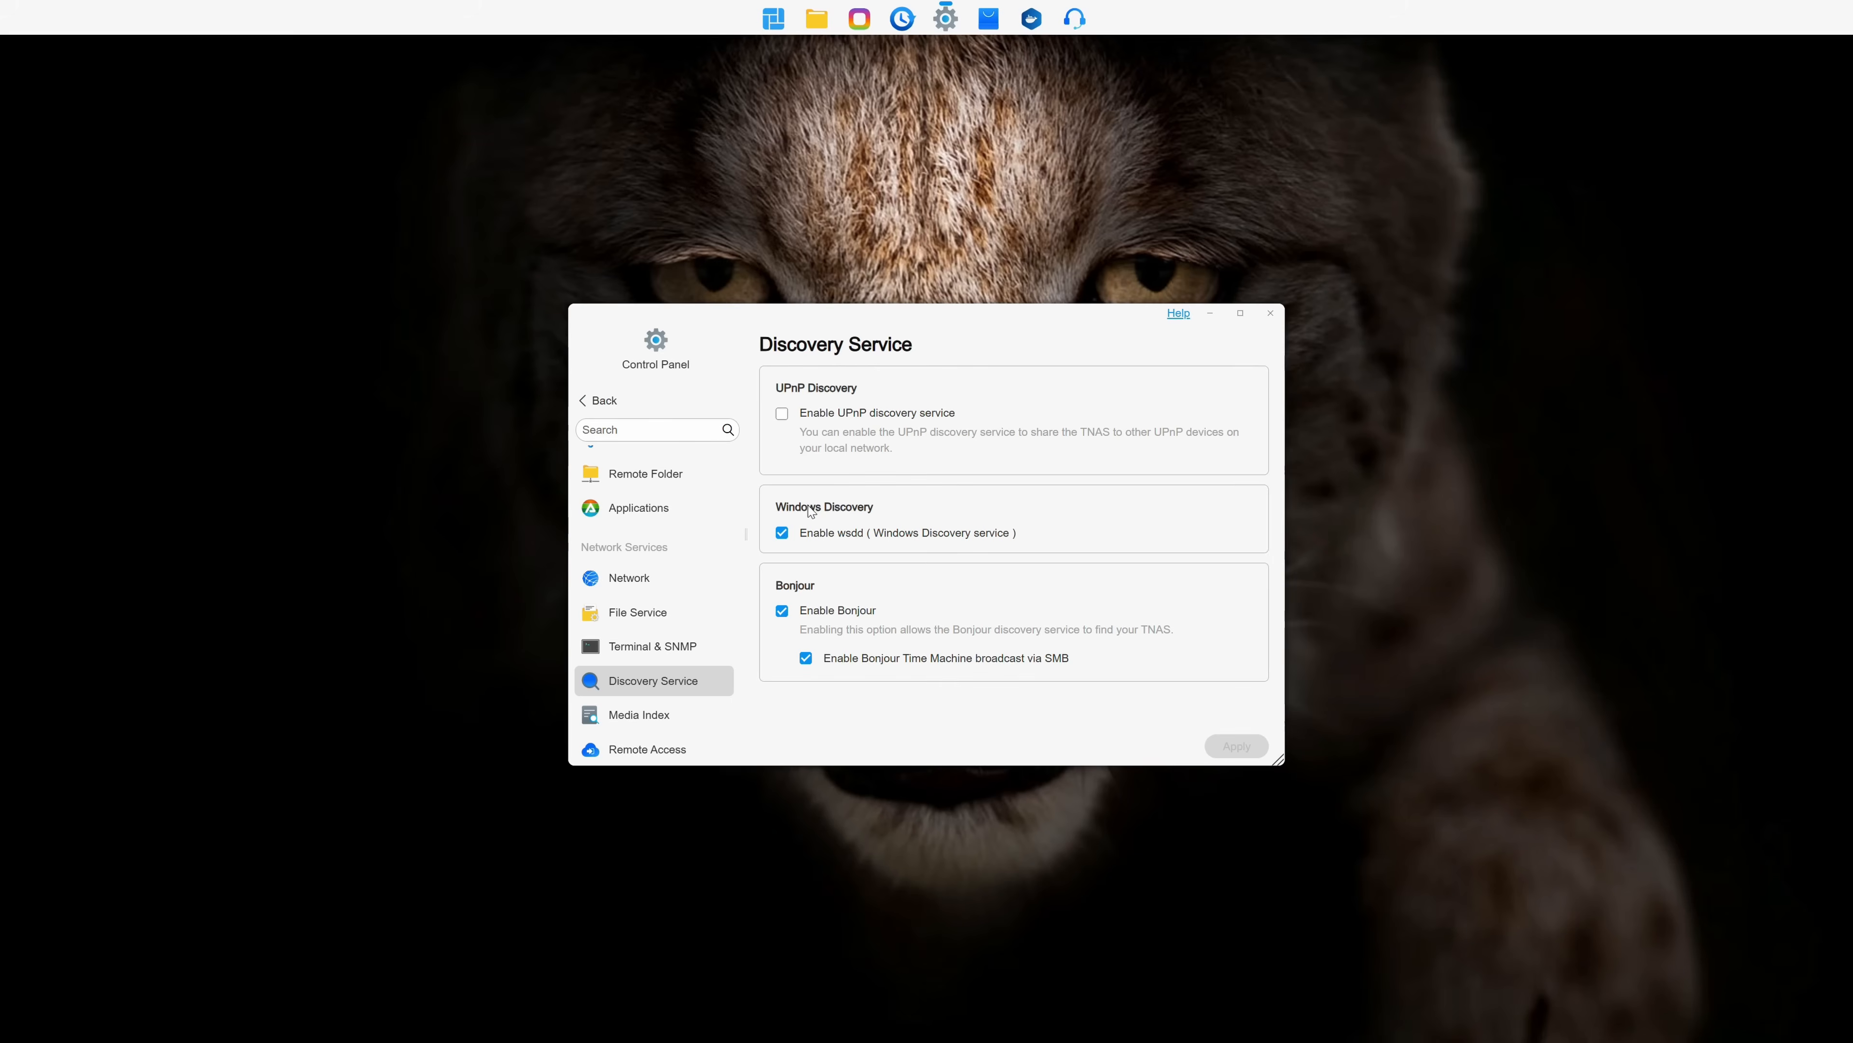
pyautogui.moveTo(810, 509)
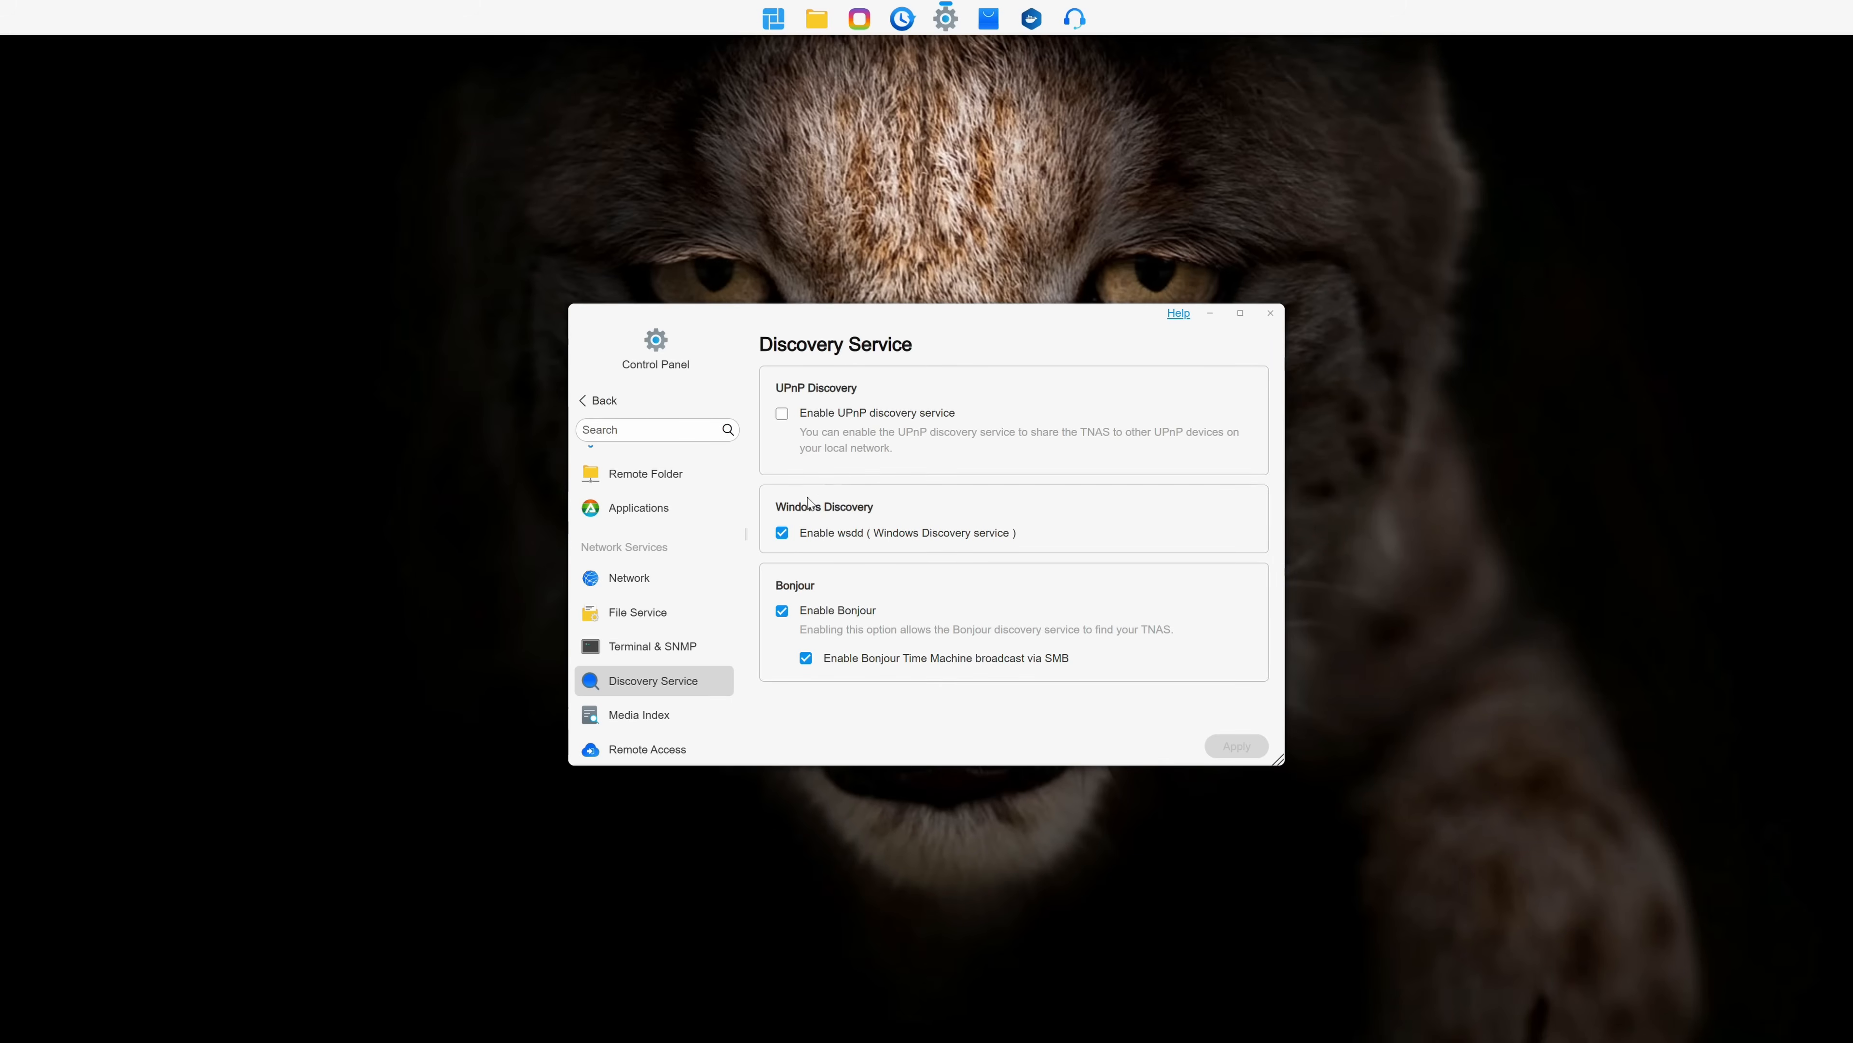
pyautogui.click(639, 714)
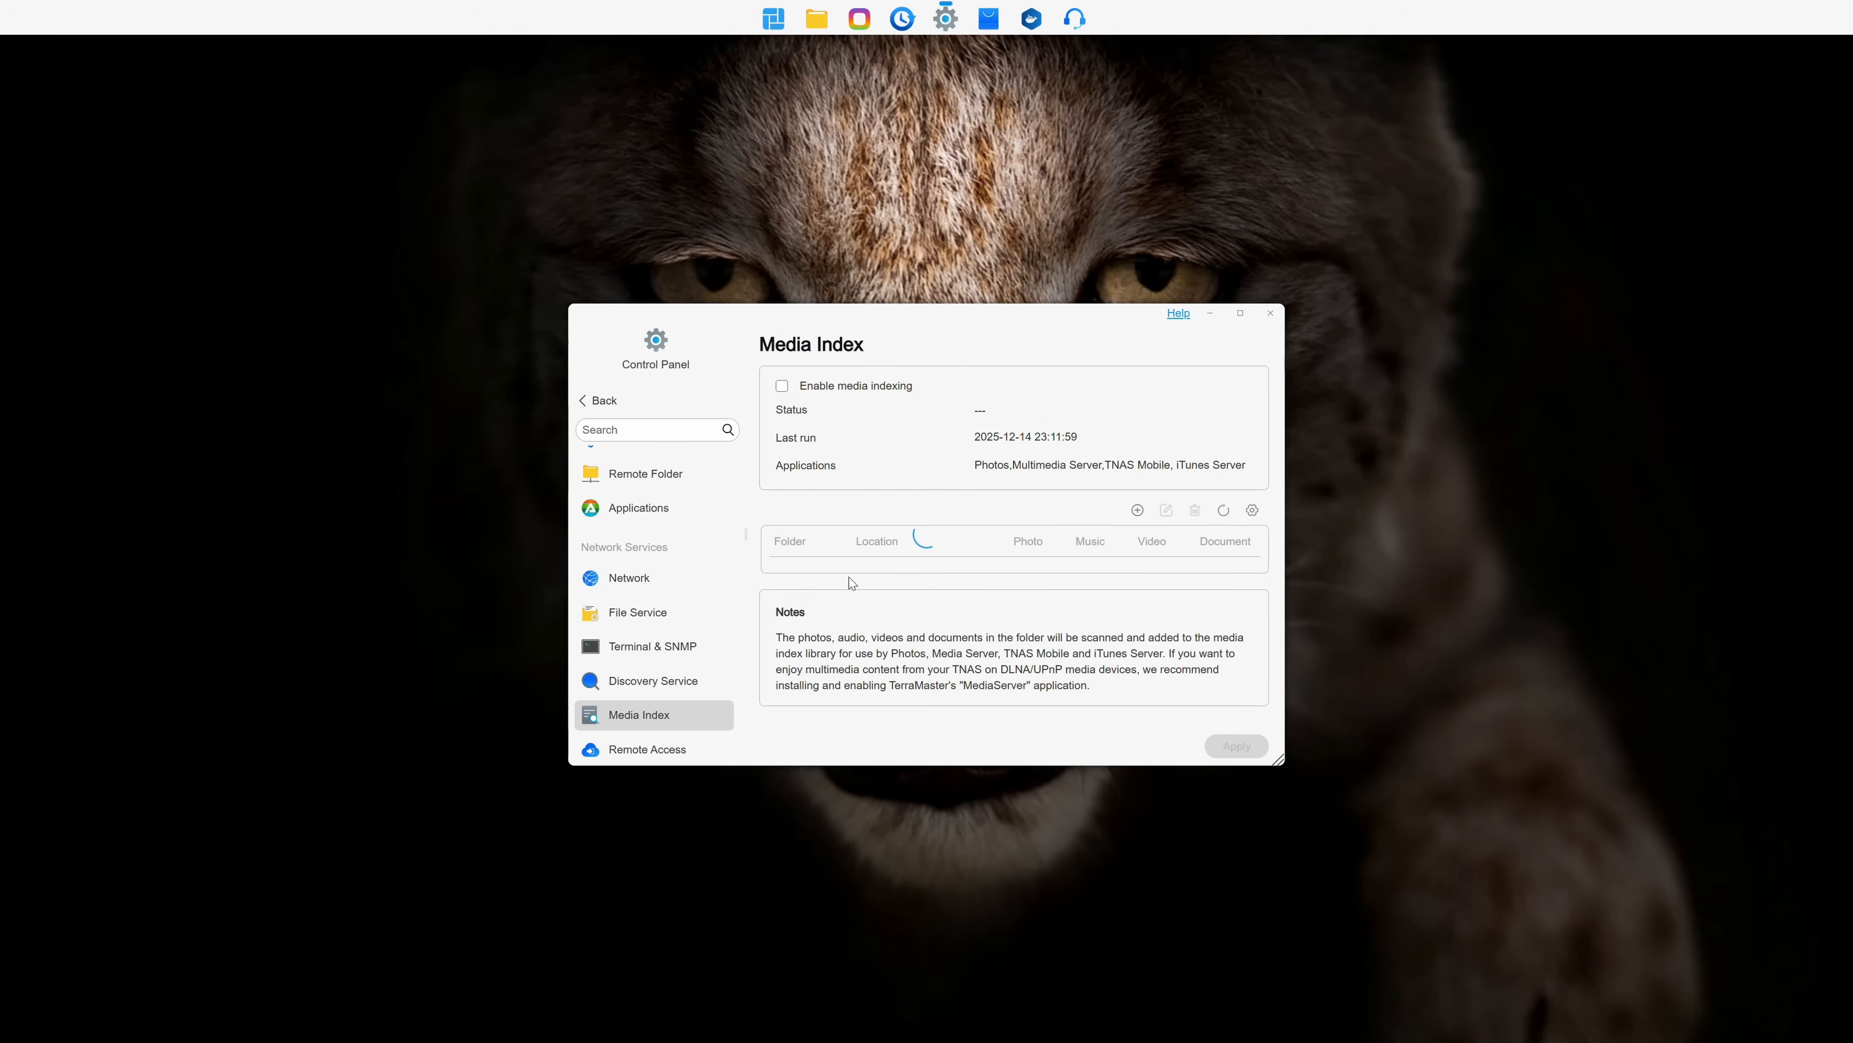
pyautogui.click(647, 748)
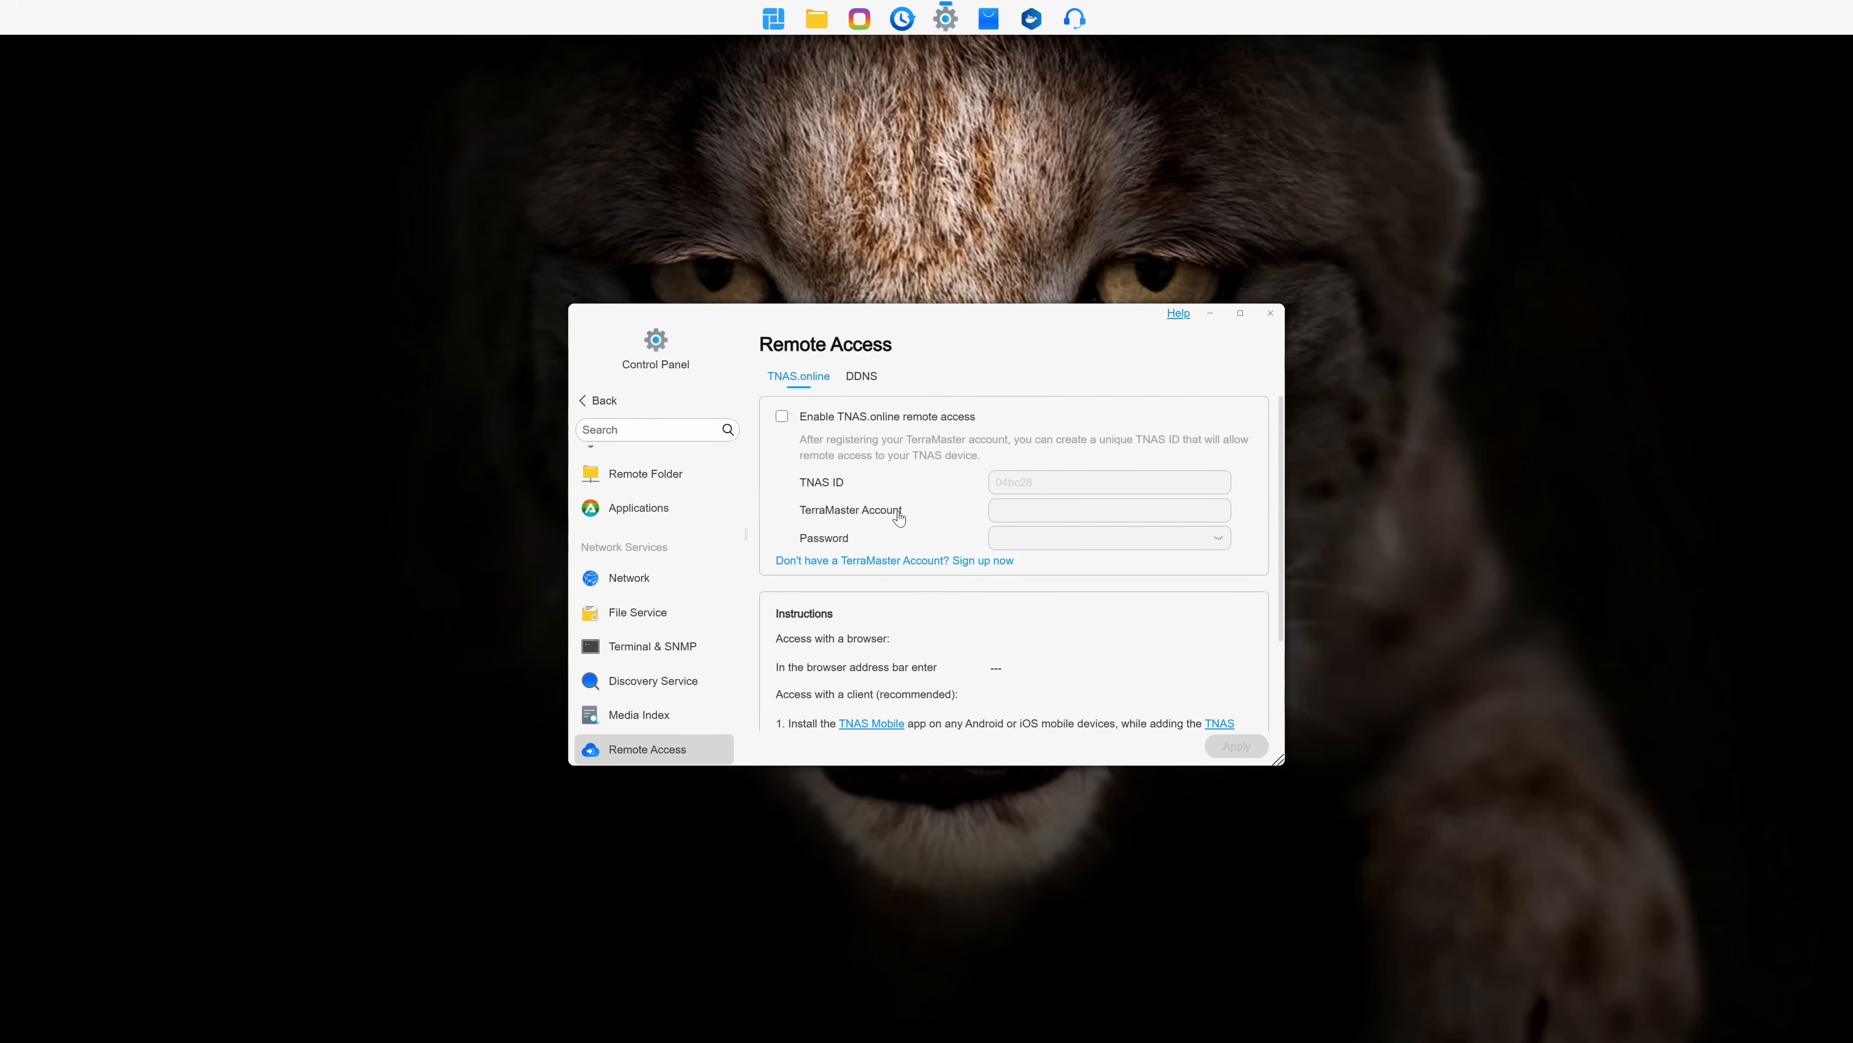
pyautogui.moveTo(810, 411)
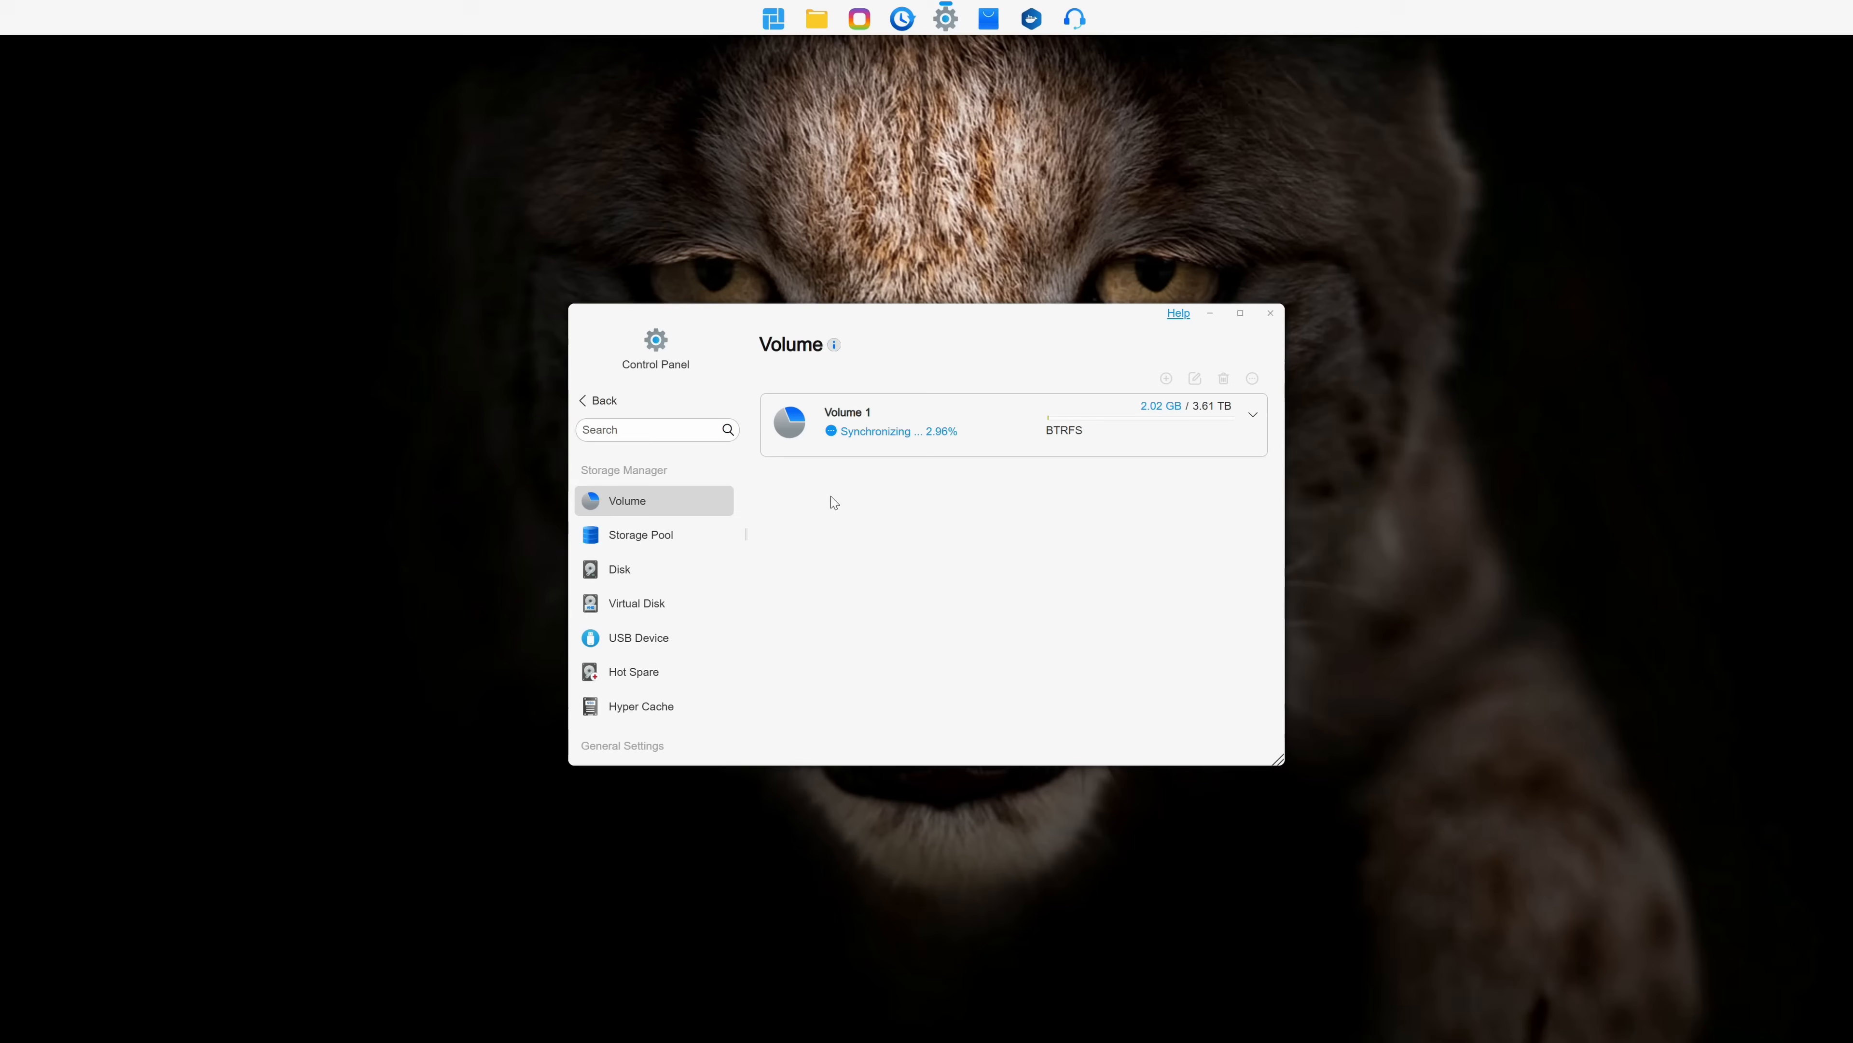
# Expand syncing Volume 1, review the TRAID pool, disk overview and Virtual Disk, then reach USB Device.
pyautogui.click(1252, 416)
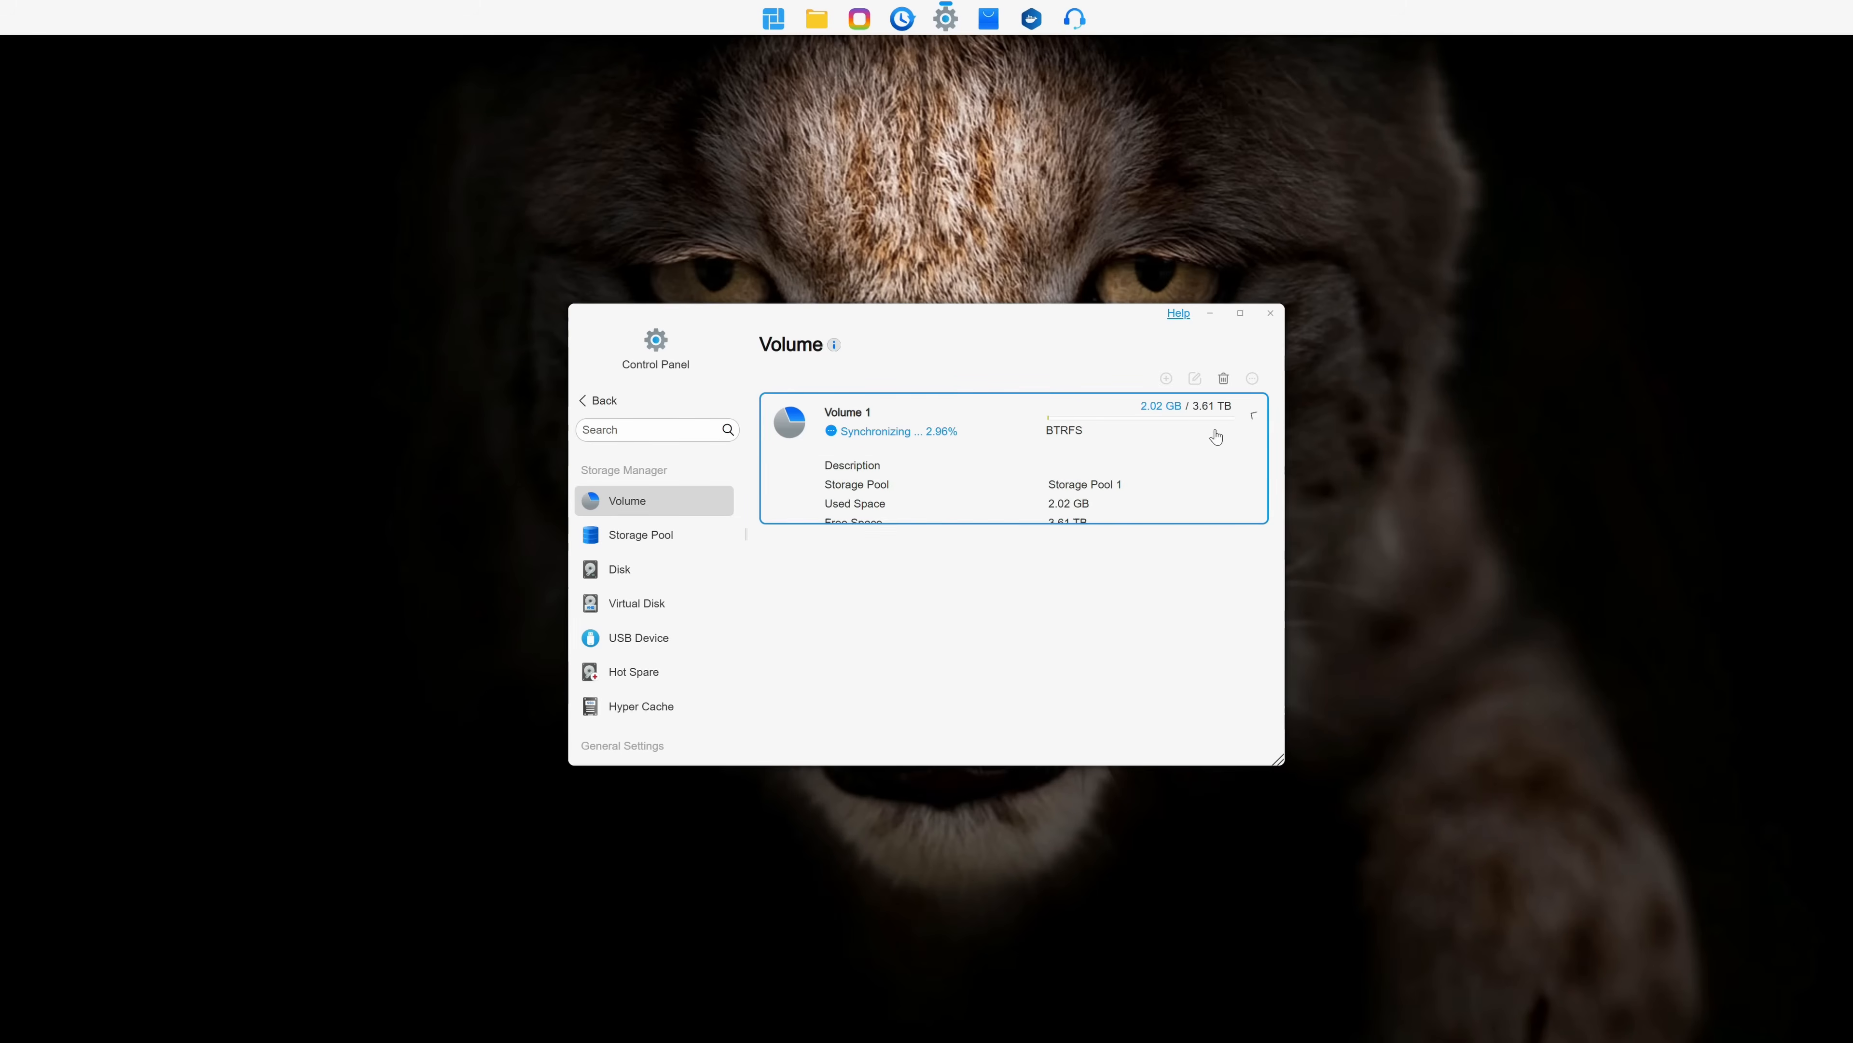
pyautogui.click(641, 534)
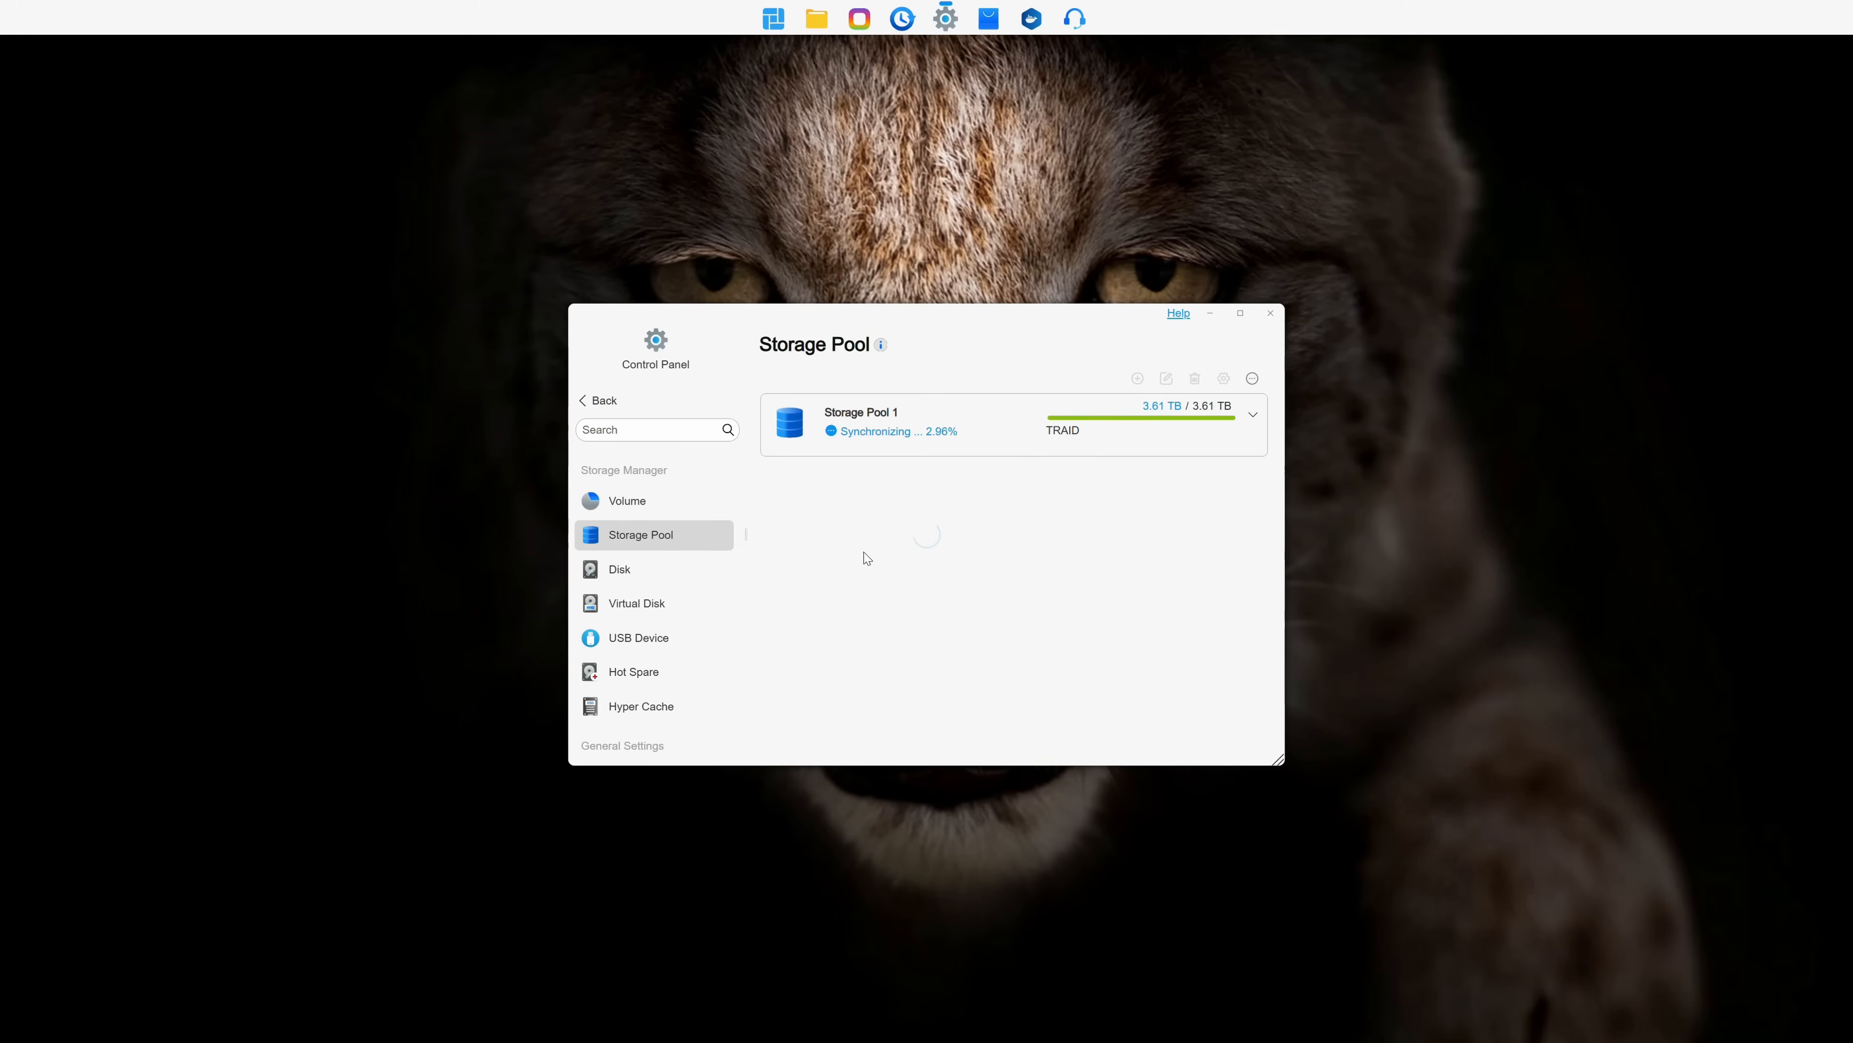
pyautogui.click(620, 568)
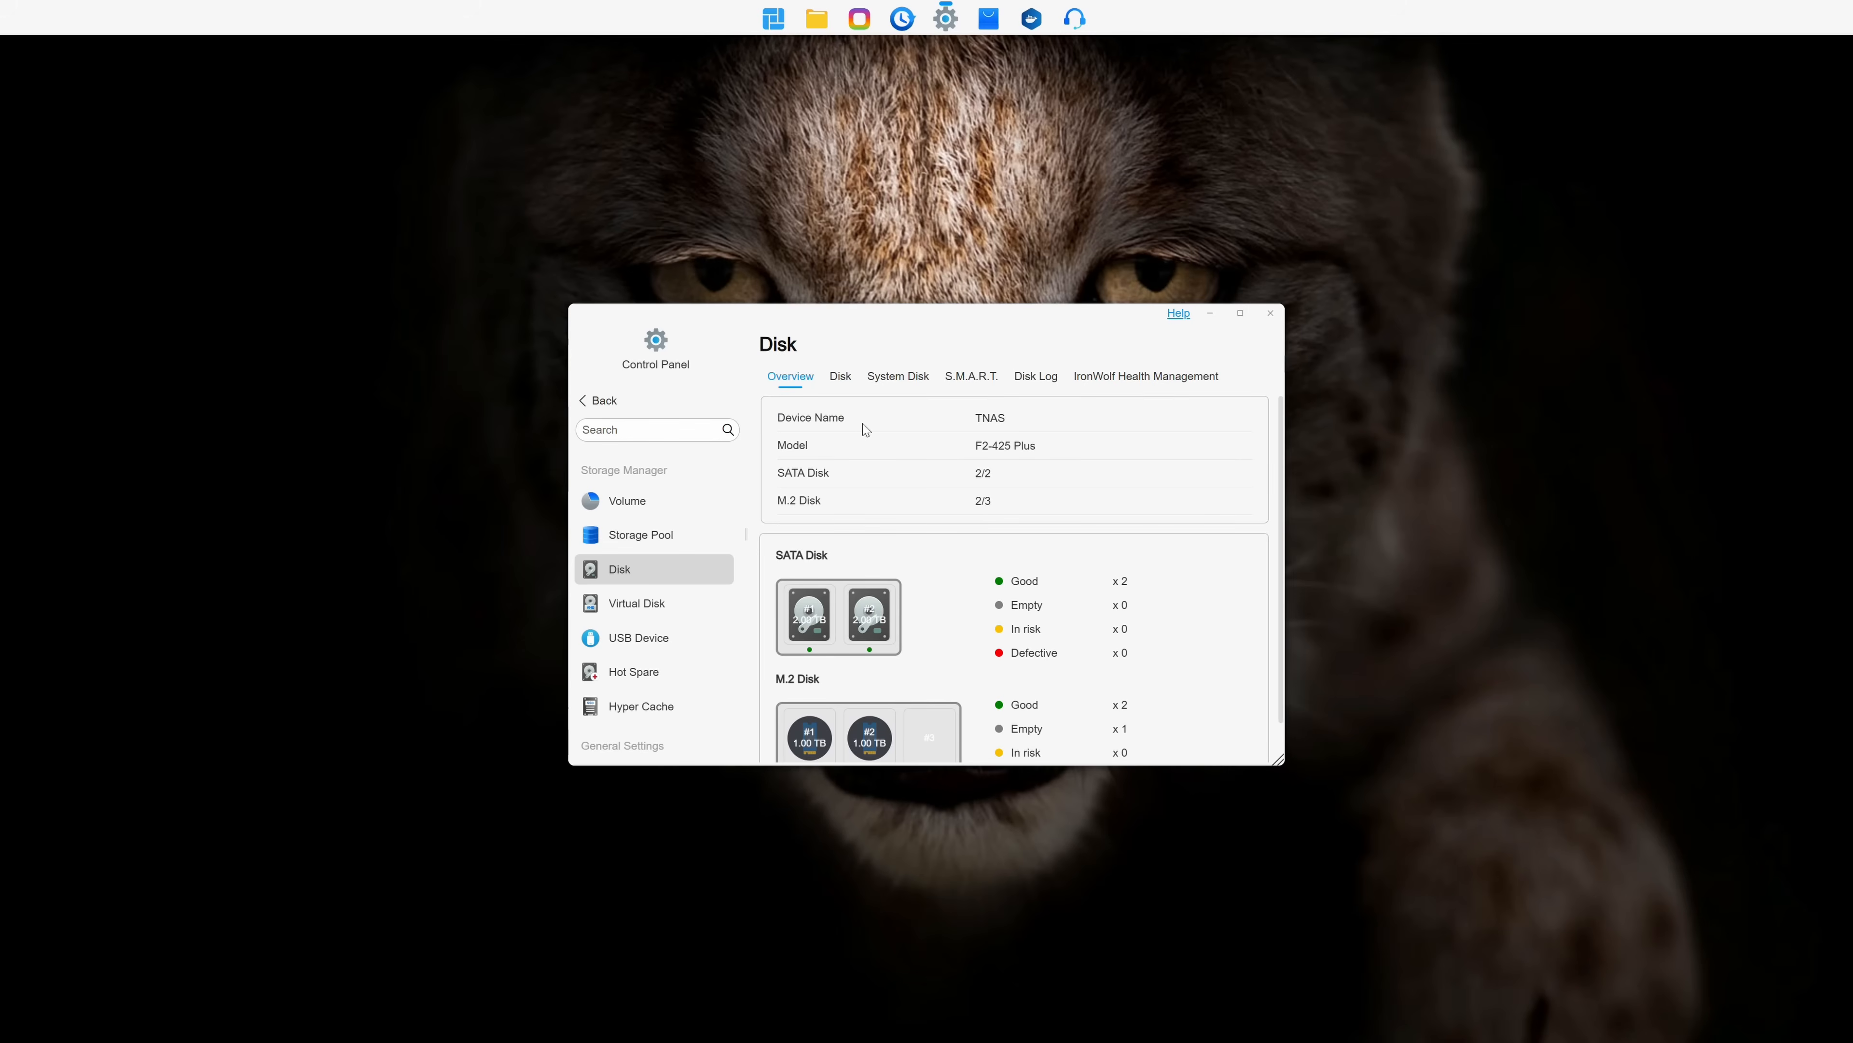
pyautogui.click(637, 602)
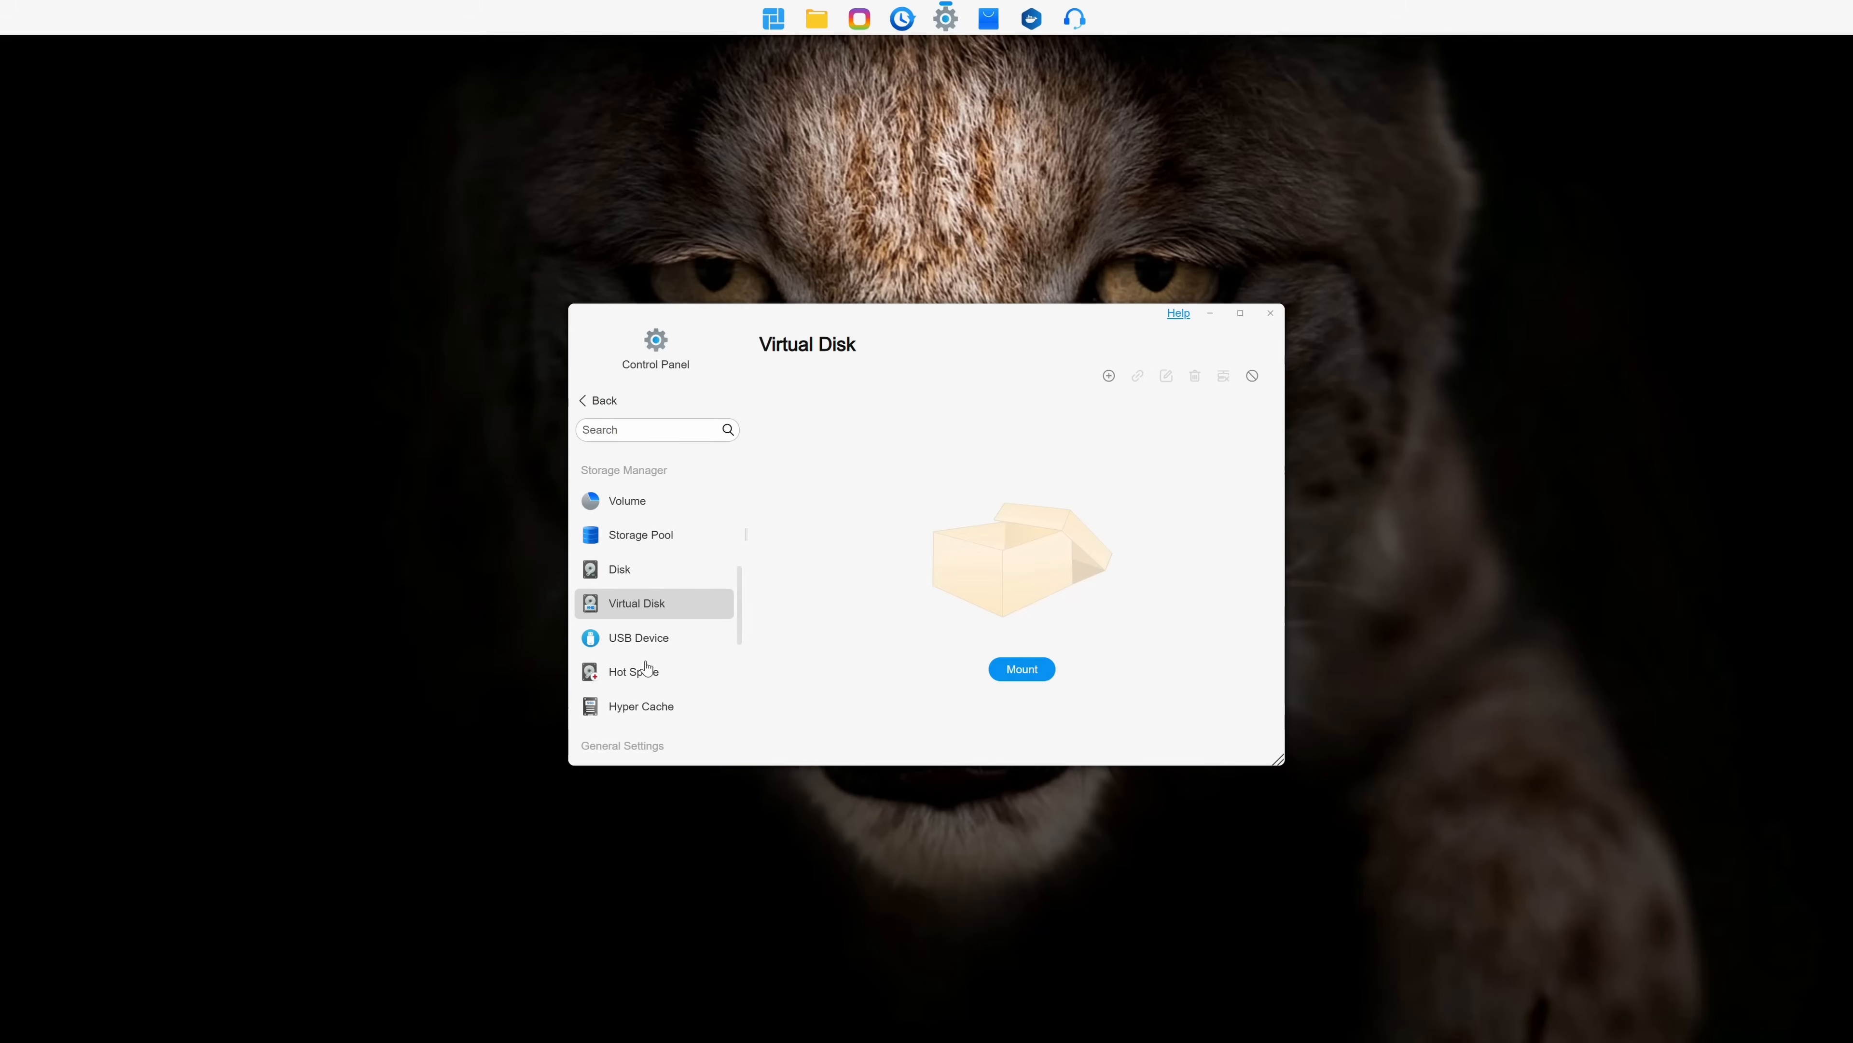
pyautogui.click(638, 638)
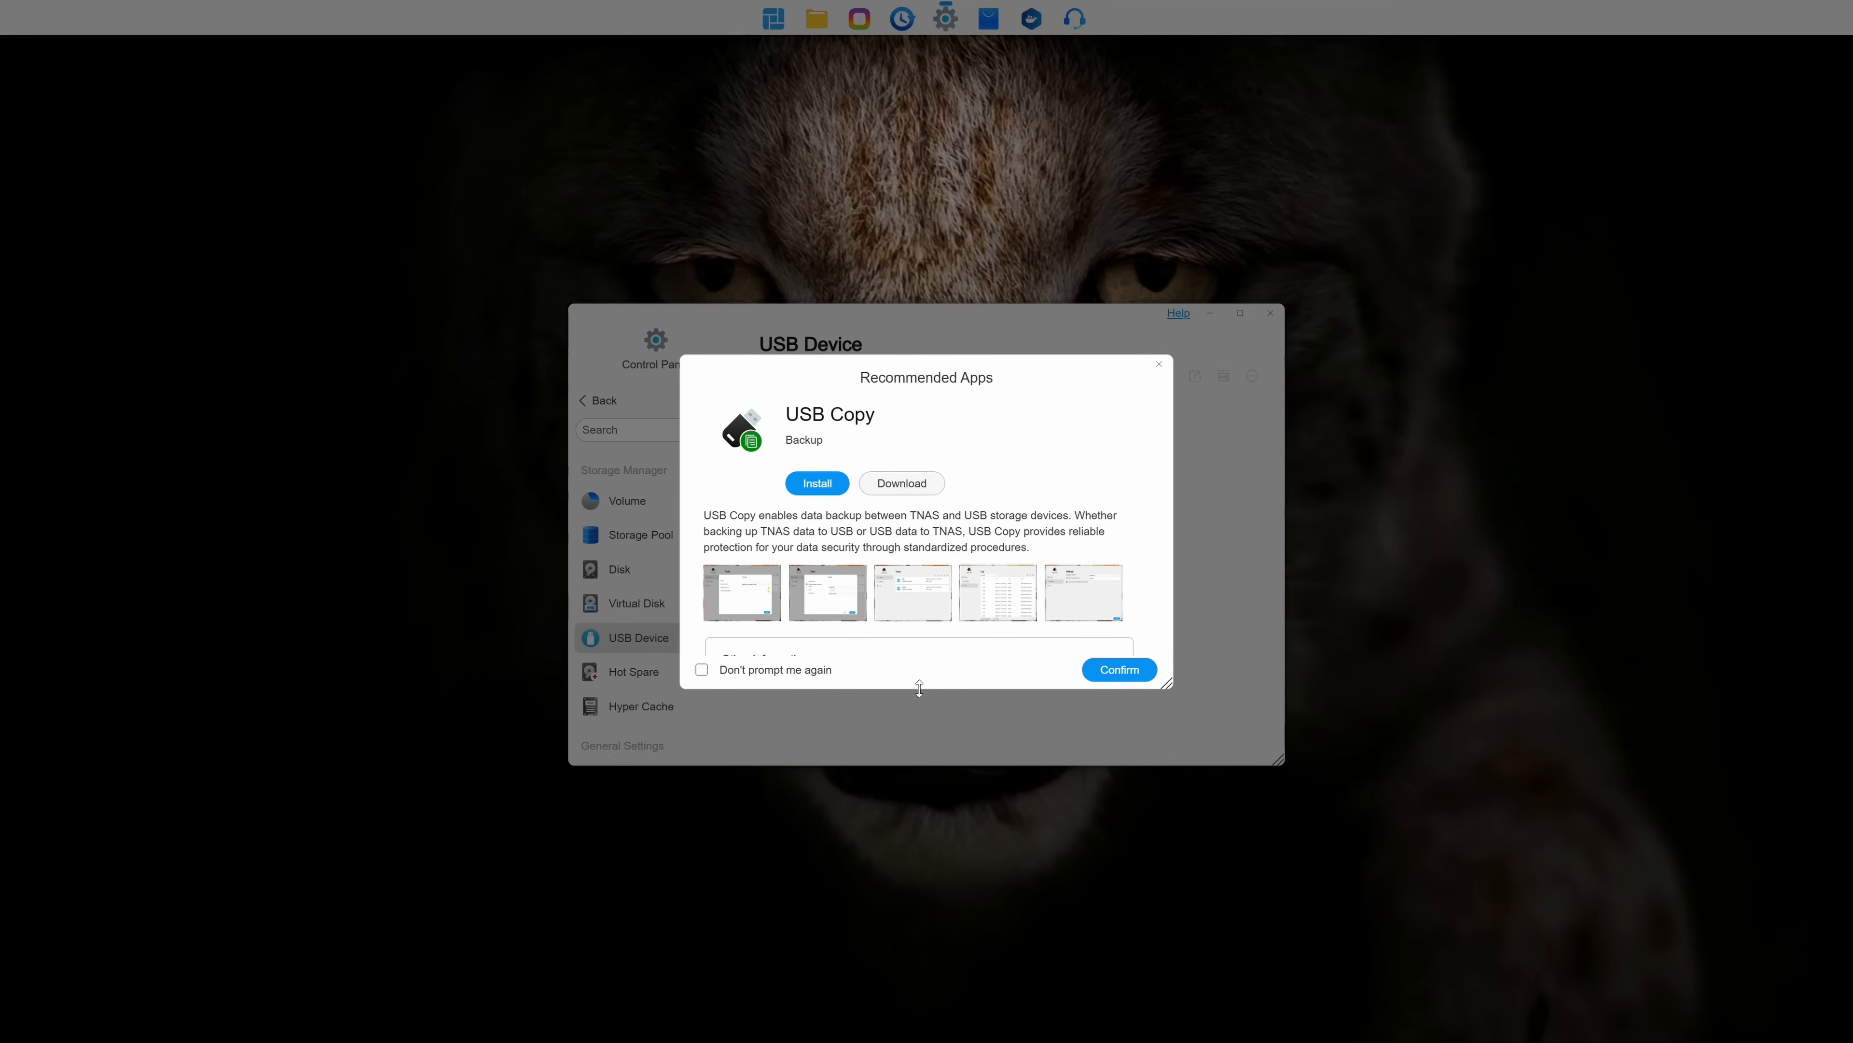
# Dismiss the USB Copy recommendation and review Hardware & Power and Security settings.
pyautogui.click(1116, 669)
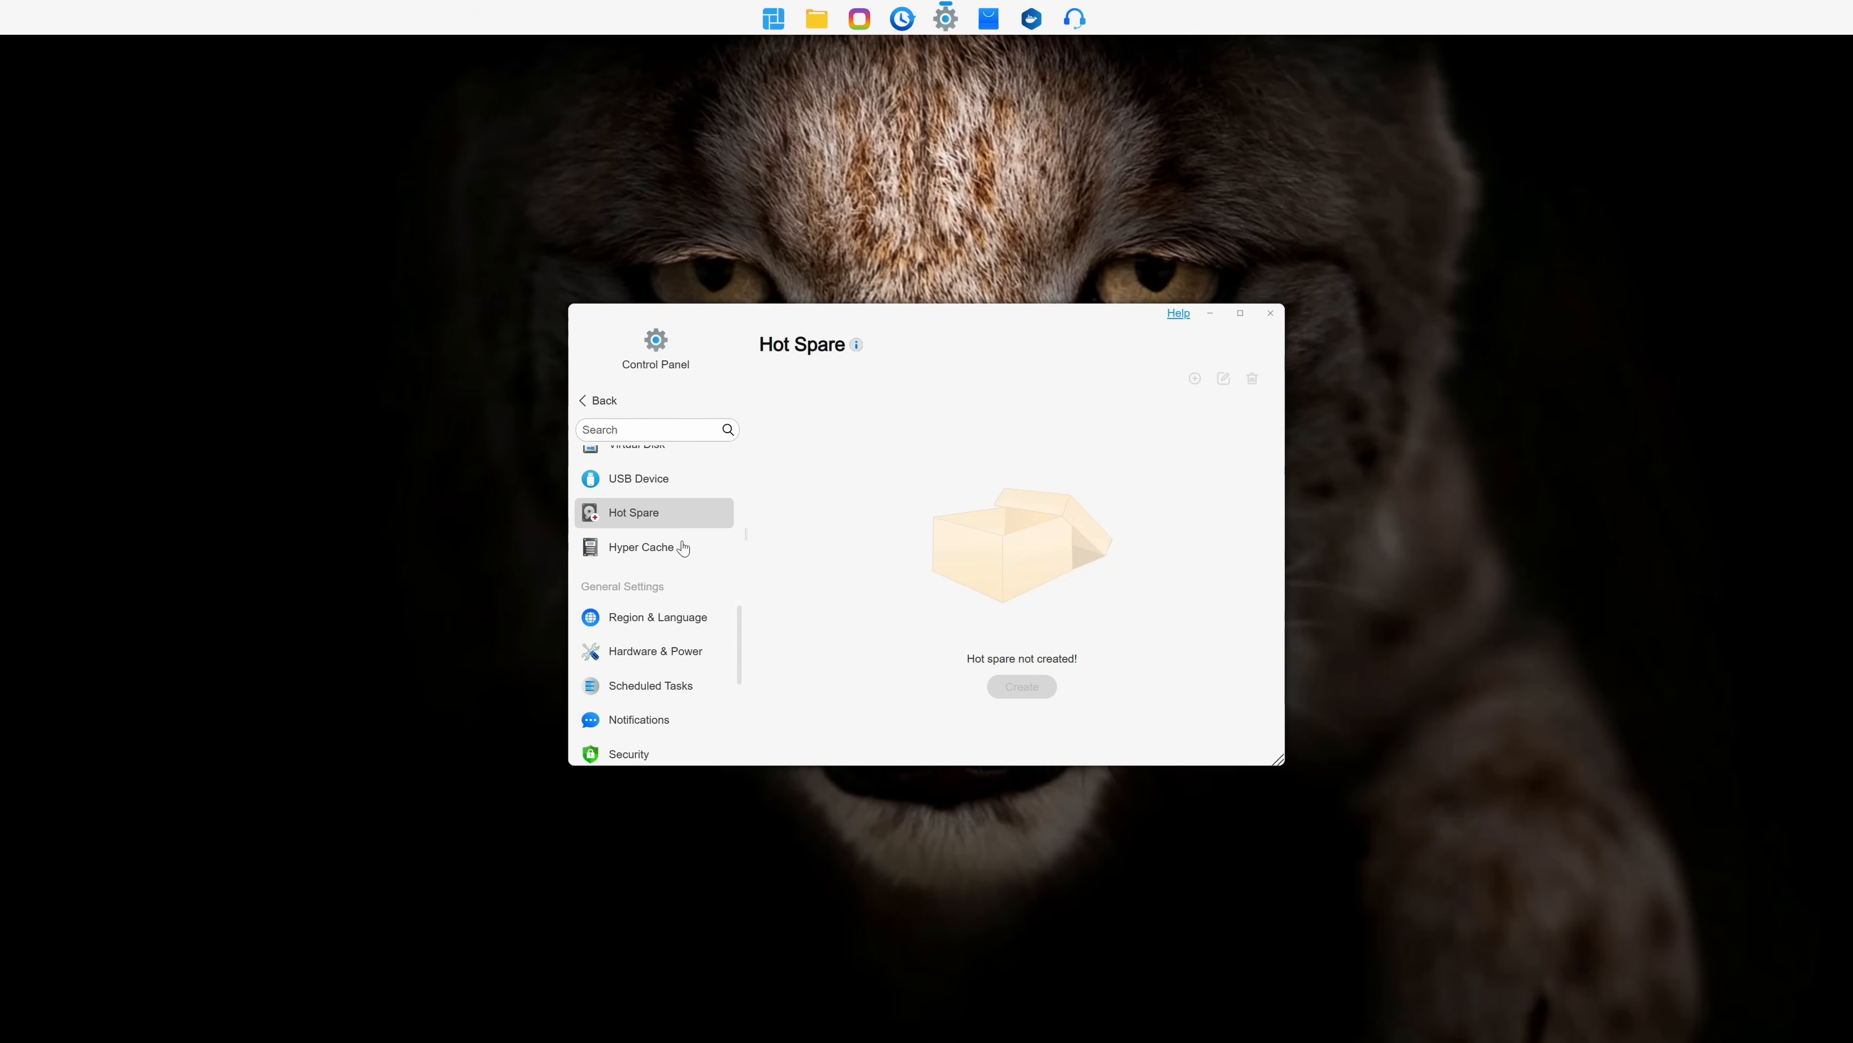
pyautogui.click(641, 546)
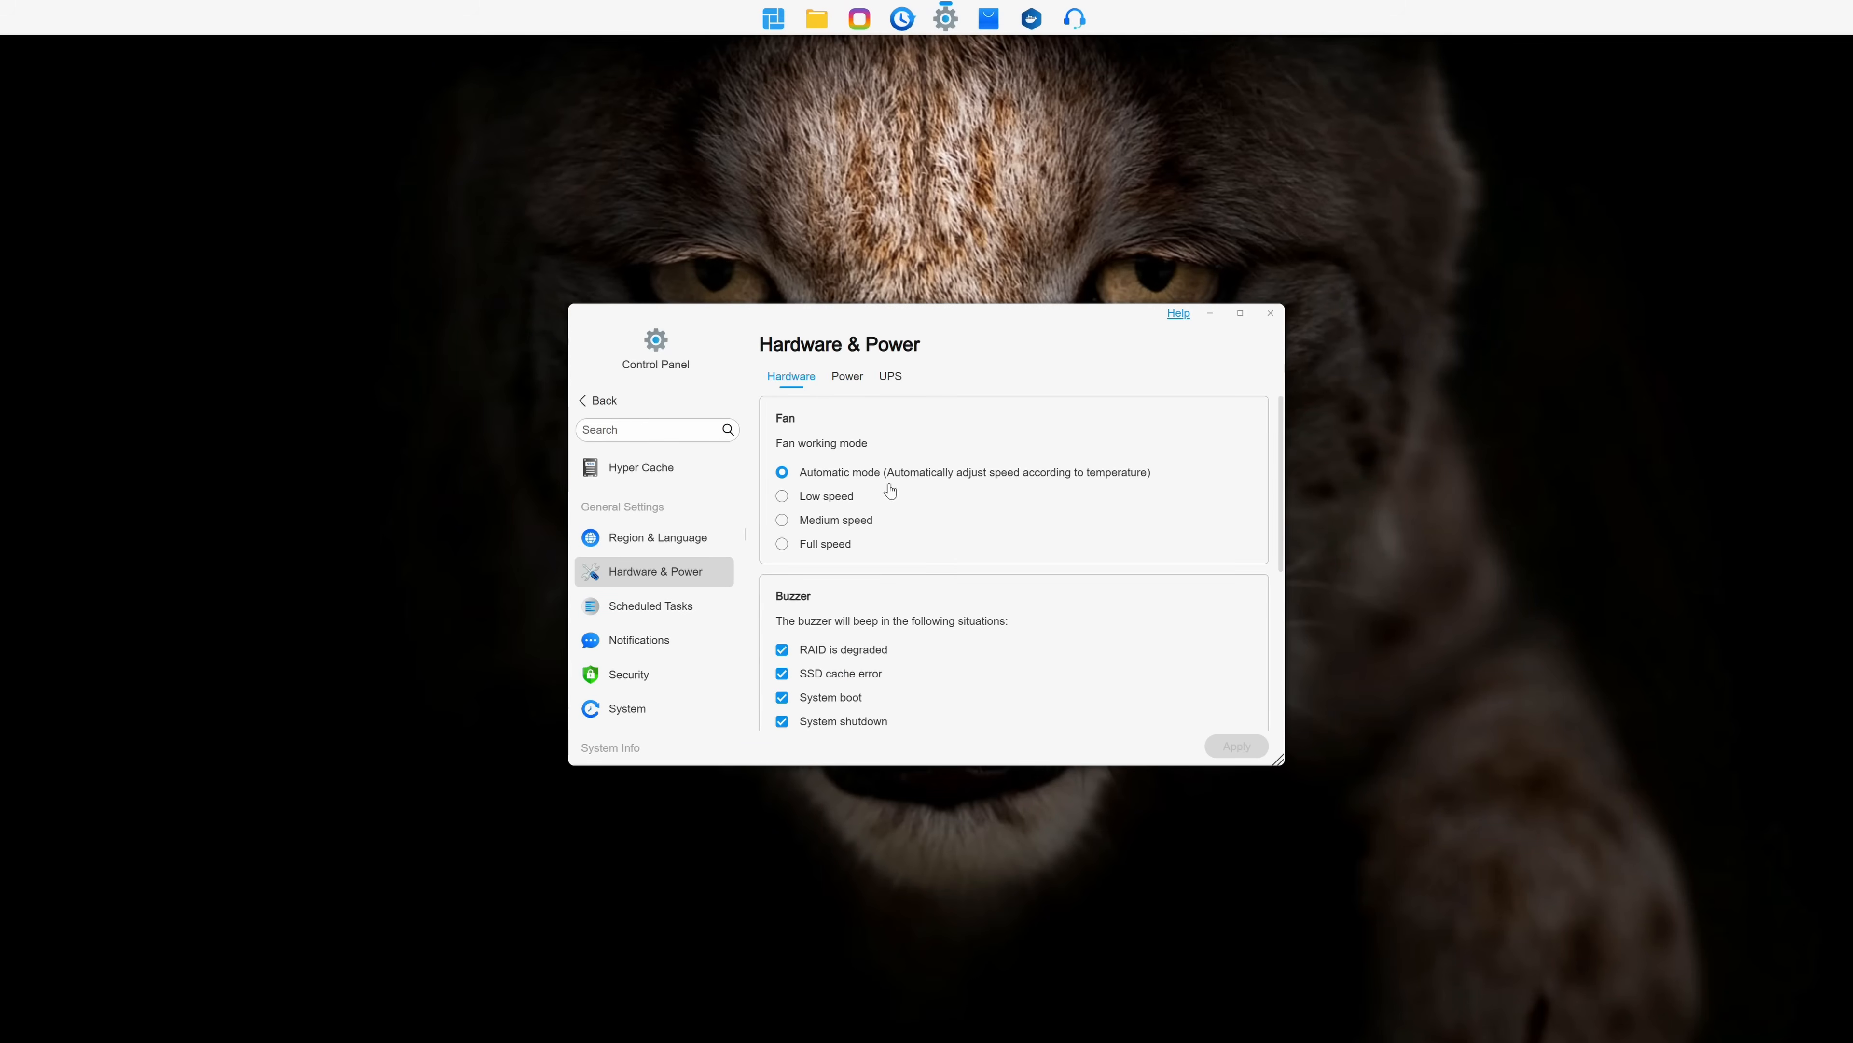
pyautogui.scroll(-3)
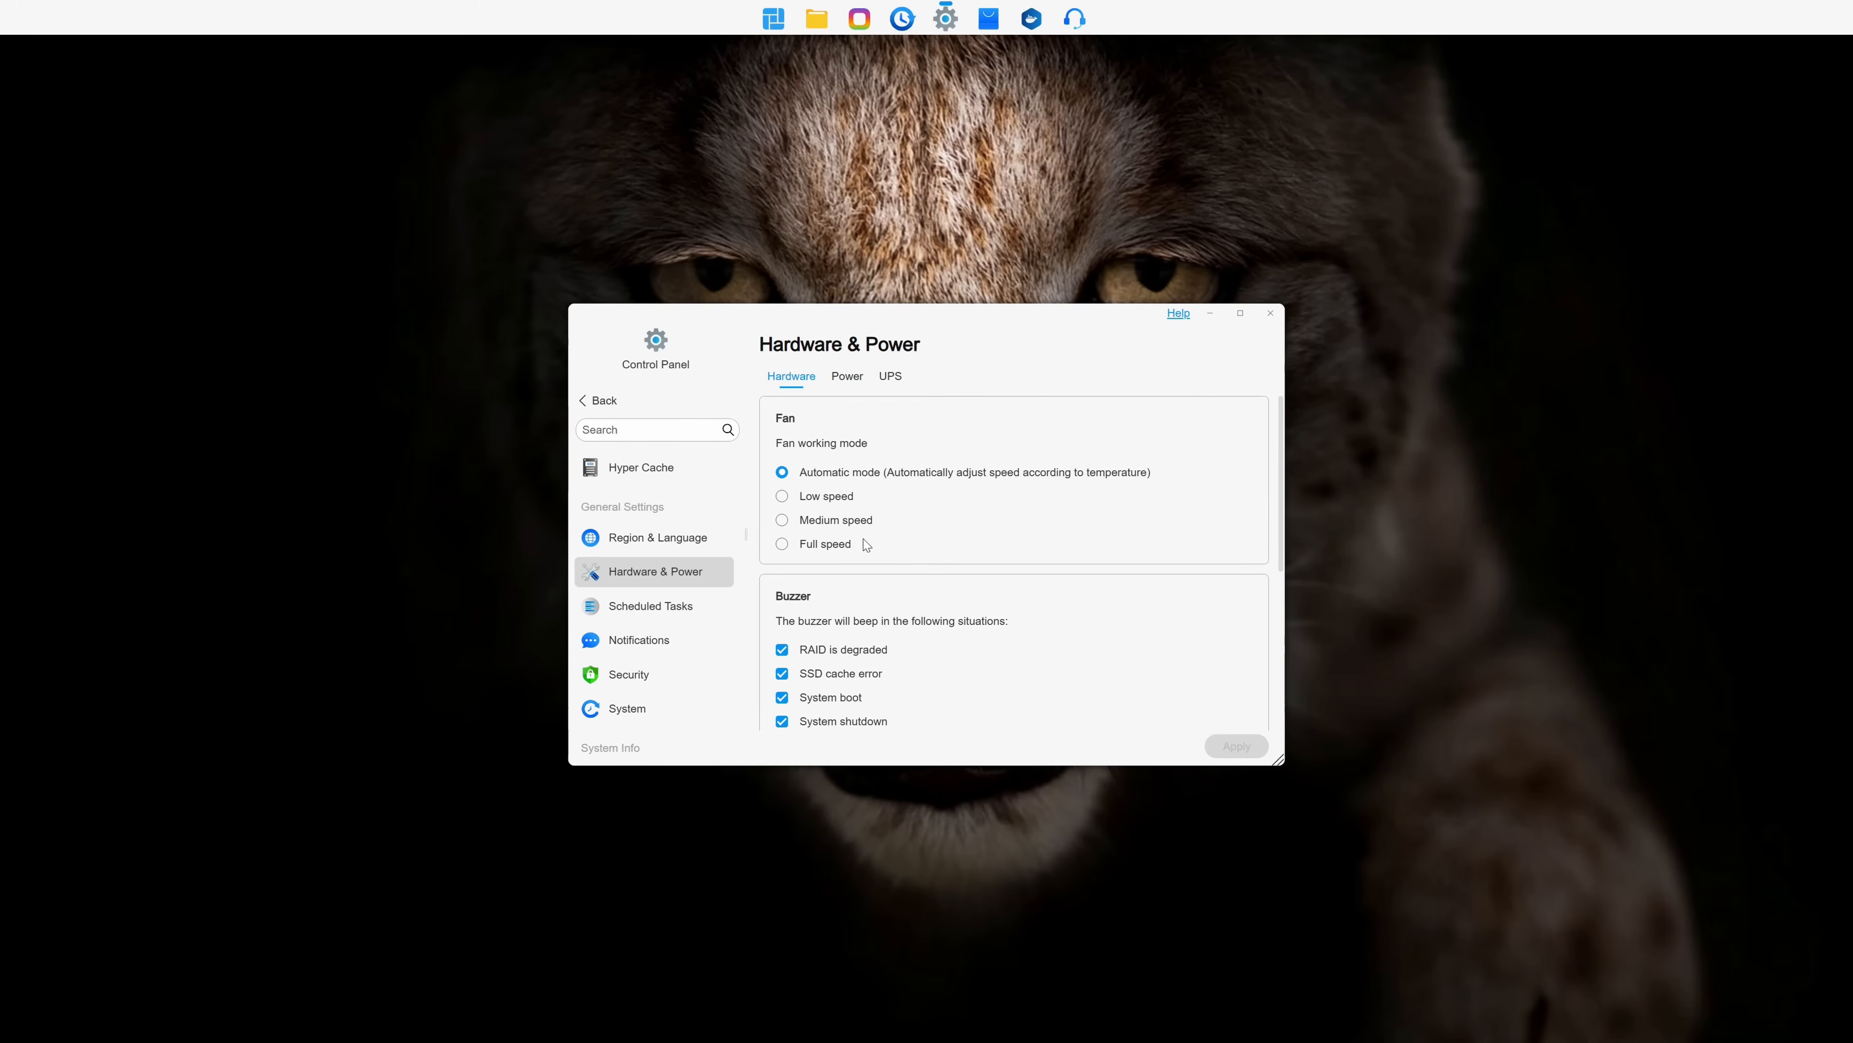
pyautogui.click(627, 515)
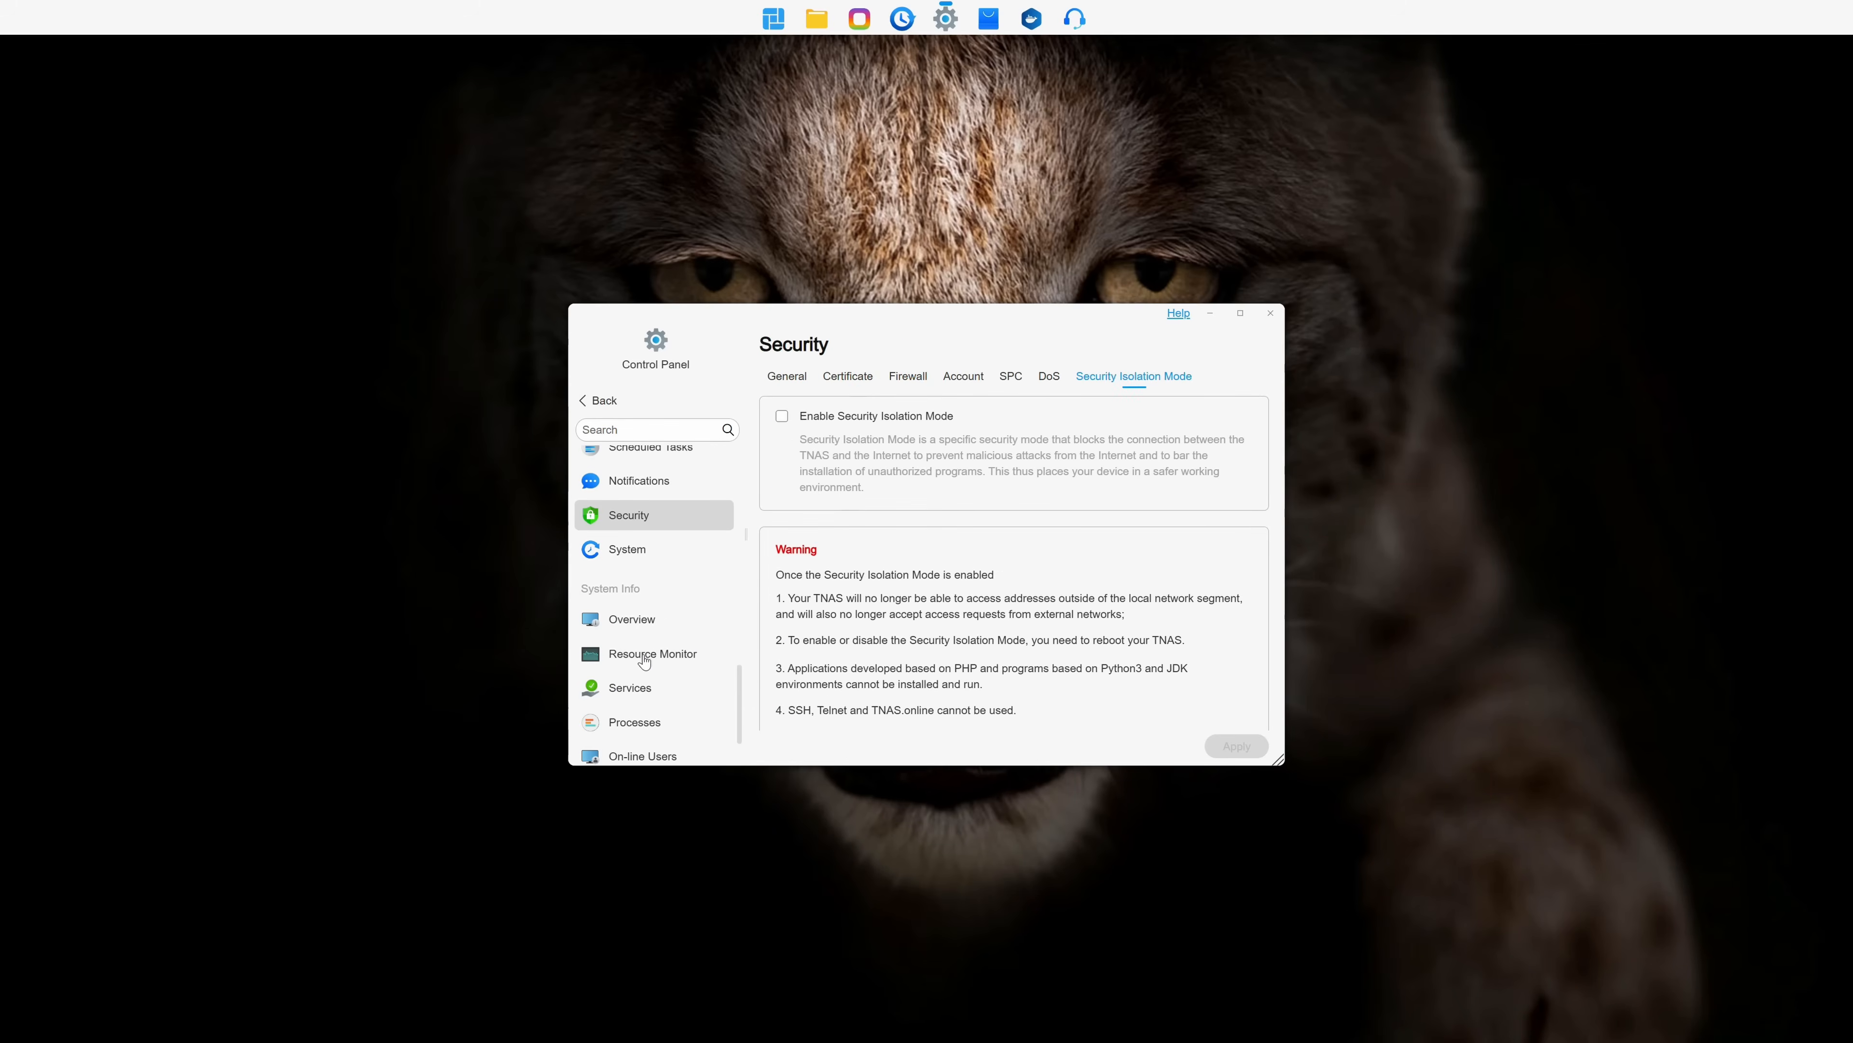
# Review the system resource overview, then show the volume list with Volume 1 syncing at 6.04%.
pyautogui.click(631, 617)
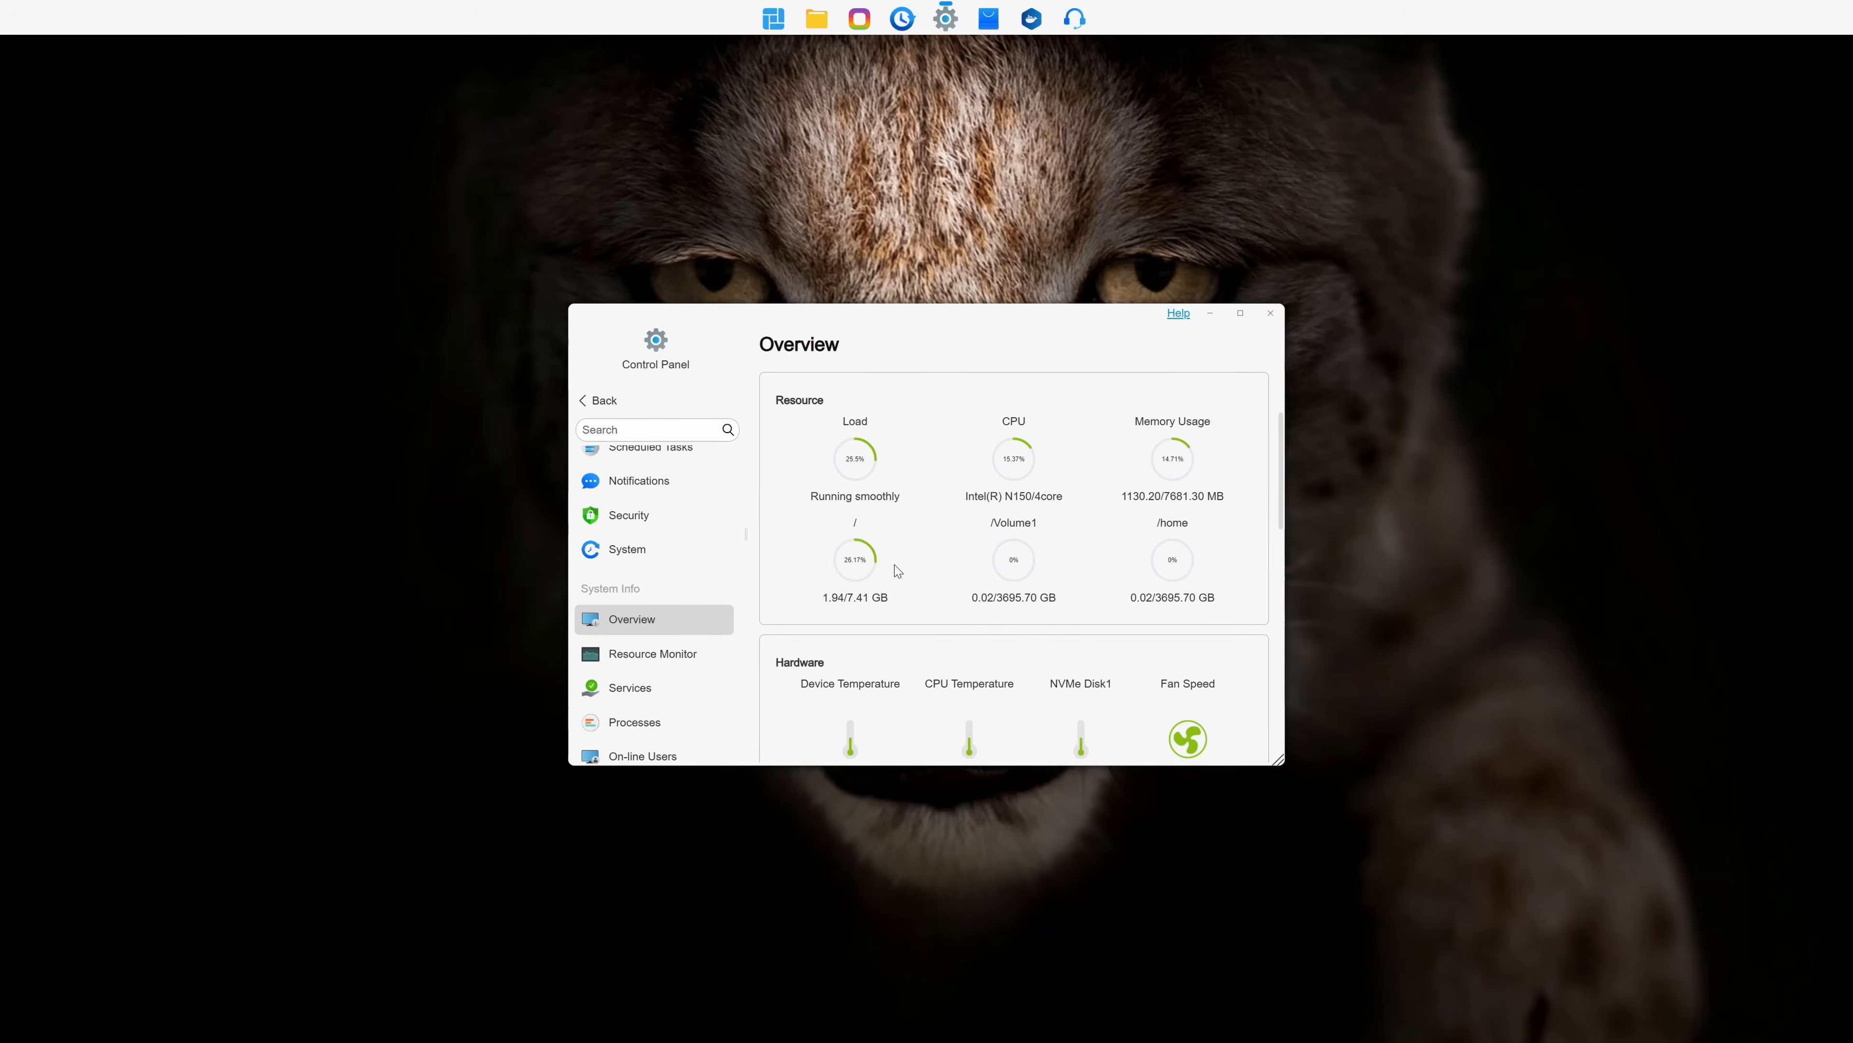
pyautogui.scroll(-3)
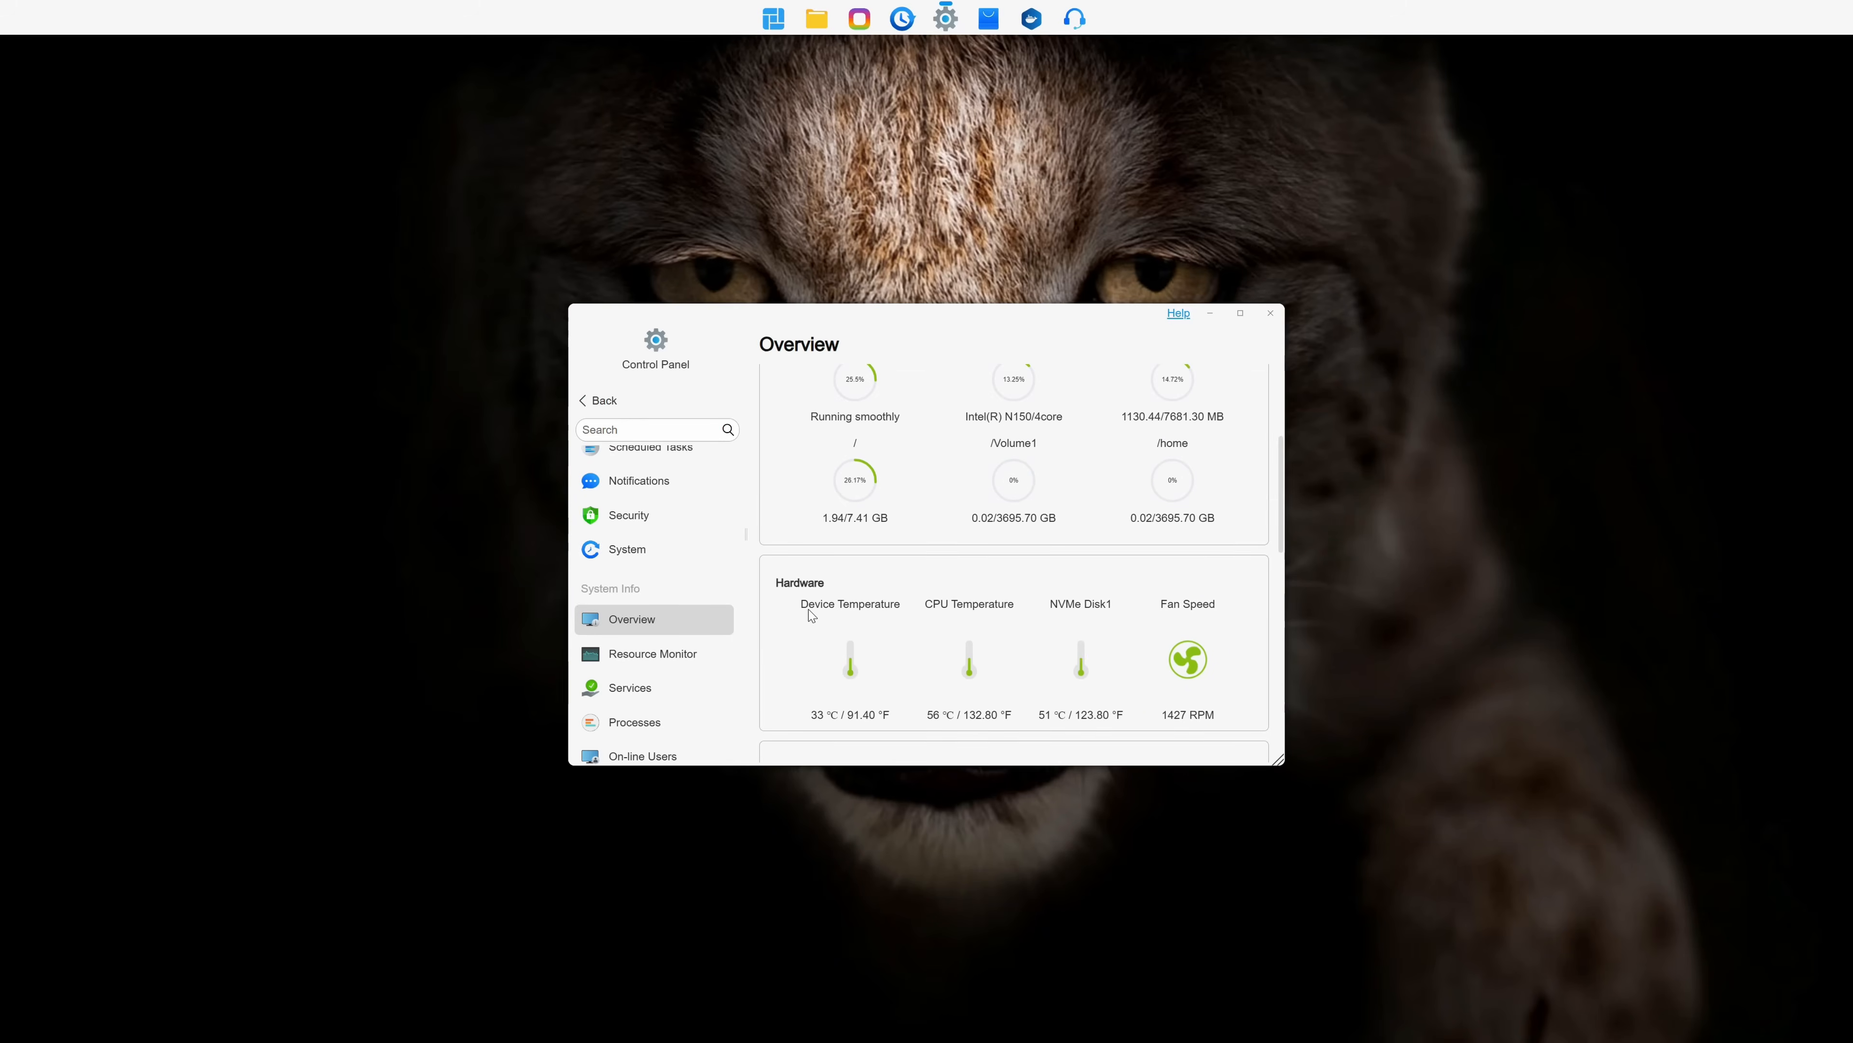
pyautogui.click(627, 495)
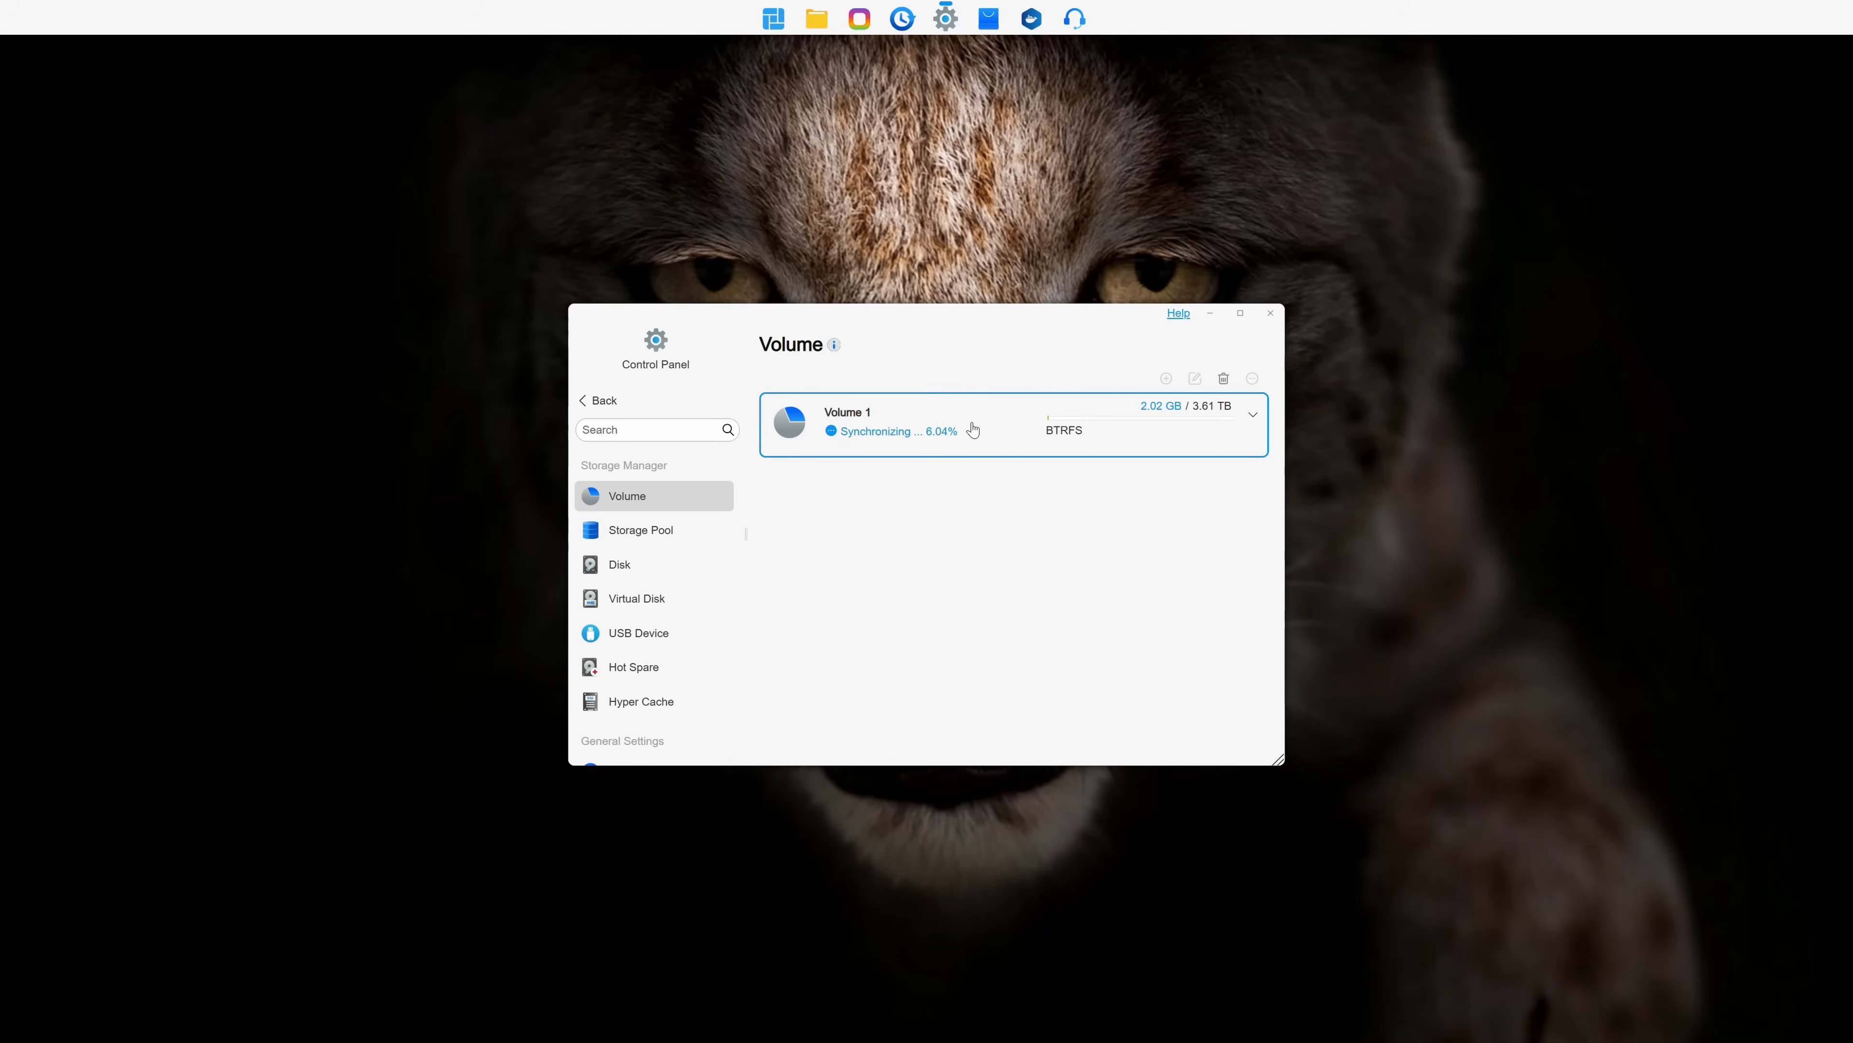
pyautogui.moveTo(1226, 378)
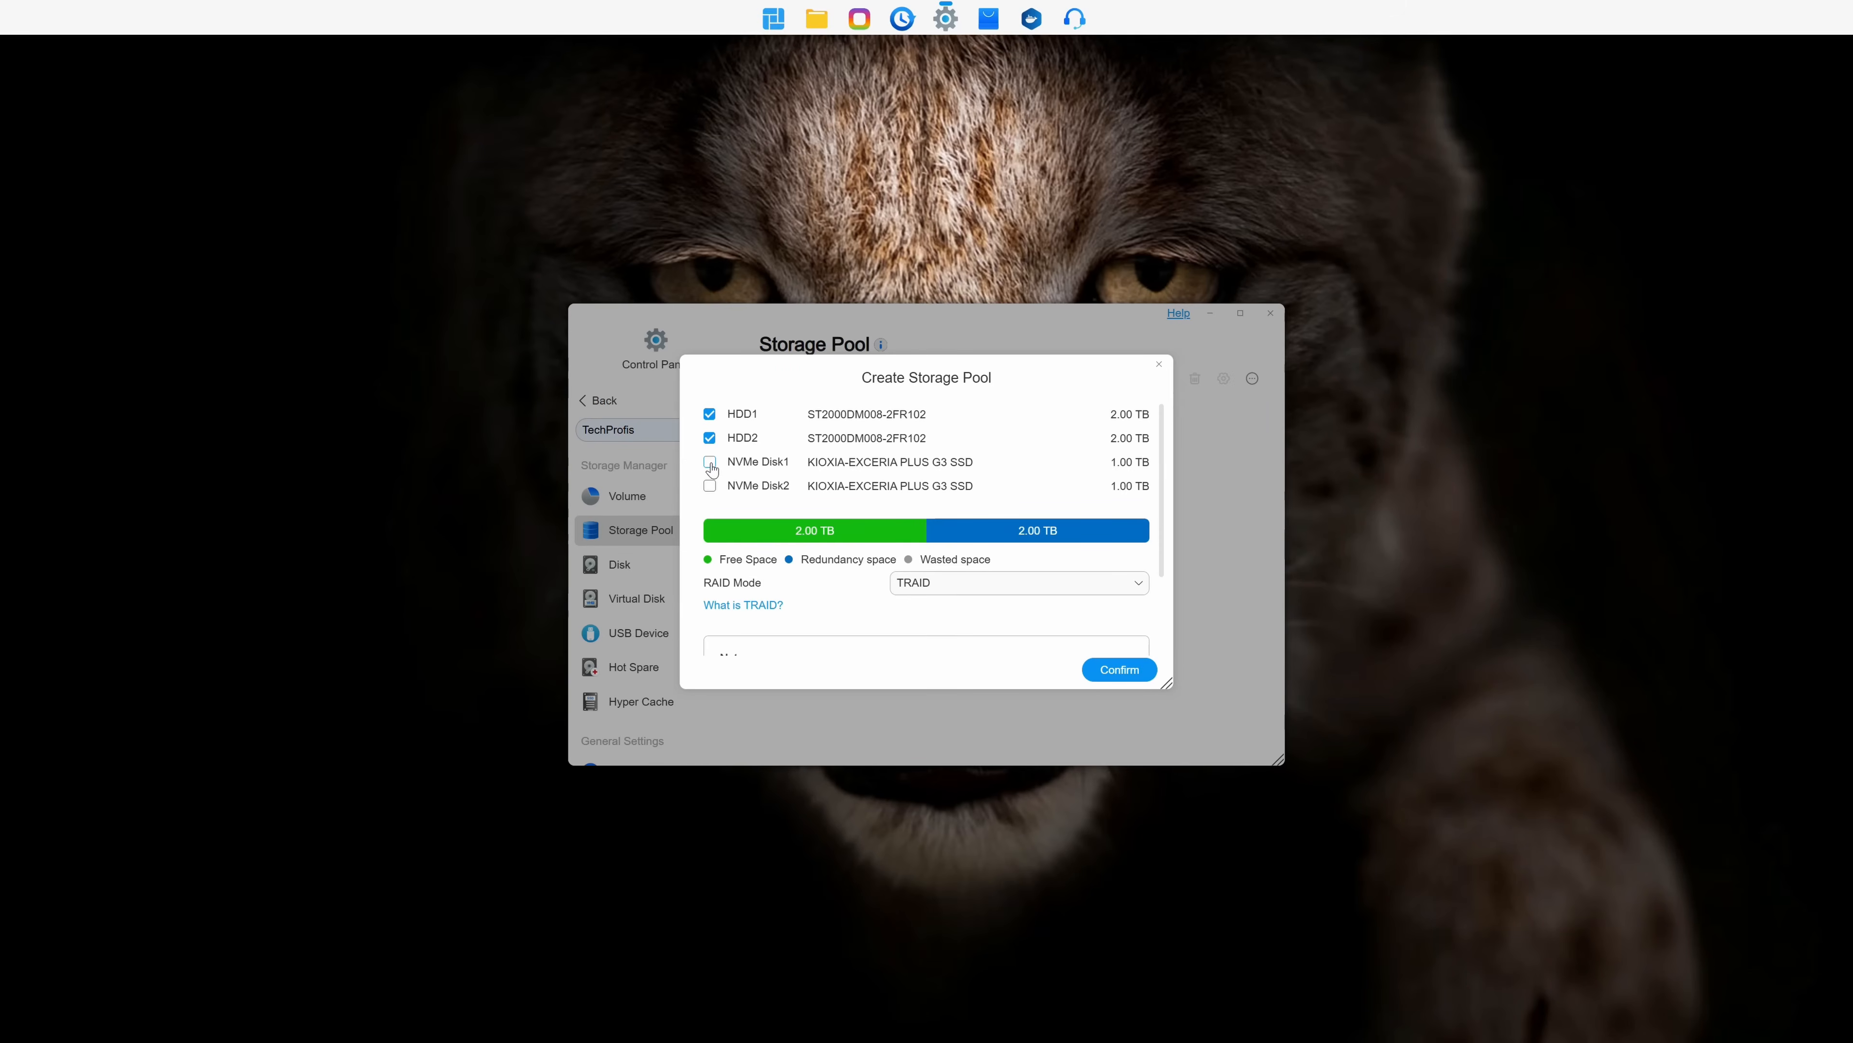
# Create a TRAID pool from HDD1, HDD2 and NVMe Disk1, confirming the data-erase warning.
pyautogui.click(709, 462)
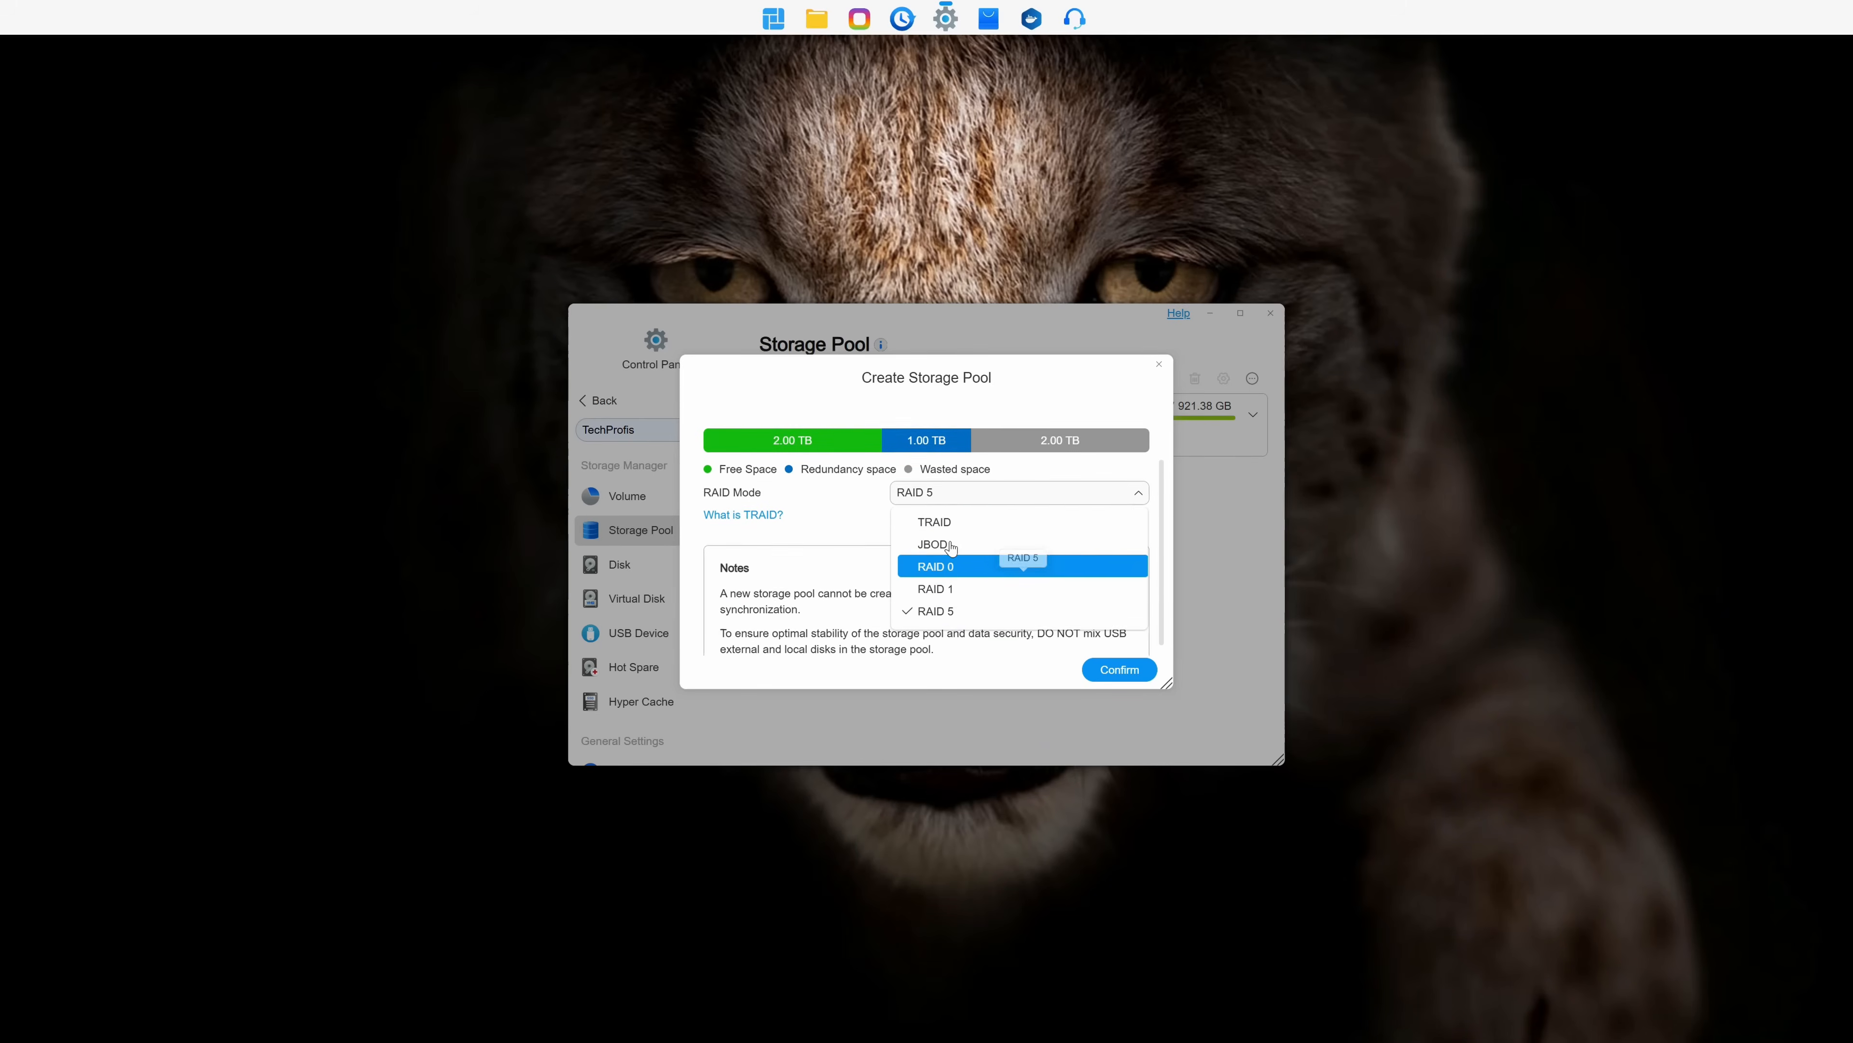
pyautogui.click(933, 521)
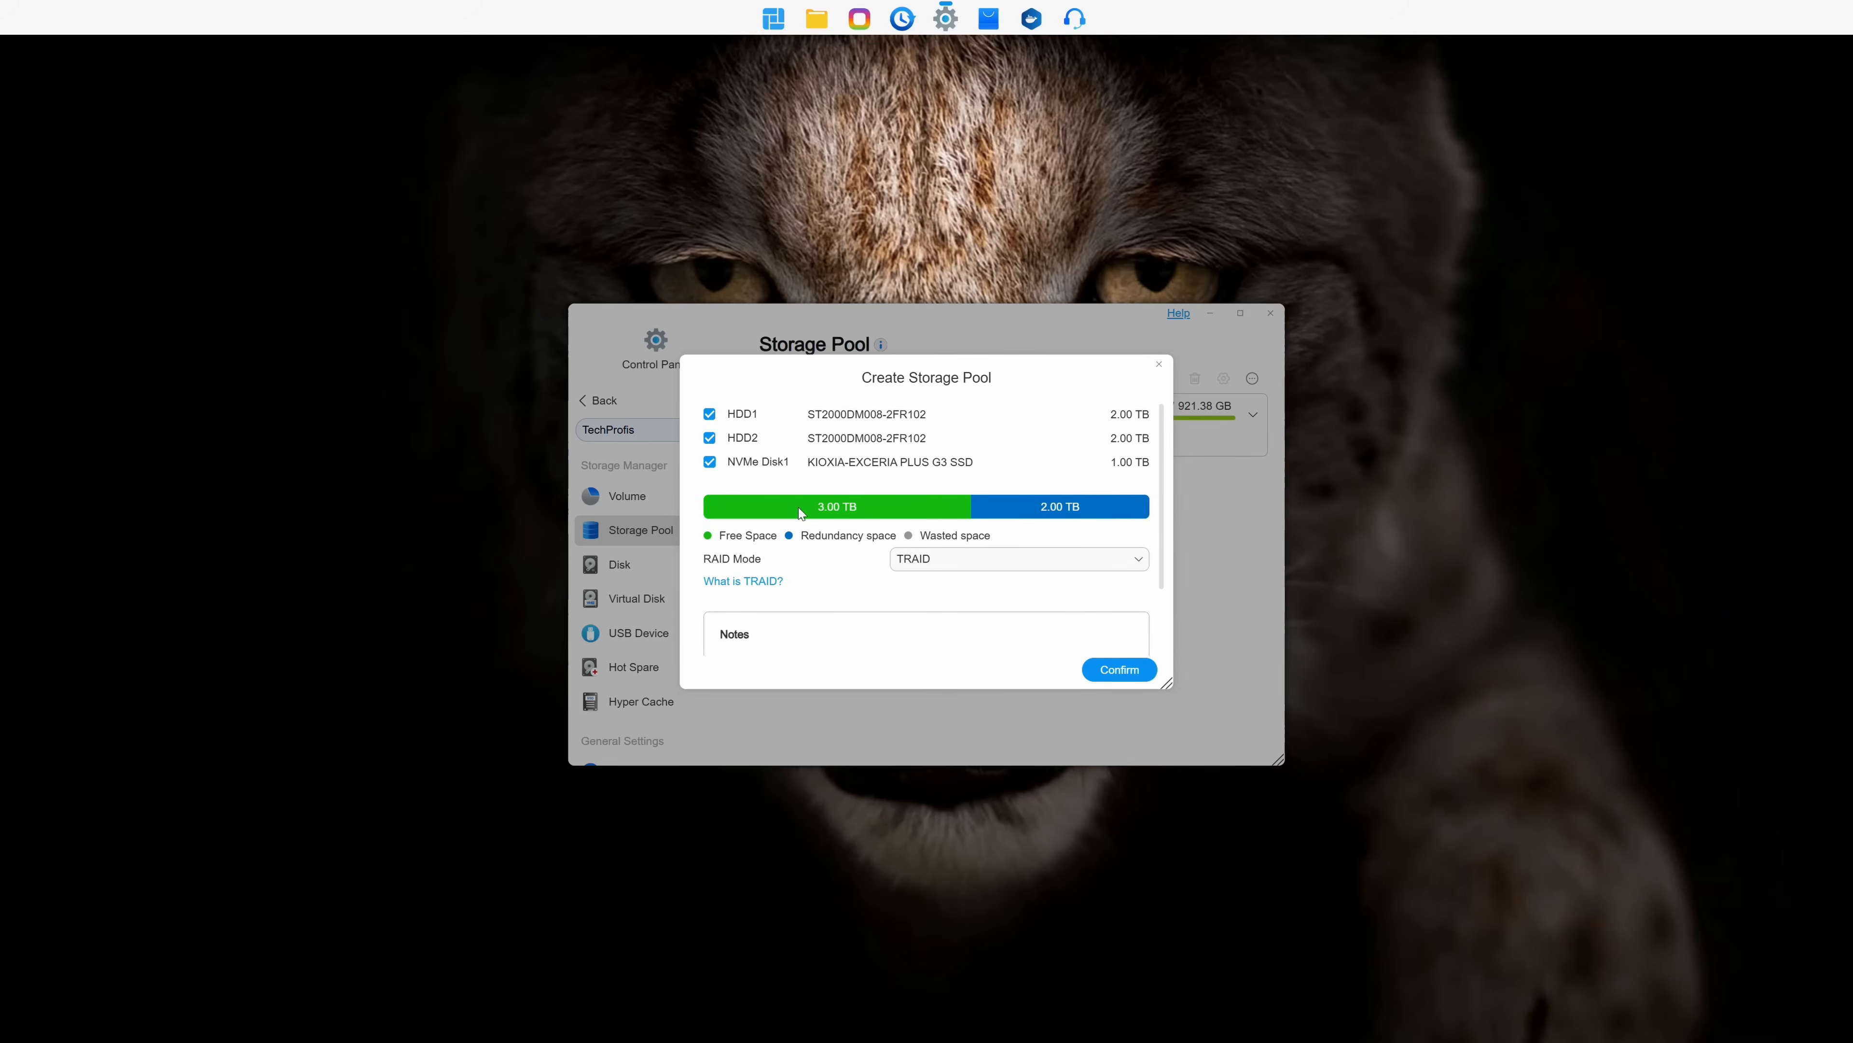
pyautogui.click(1117, 669)
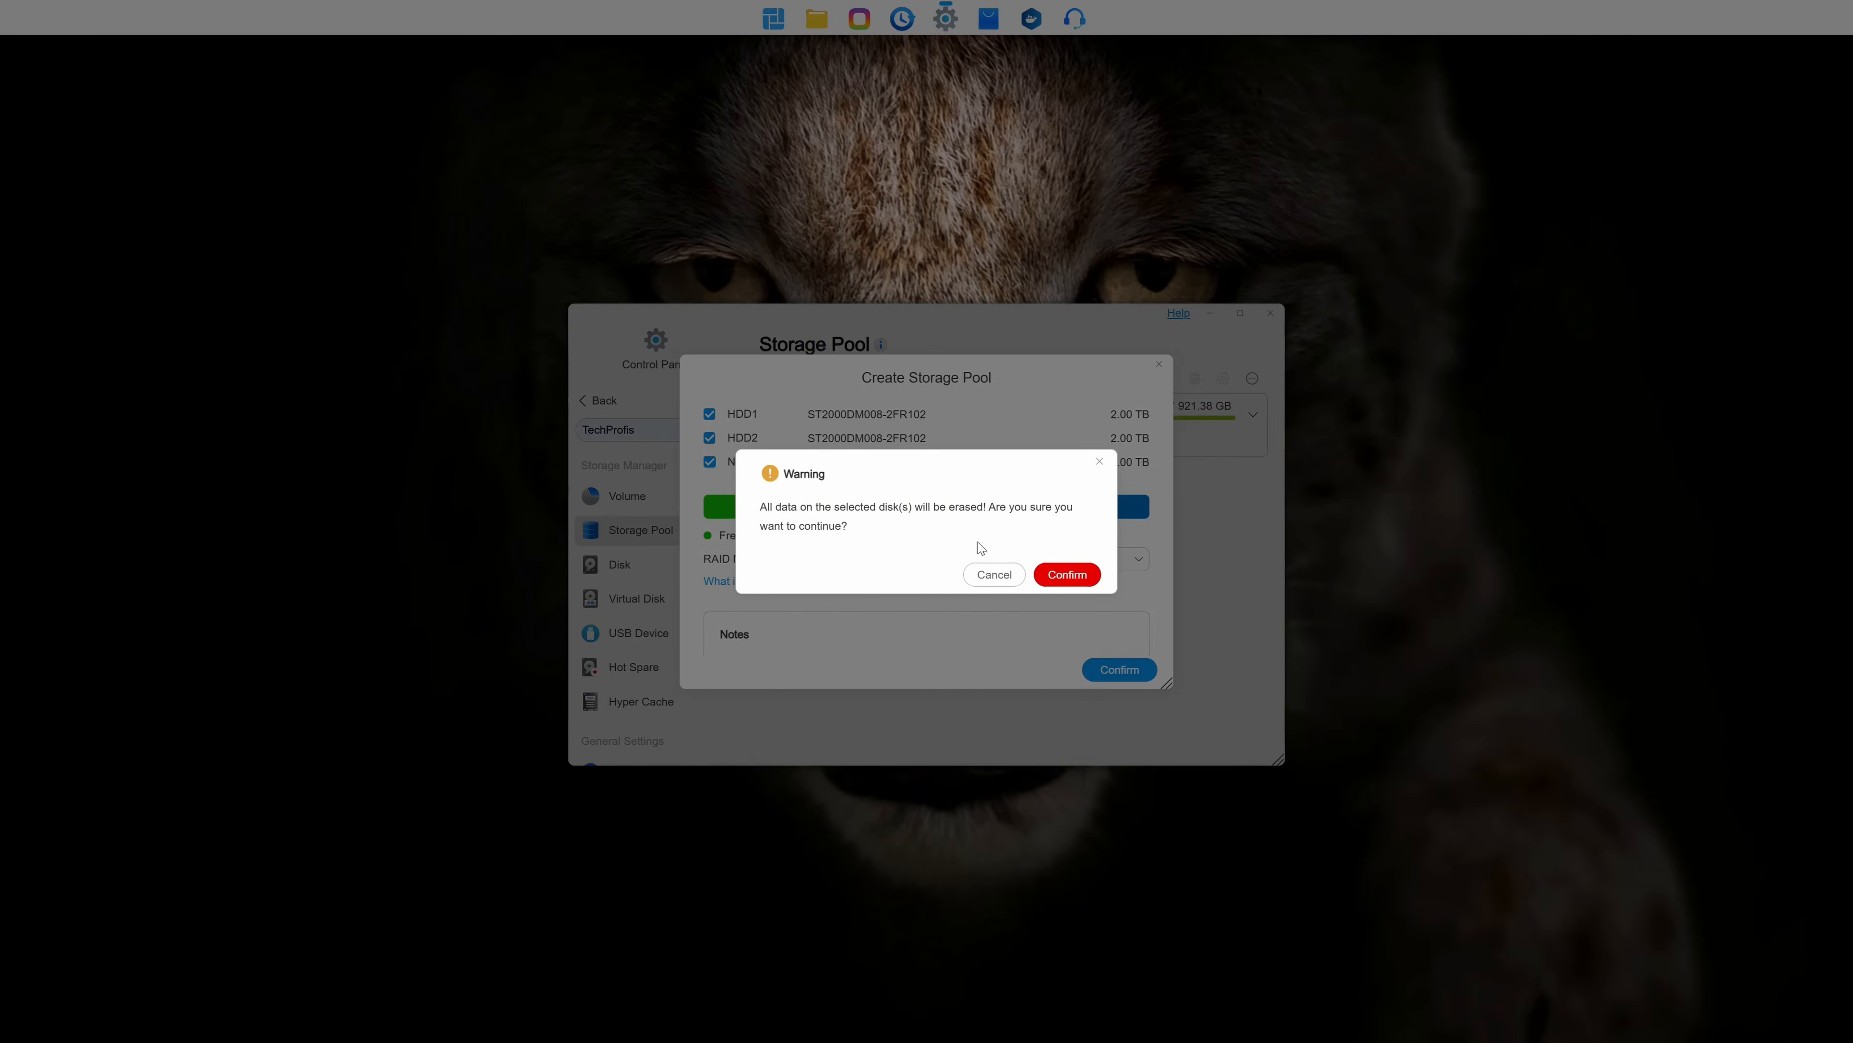
pyautogui.click(1065, 574)
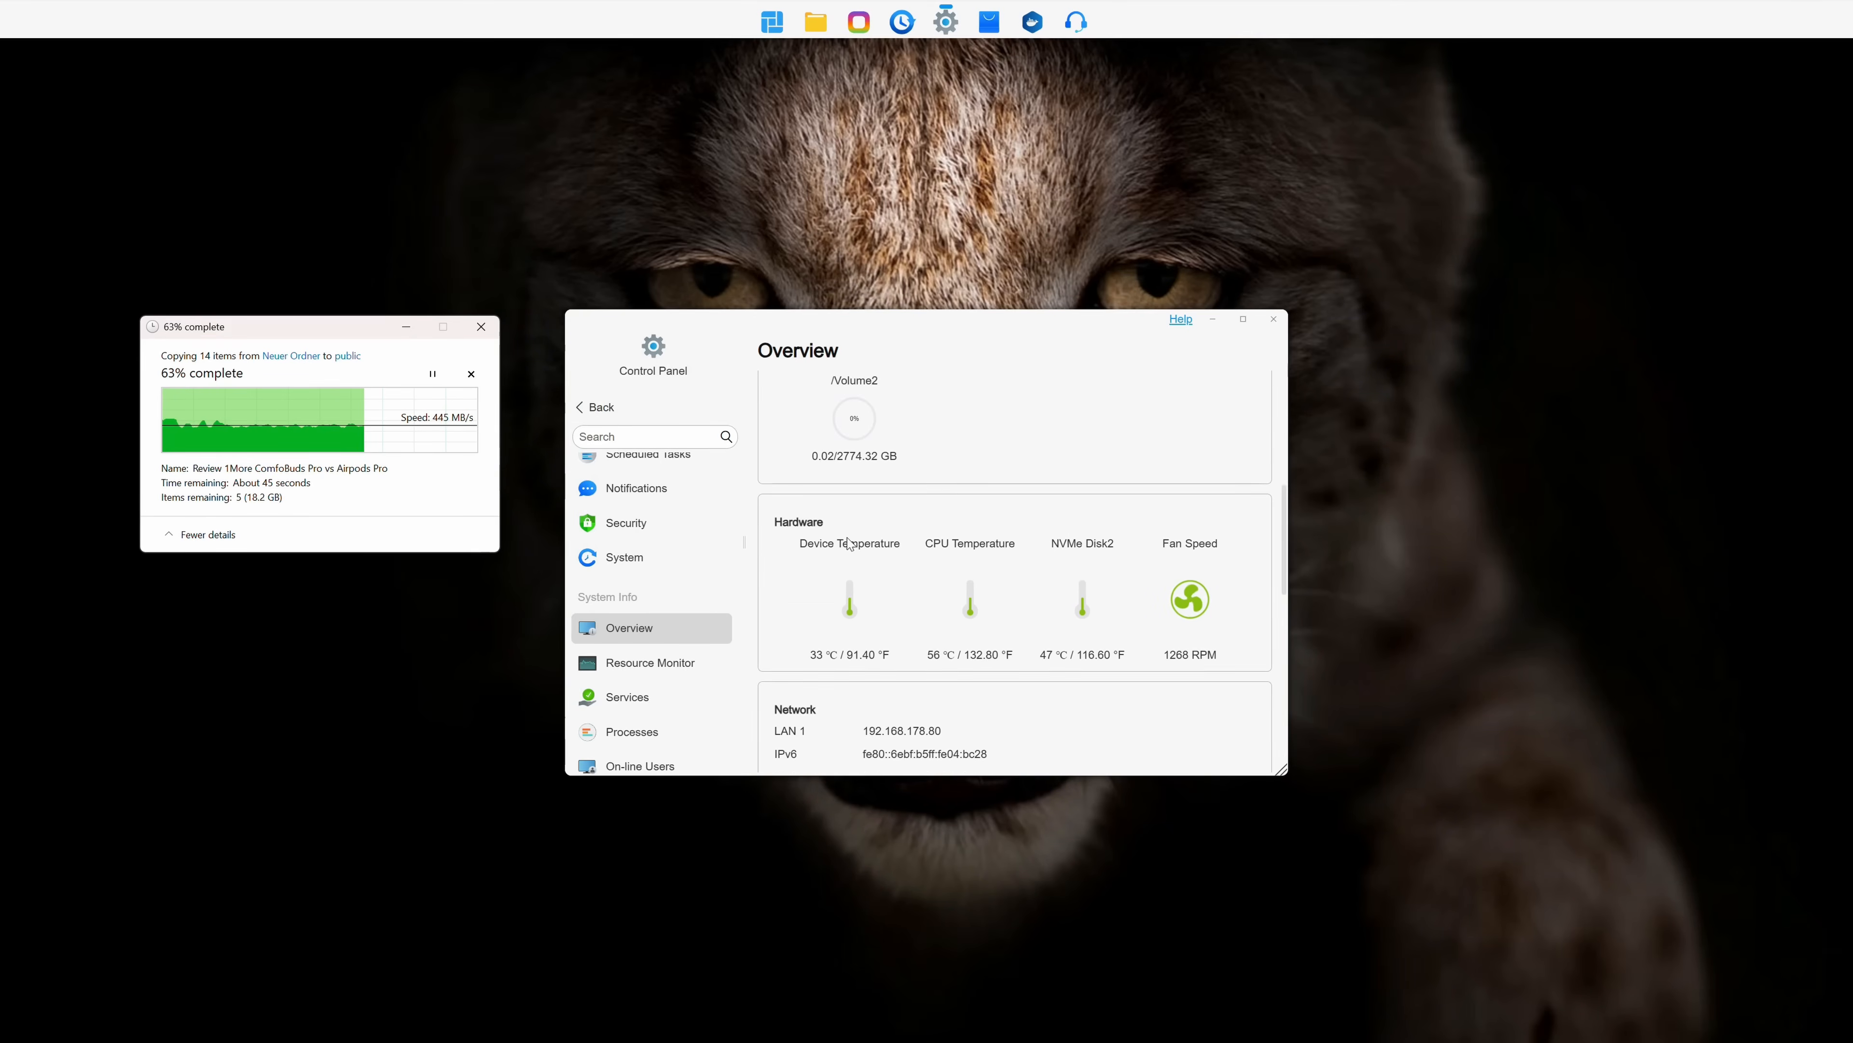
pyautogui.moveTo(977, 647)
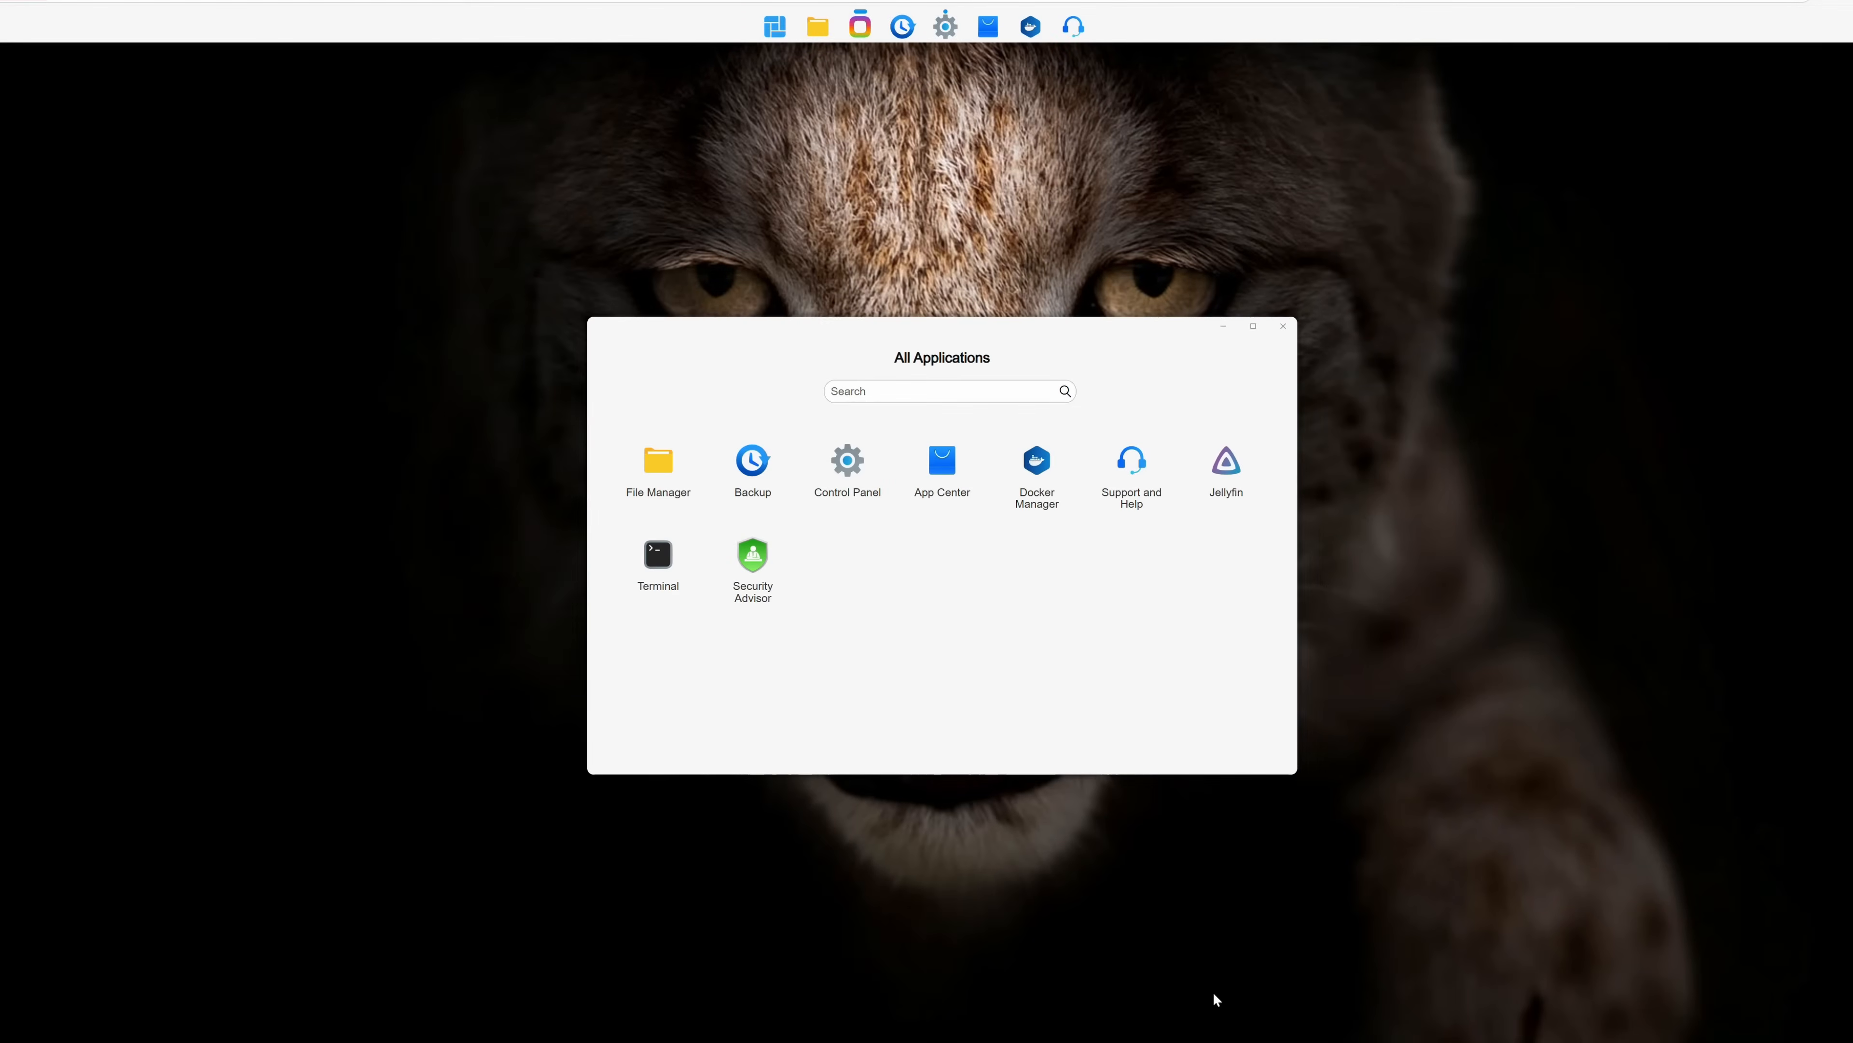
pyautogui.moveTo(726, 474)
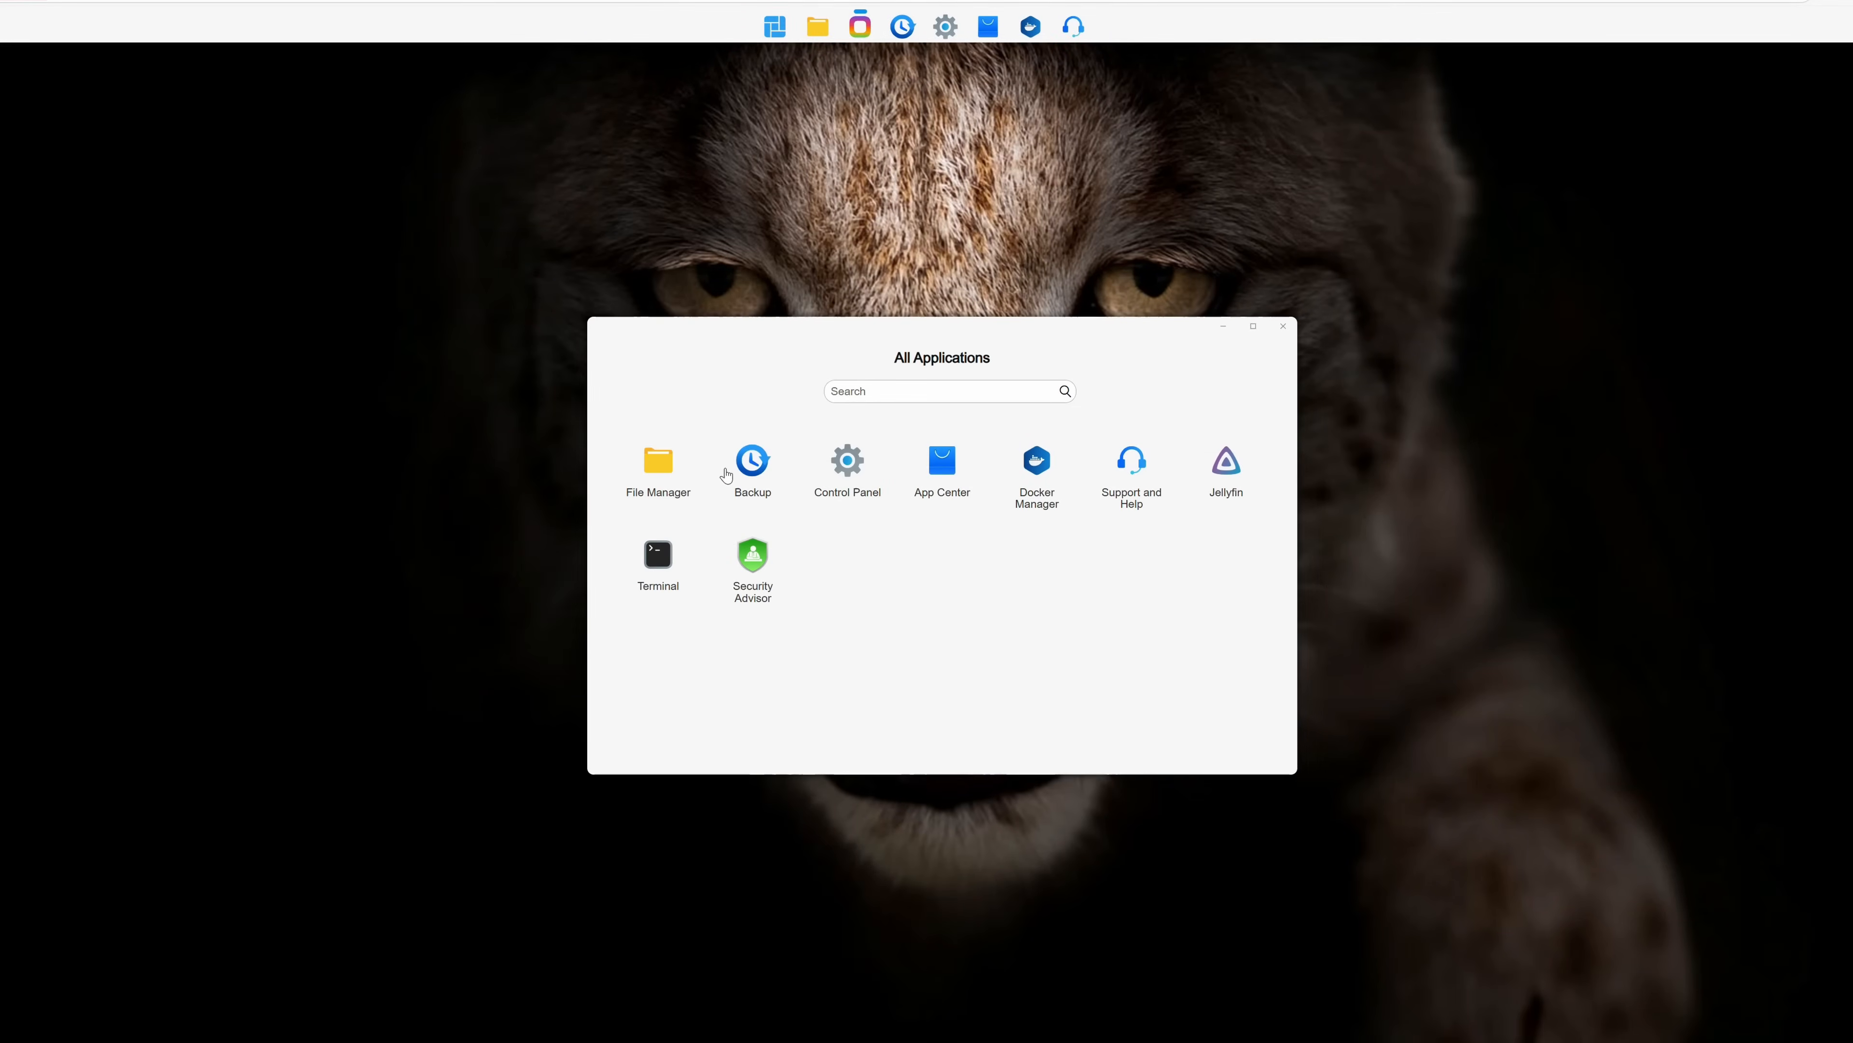
# Launch Backup, scroll its guidelines, and review Rsync Backup, Centralized Backup and Duple Backup.
pyautogui.click(752, 473)
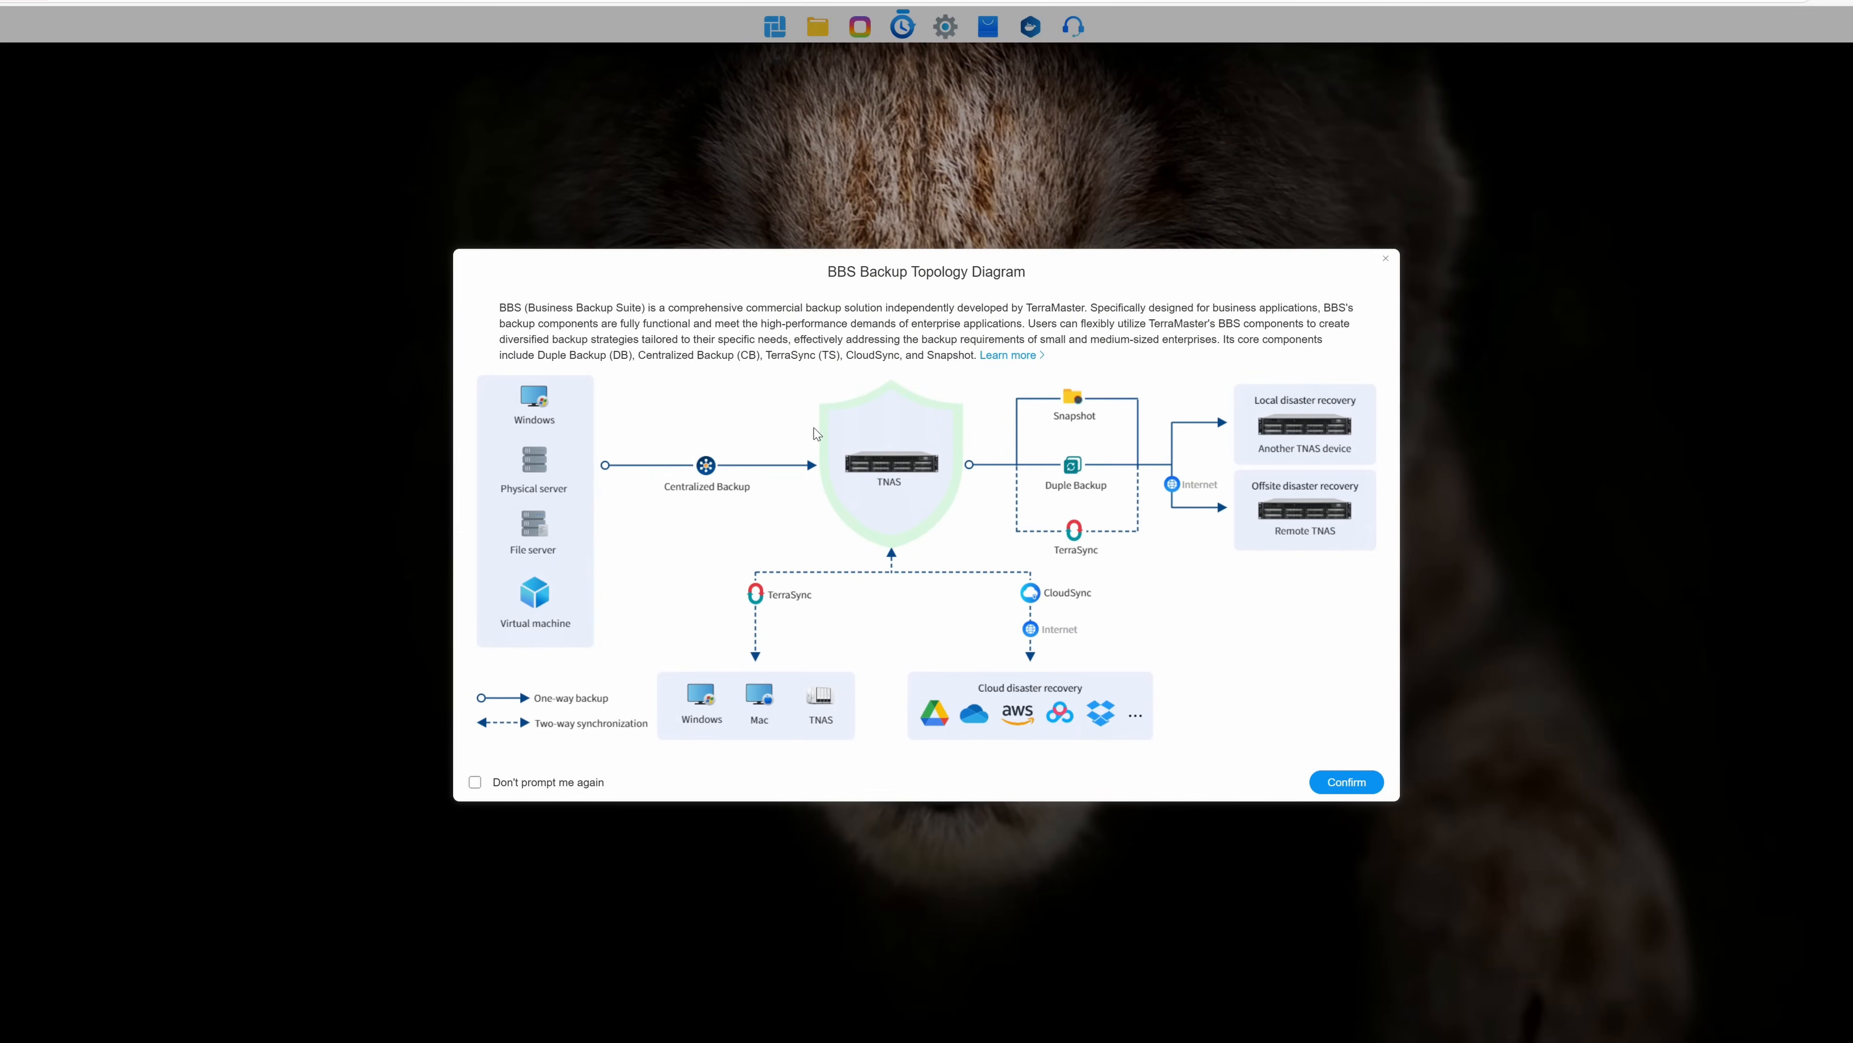
pyautogui.moveTo(673, 324)
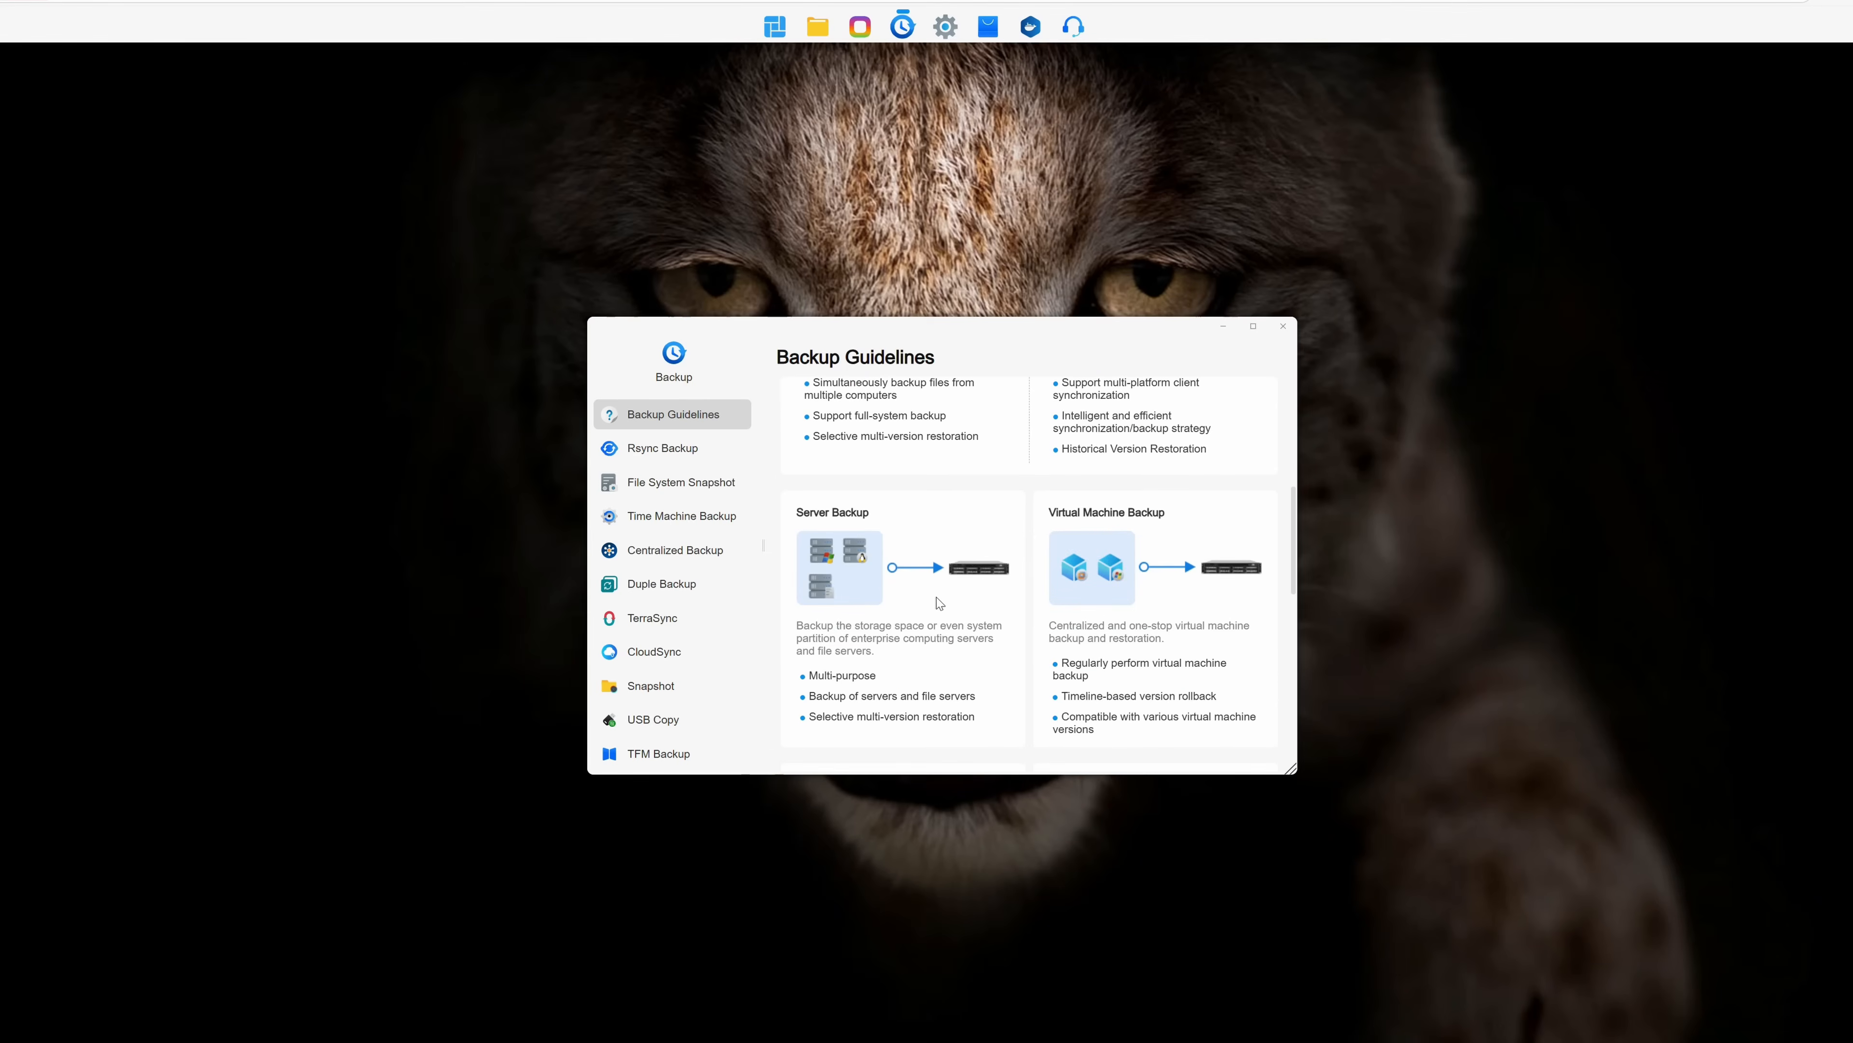
pyautogui.scroll(-3)
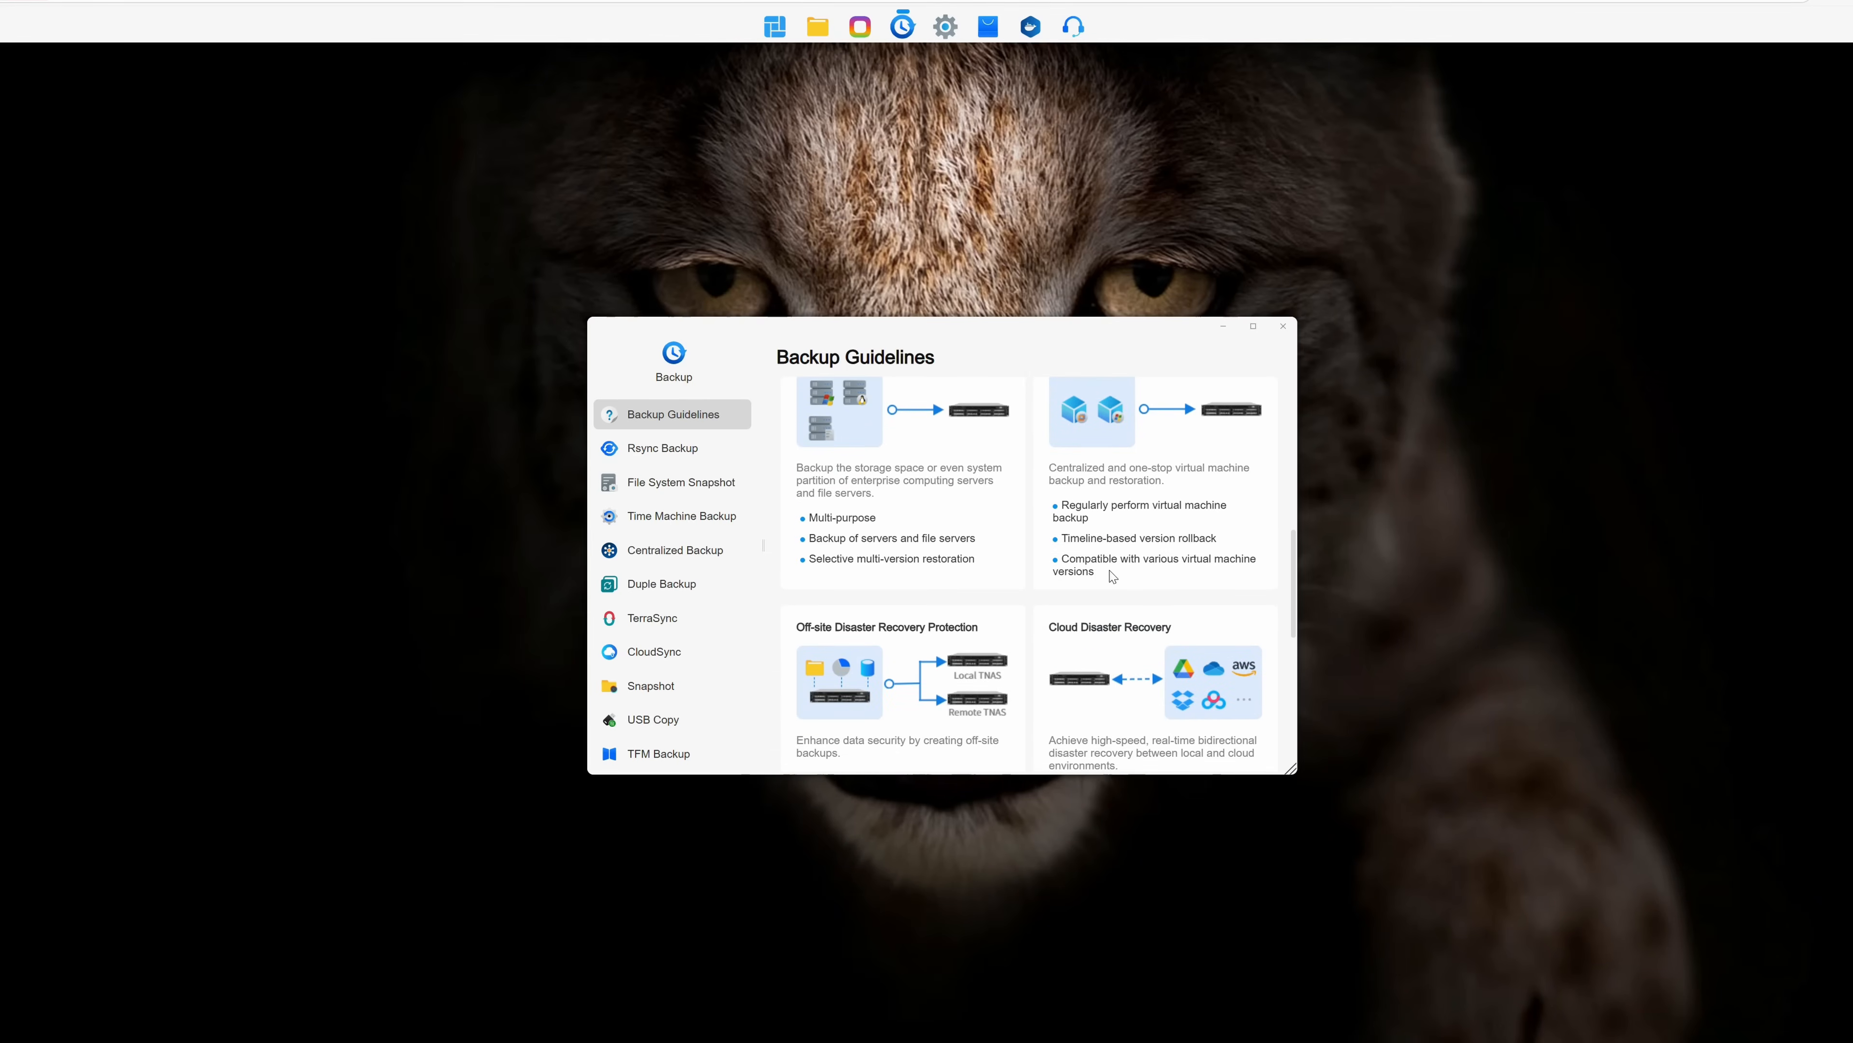
pyautogui.click(663, 446)
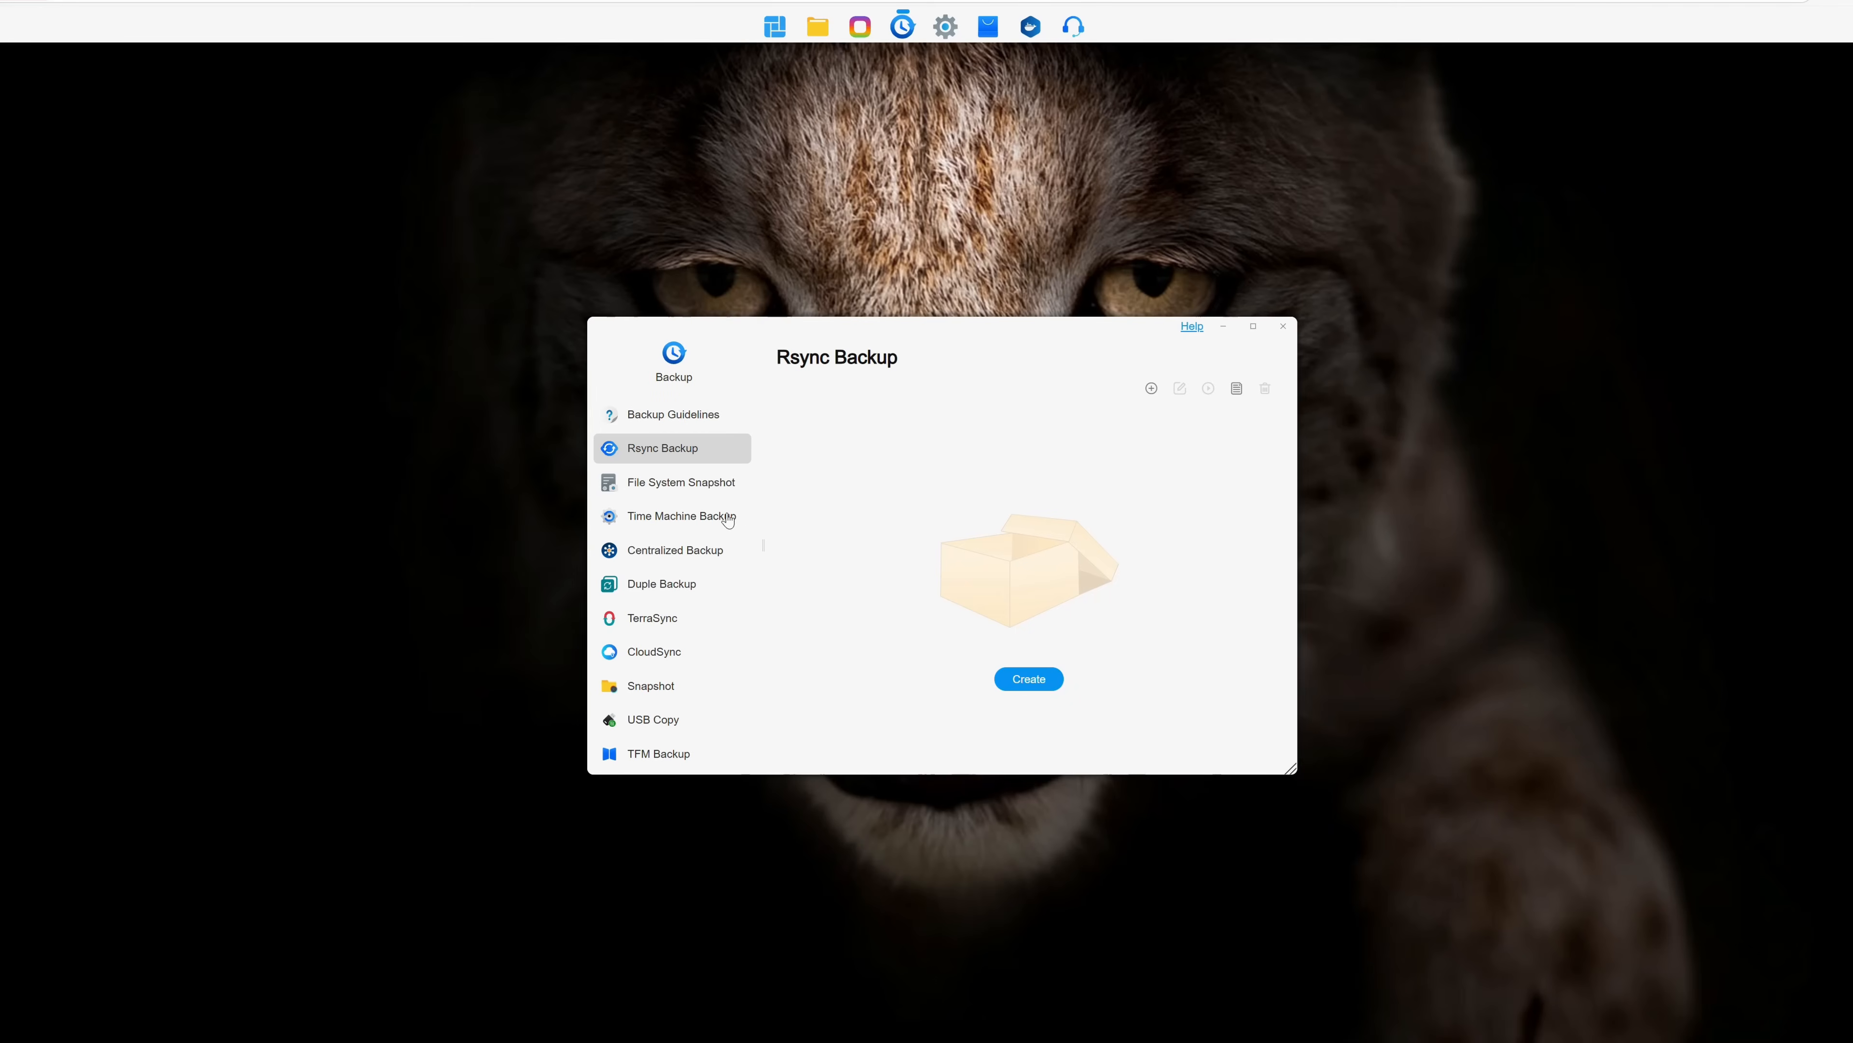
pyautogui.click(675, 550)
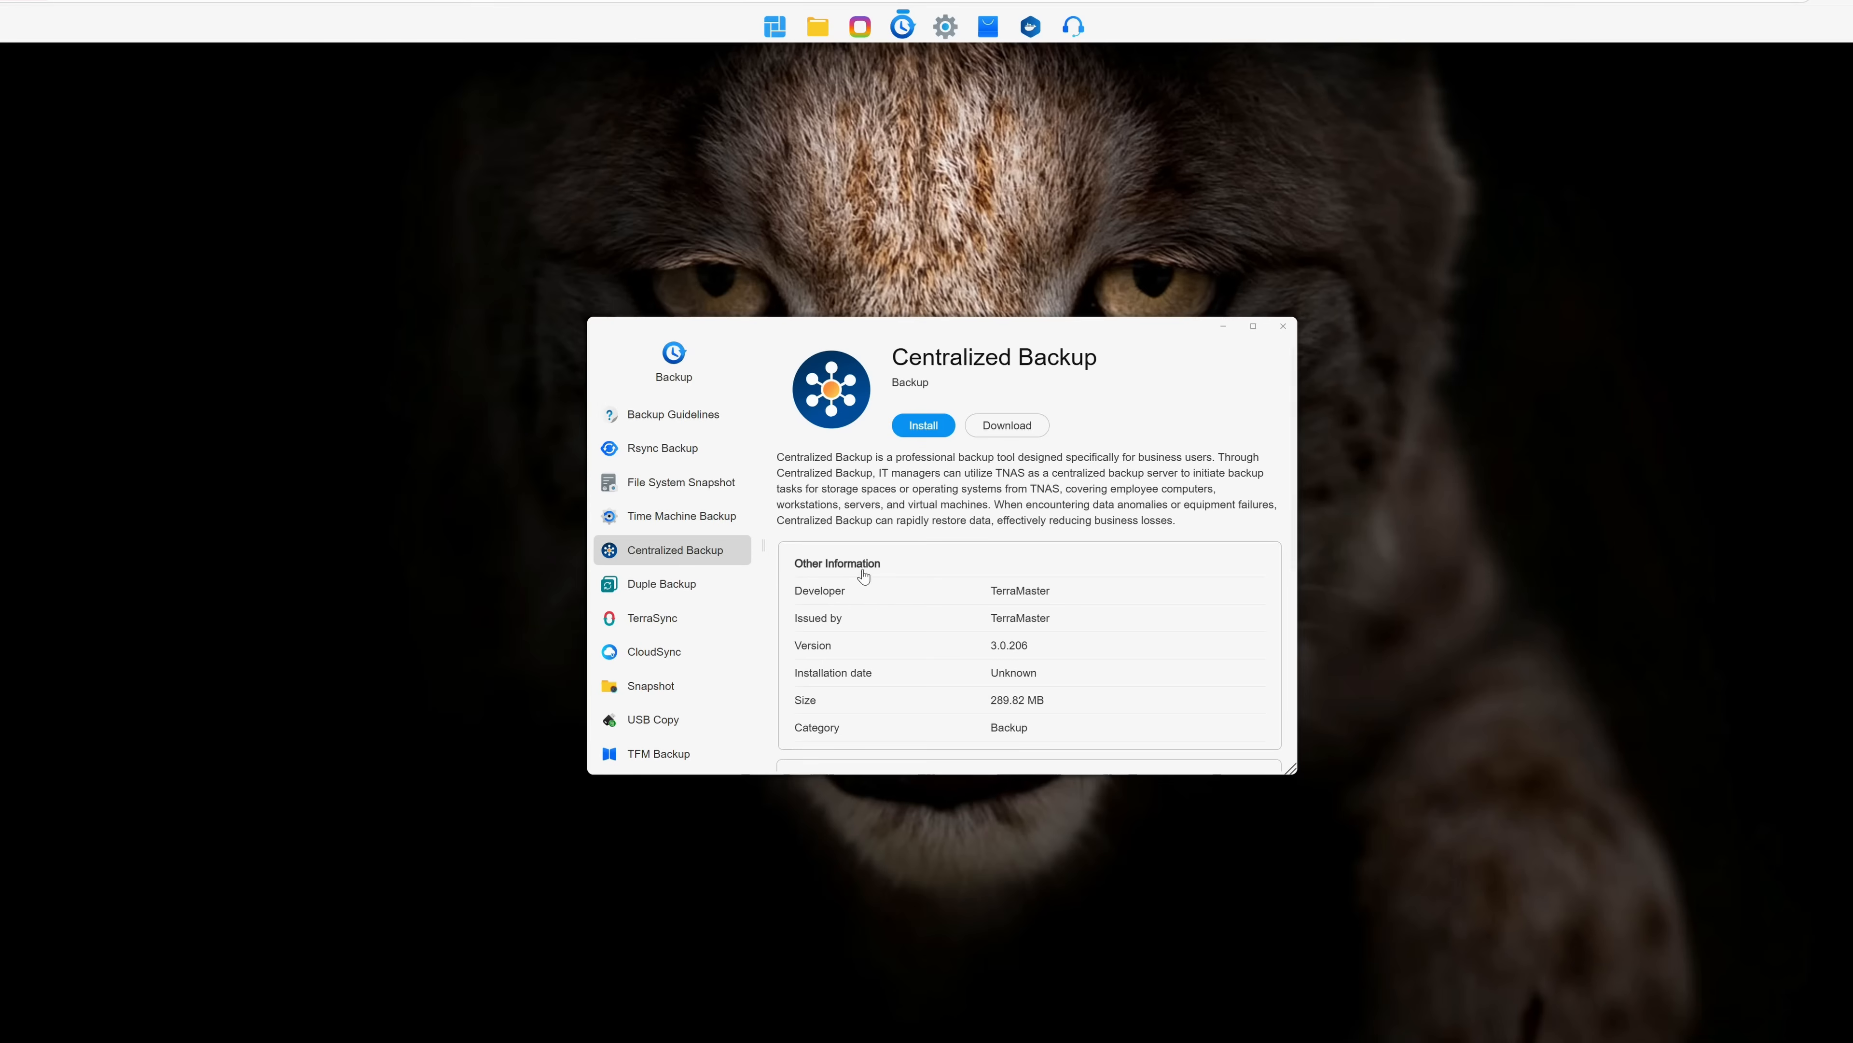
pyautogui.click(660, 583)
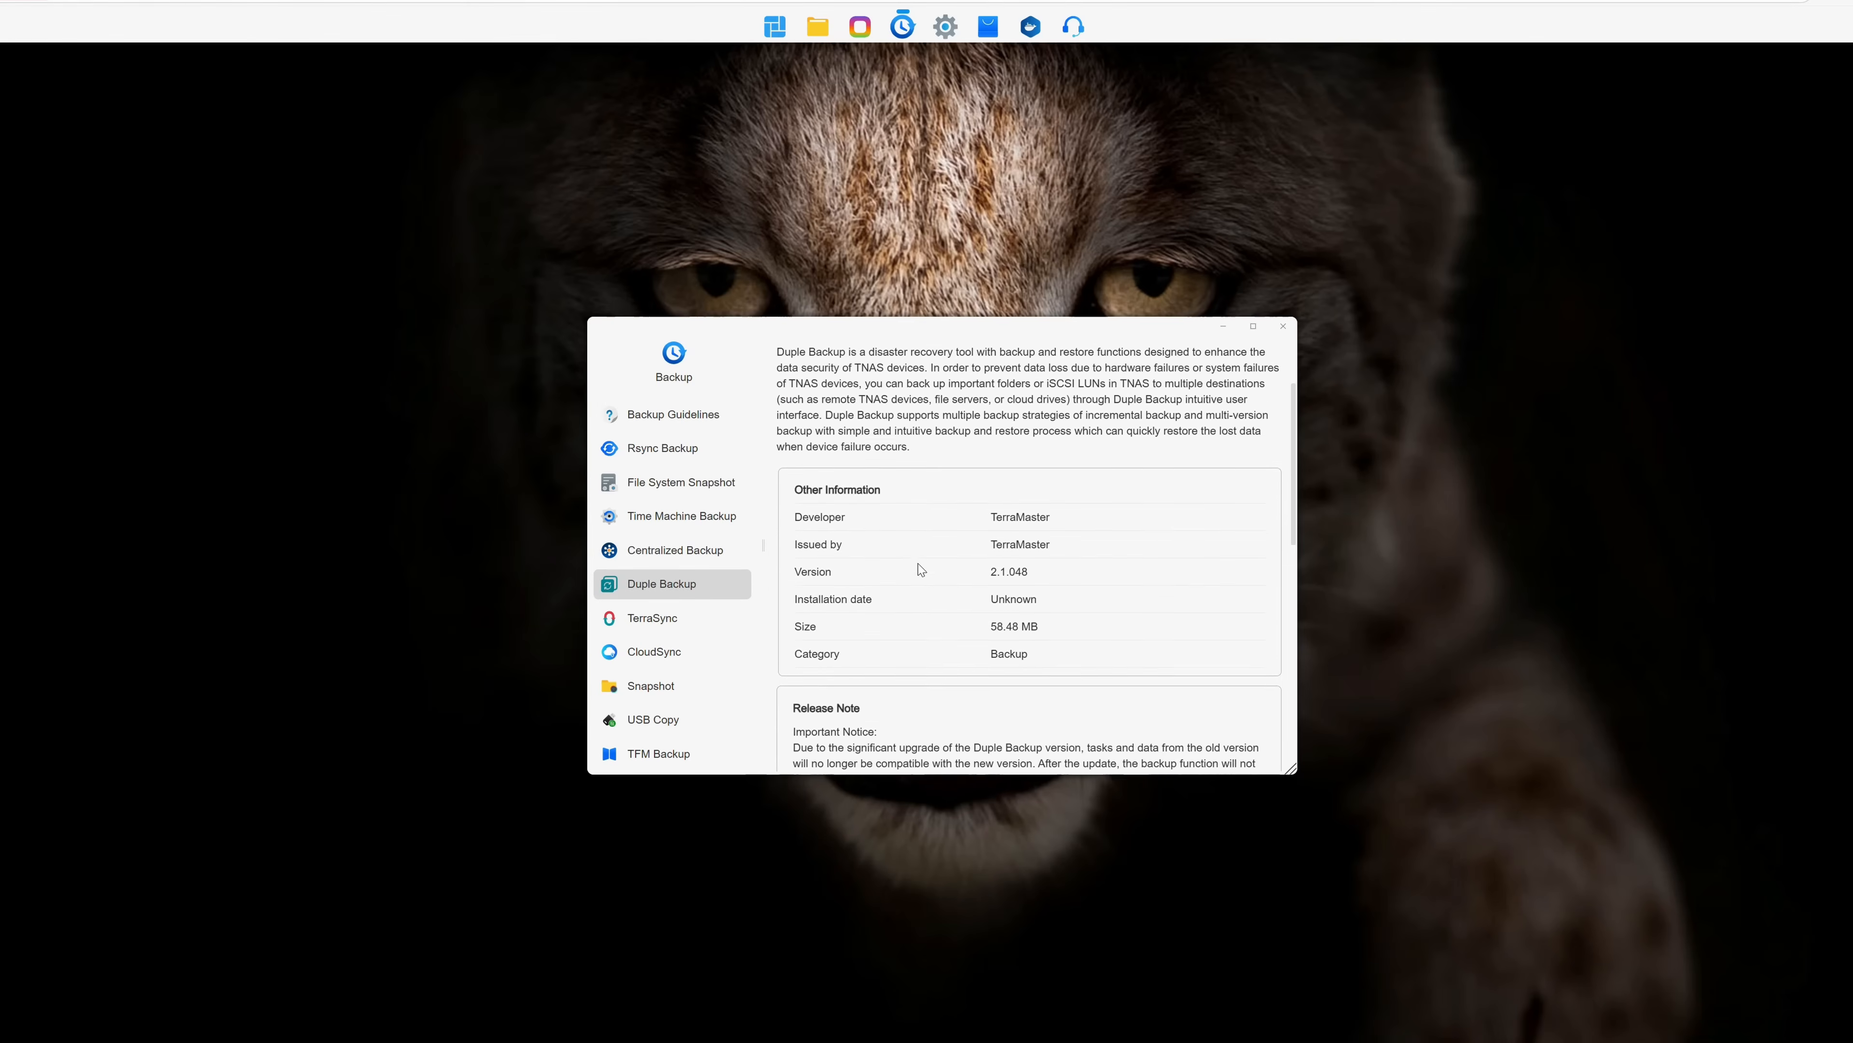
# Review CloudSync, Snapshot and USB Copy, then reach the App Center catalogue.
pyautogui.click(652, 651)
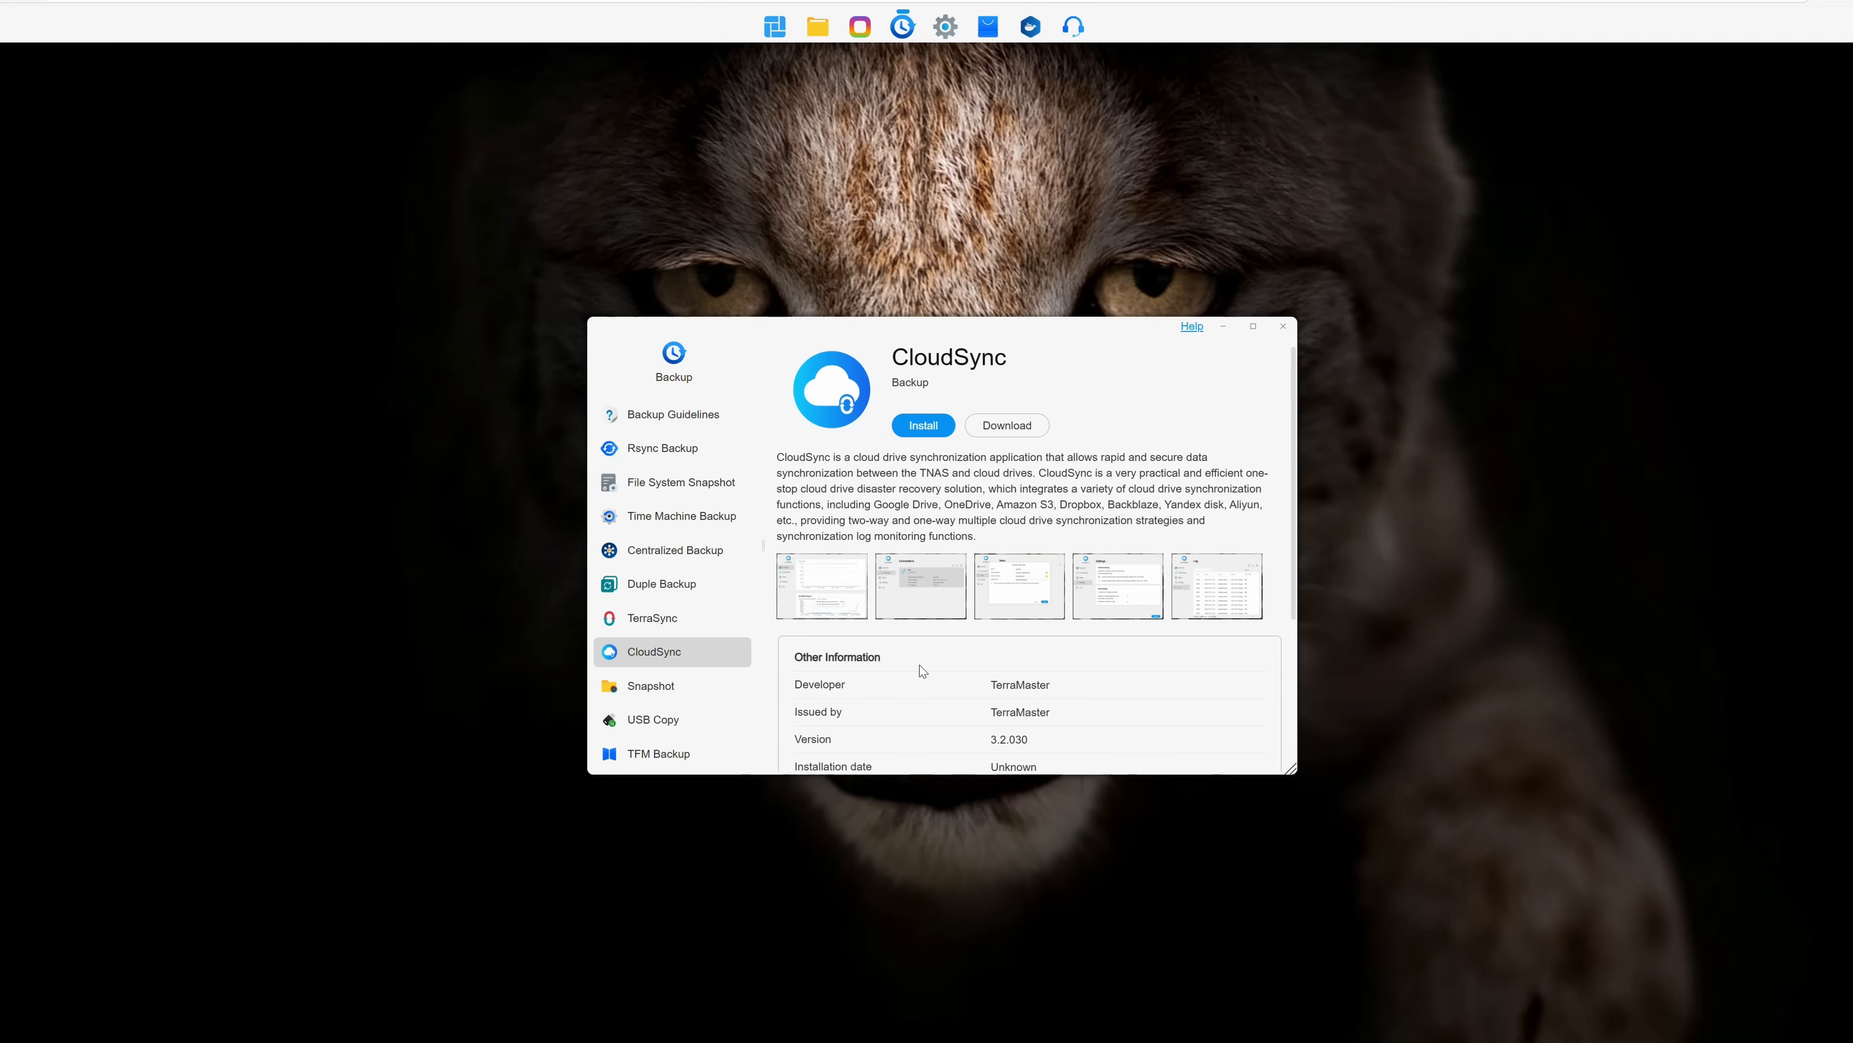
pyautogui.click(650, 685)
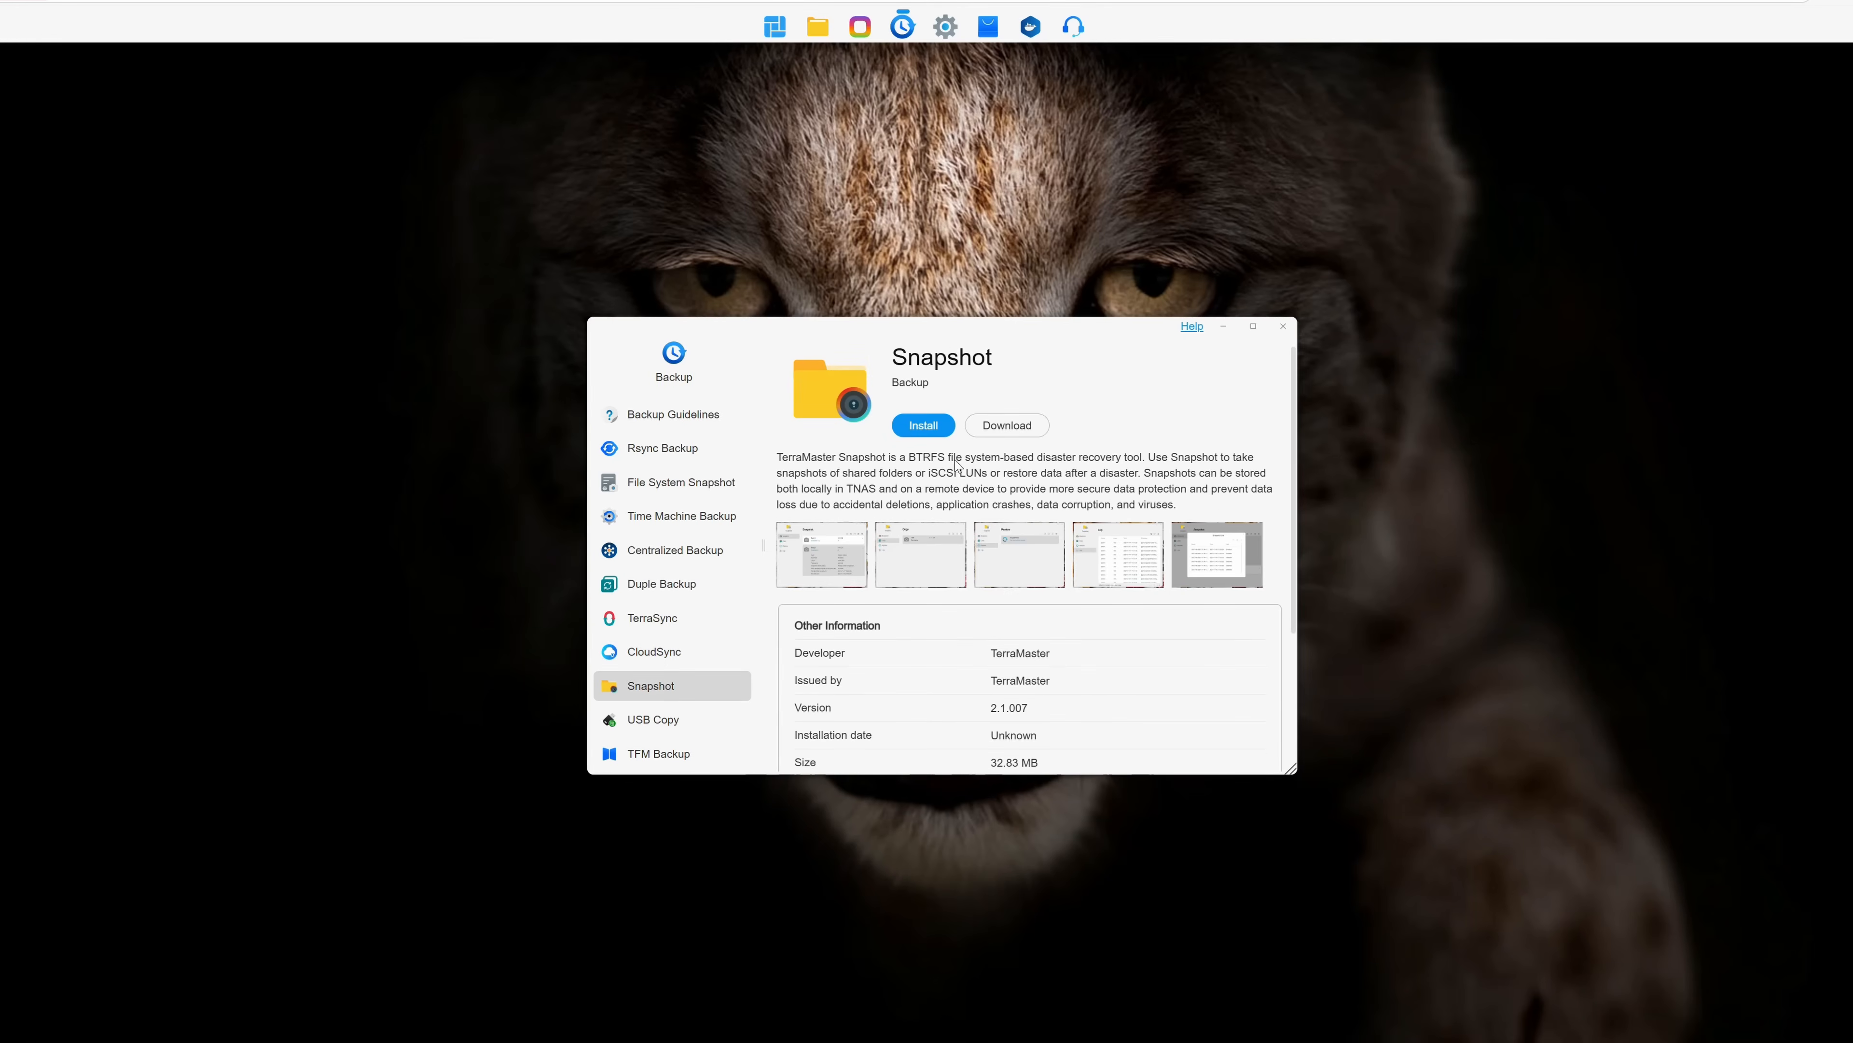
pyautogui.click(653, 718)
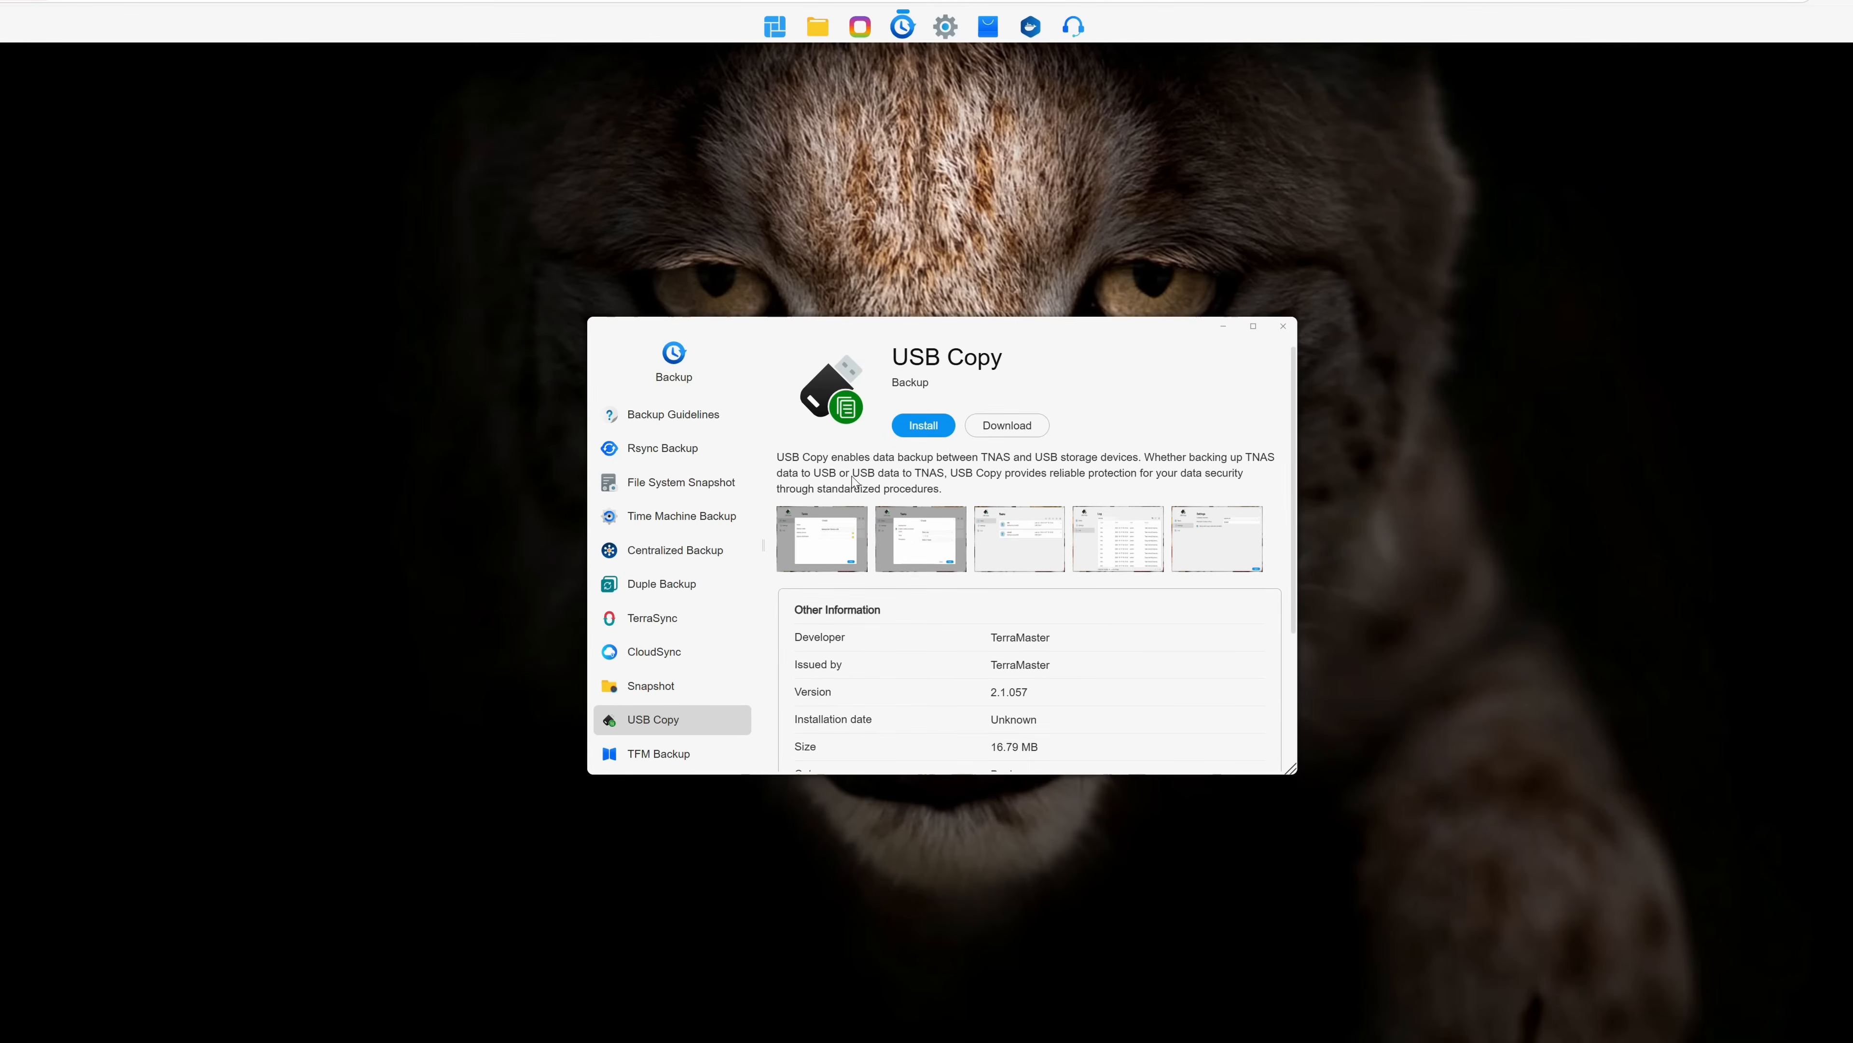
pyautogui.click(657, 753)
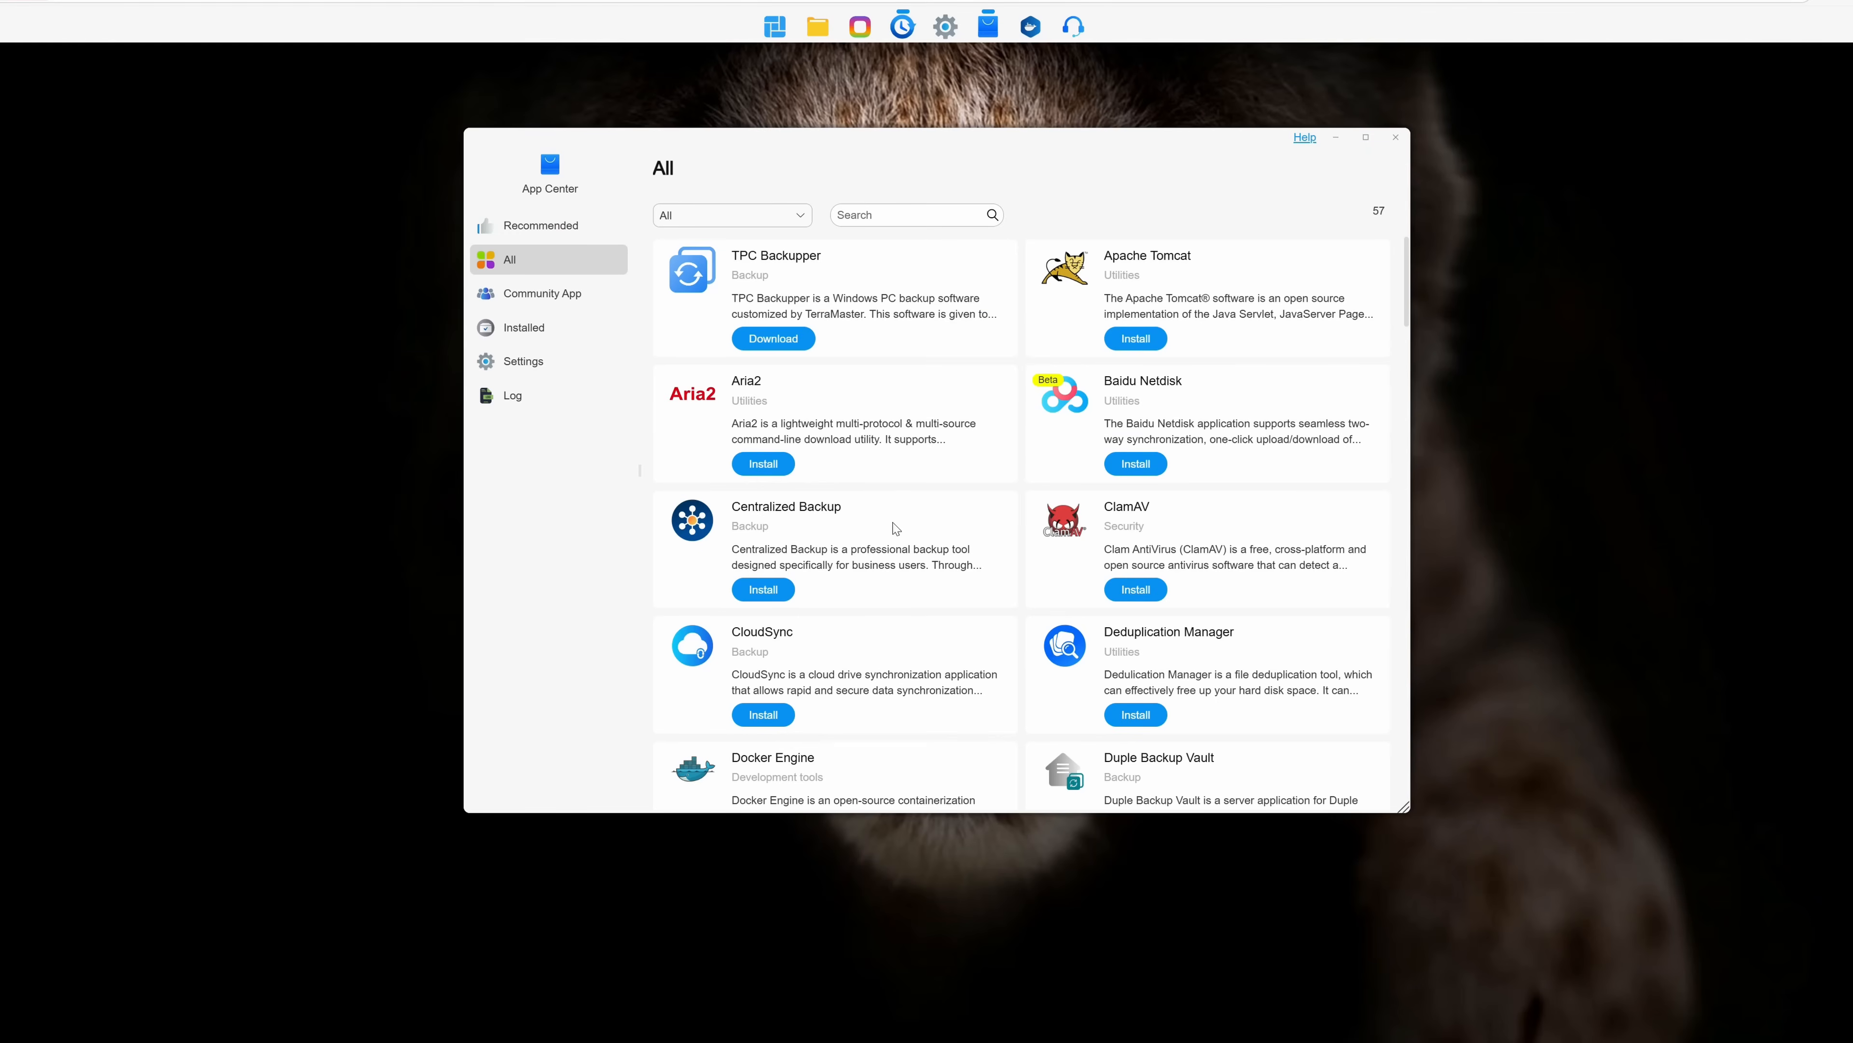
# Scroll through the App Center's full list of 57 apps down to the TNAS PC apps.
pyautogui.scroll(-3)
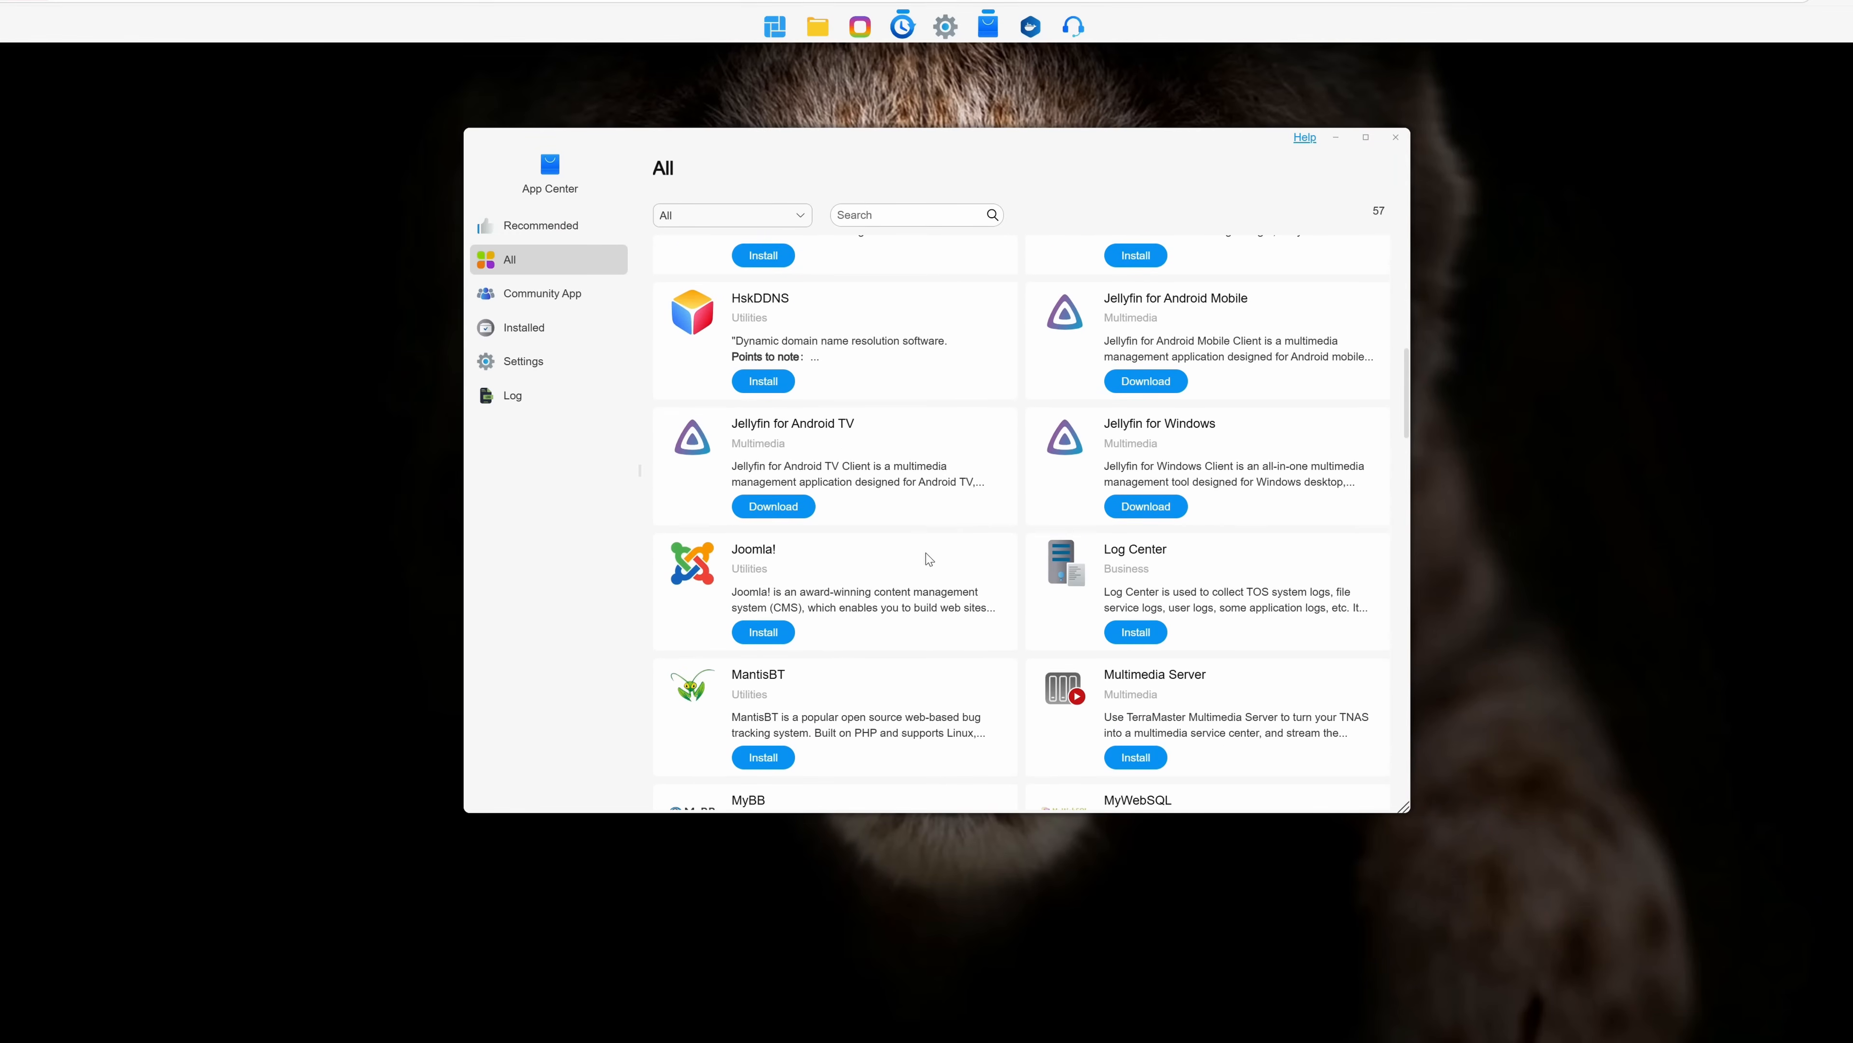
pyautogui.scroll(-3)
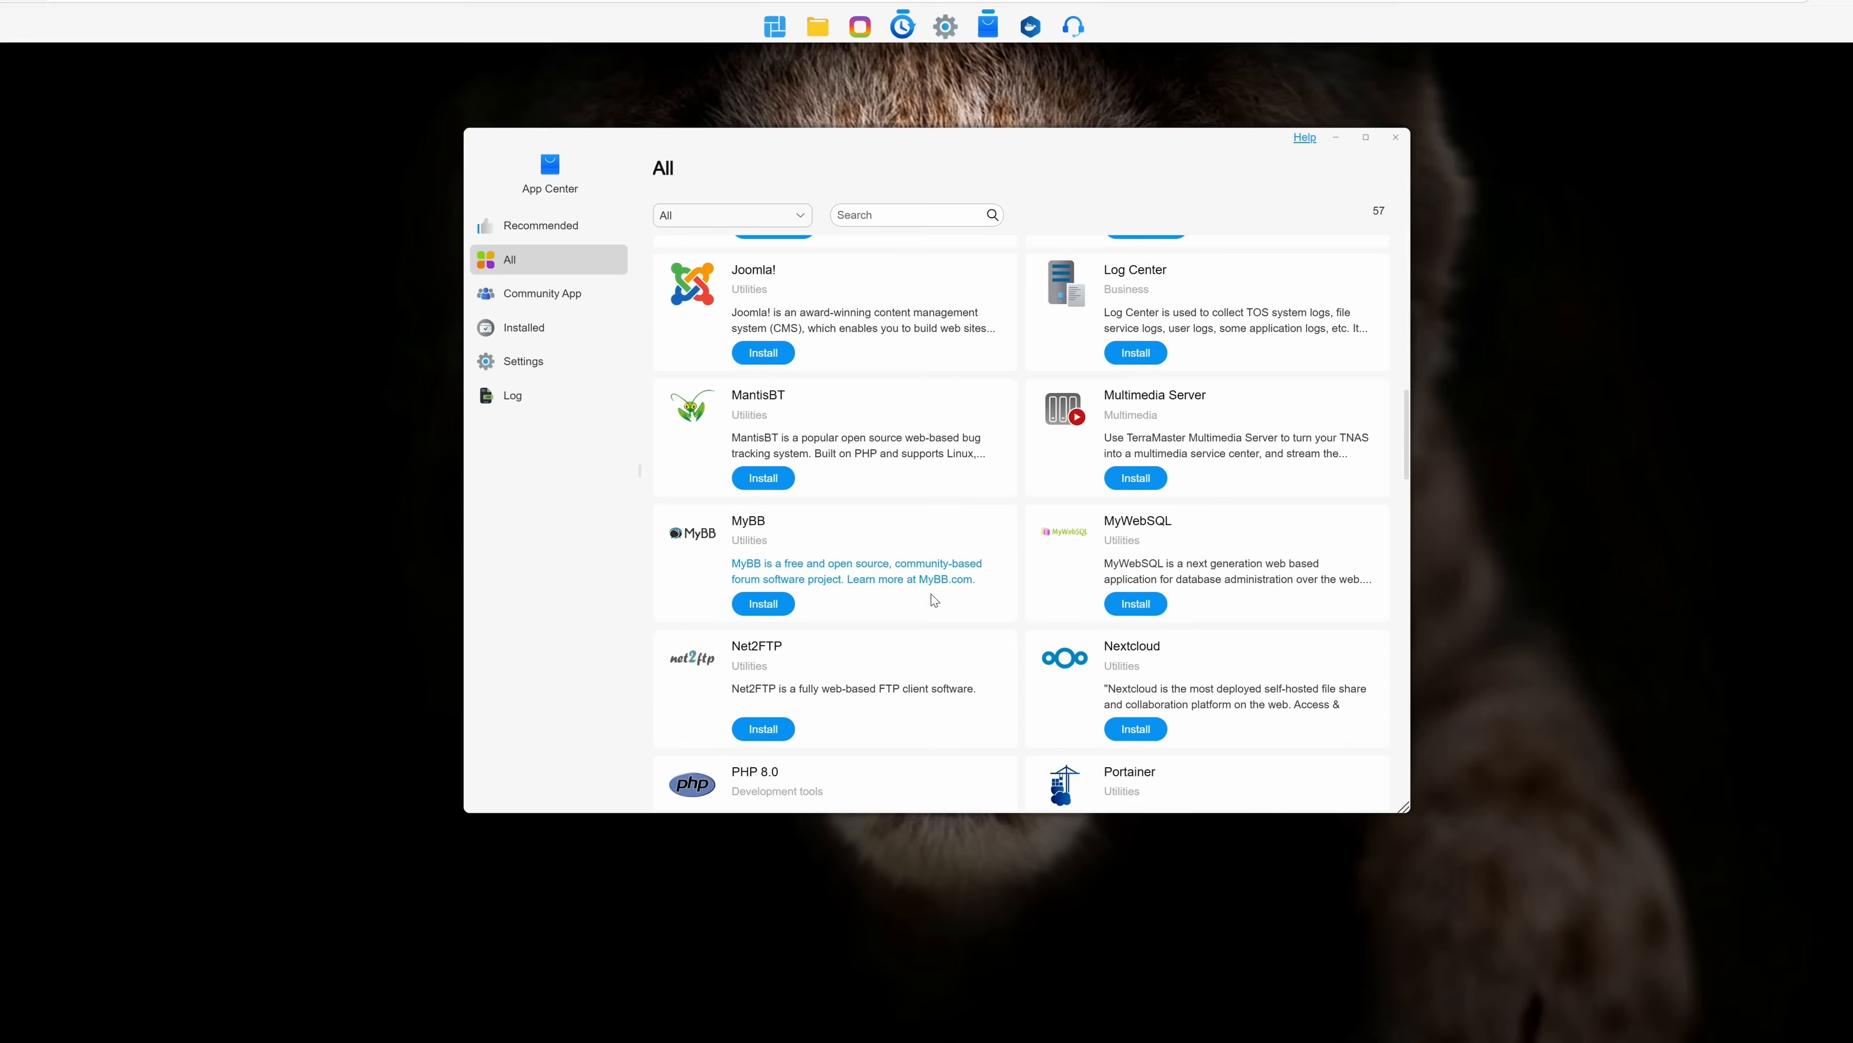
pyautogui.scroll(-3)
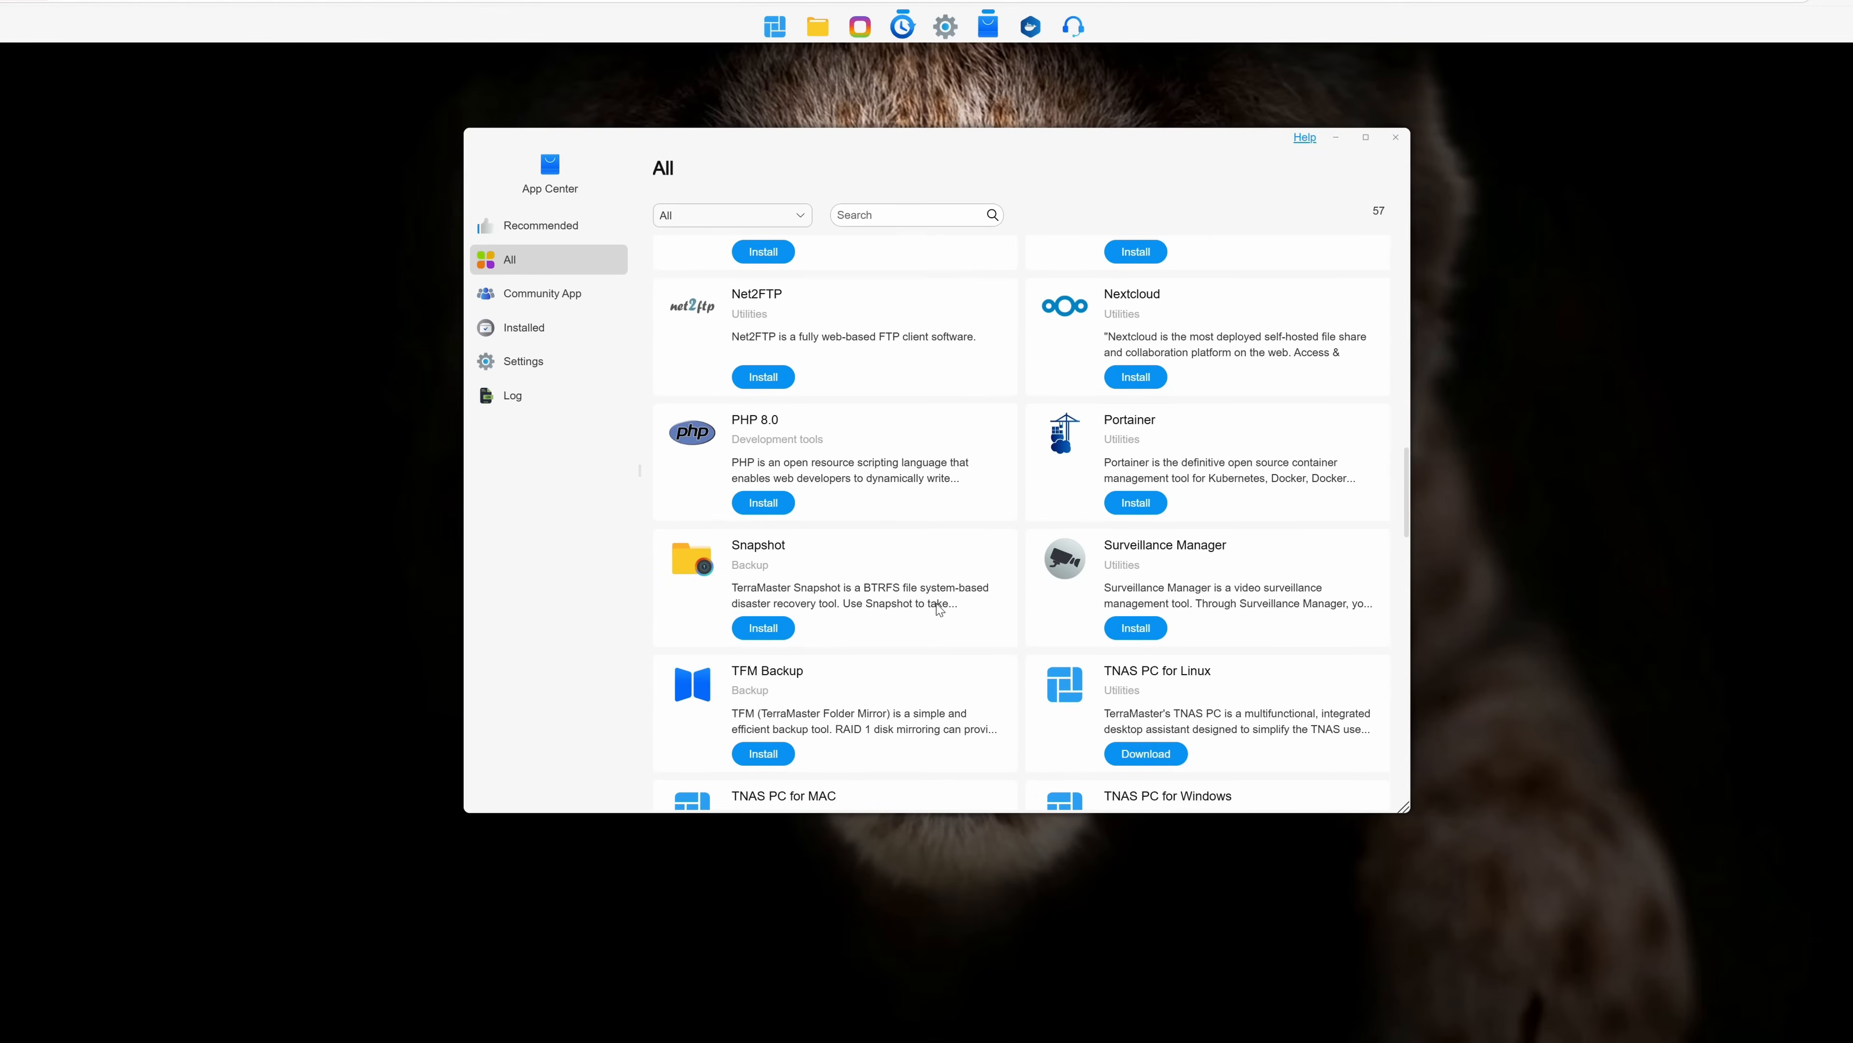
pyautogui.scroll(-3)
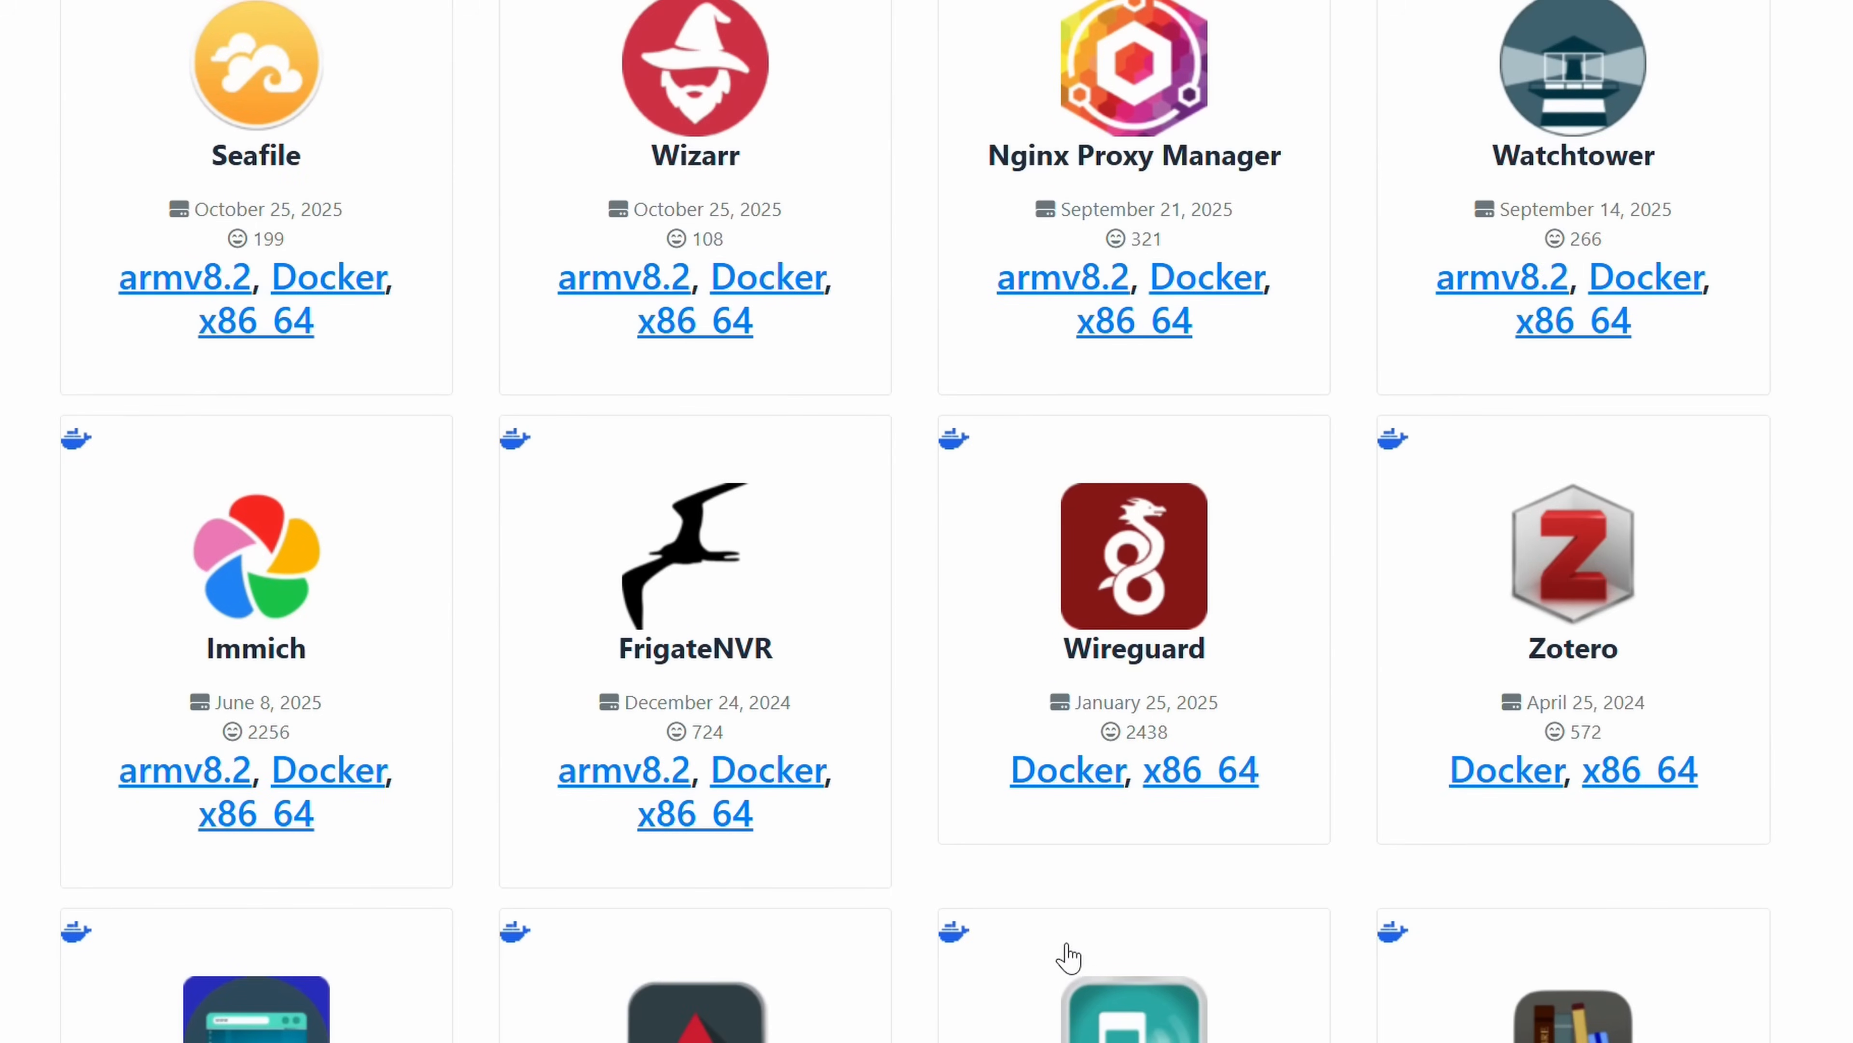
# Scroll the website's catalogue of community Docker apps like Immich, Wireguard and Seafile.
pyautogui.scroll(-3)
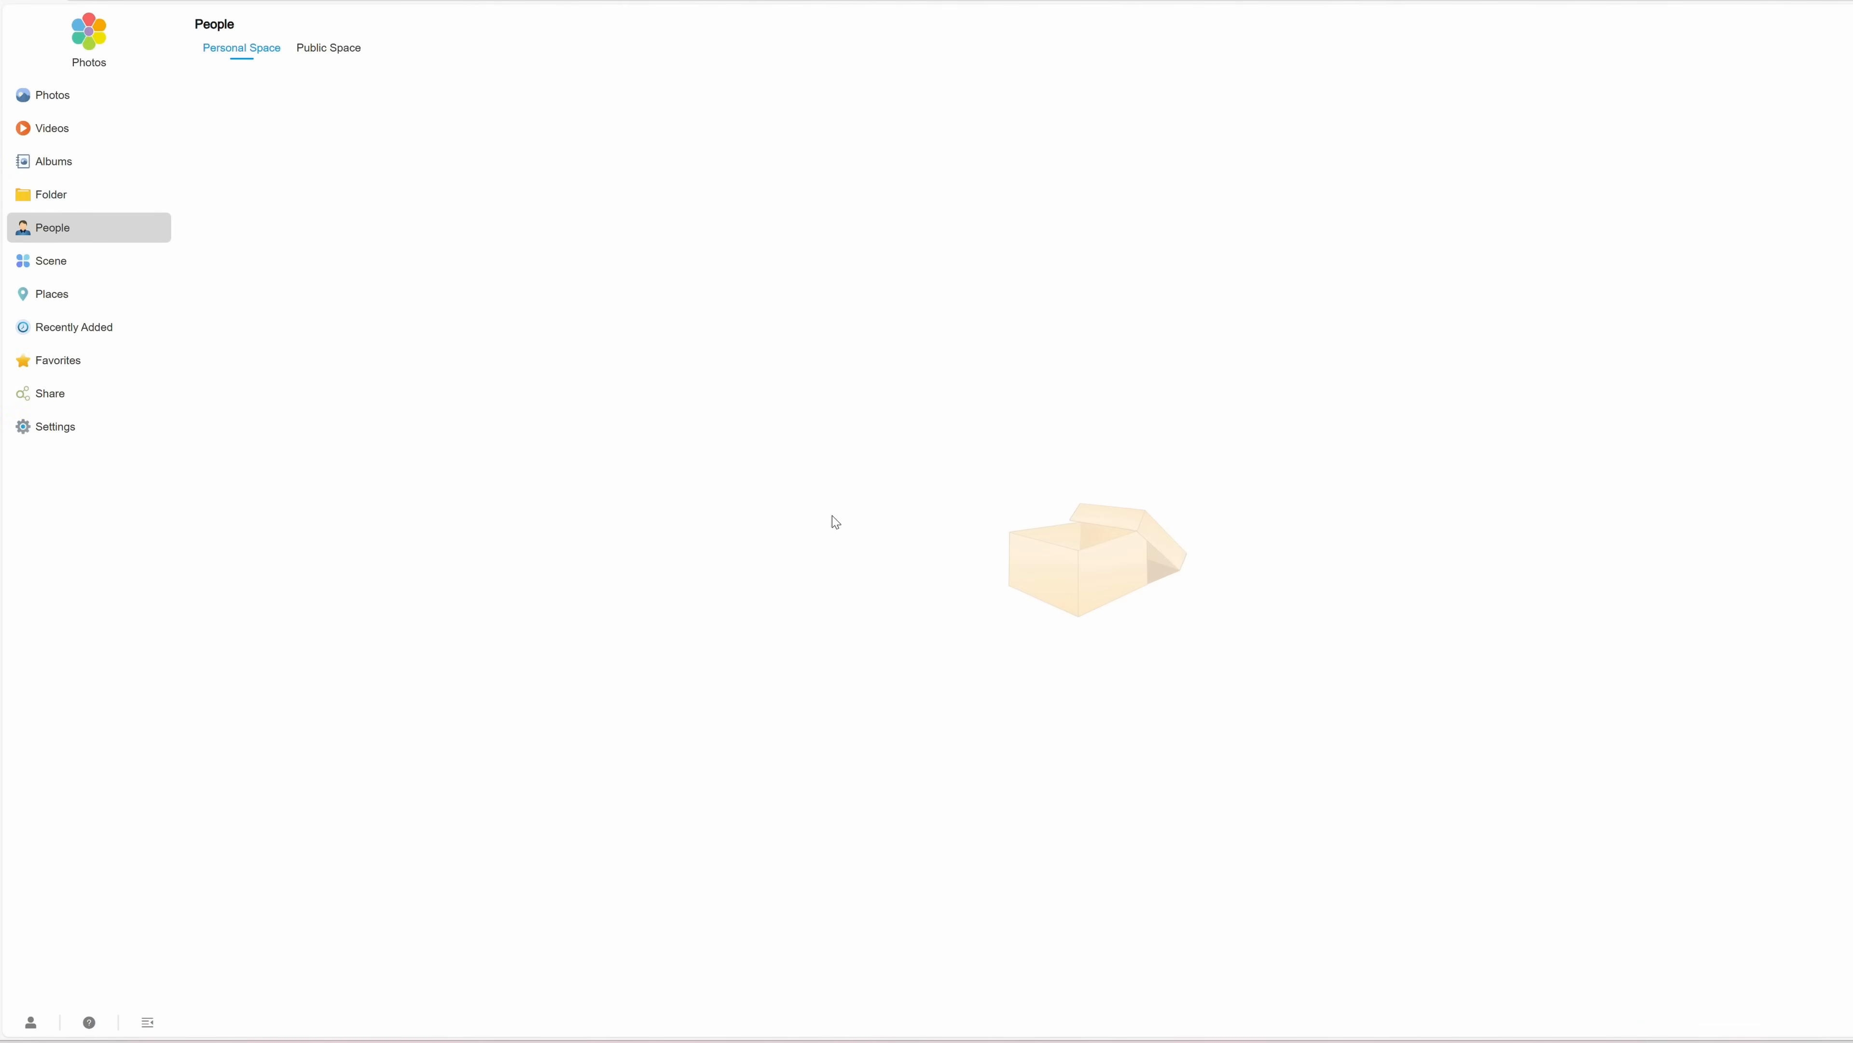
# View Photos' Public Space people, then the shared library's photos grouped by scene.
pyautogui.click(328, 48)
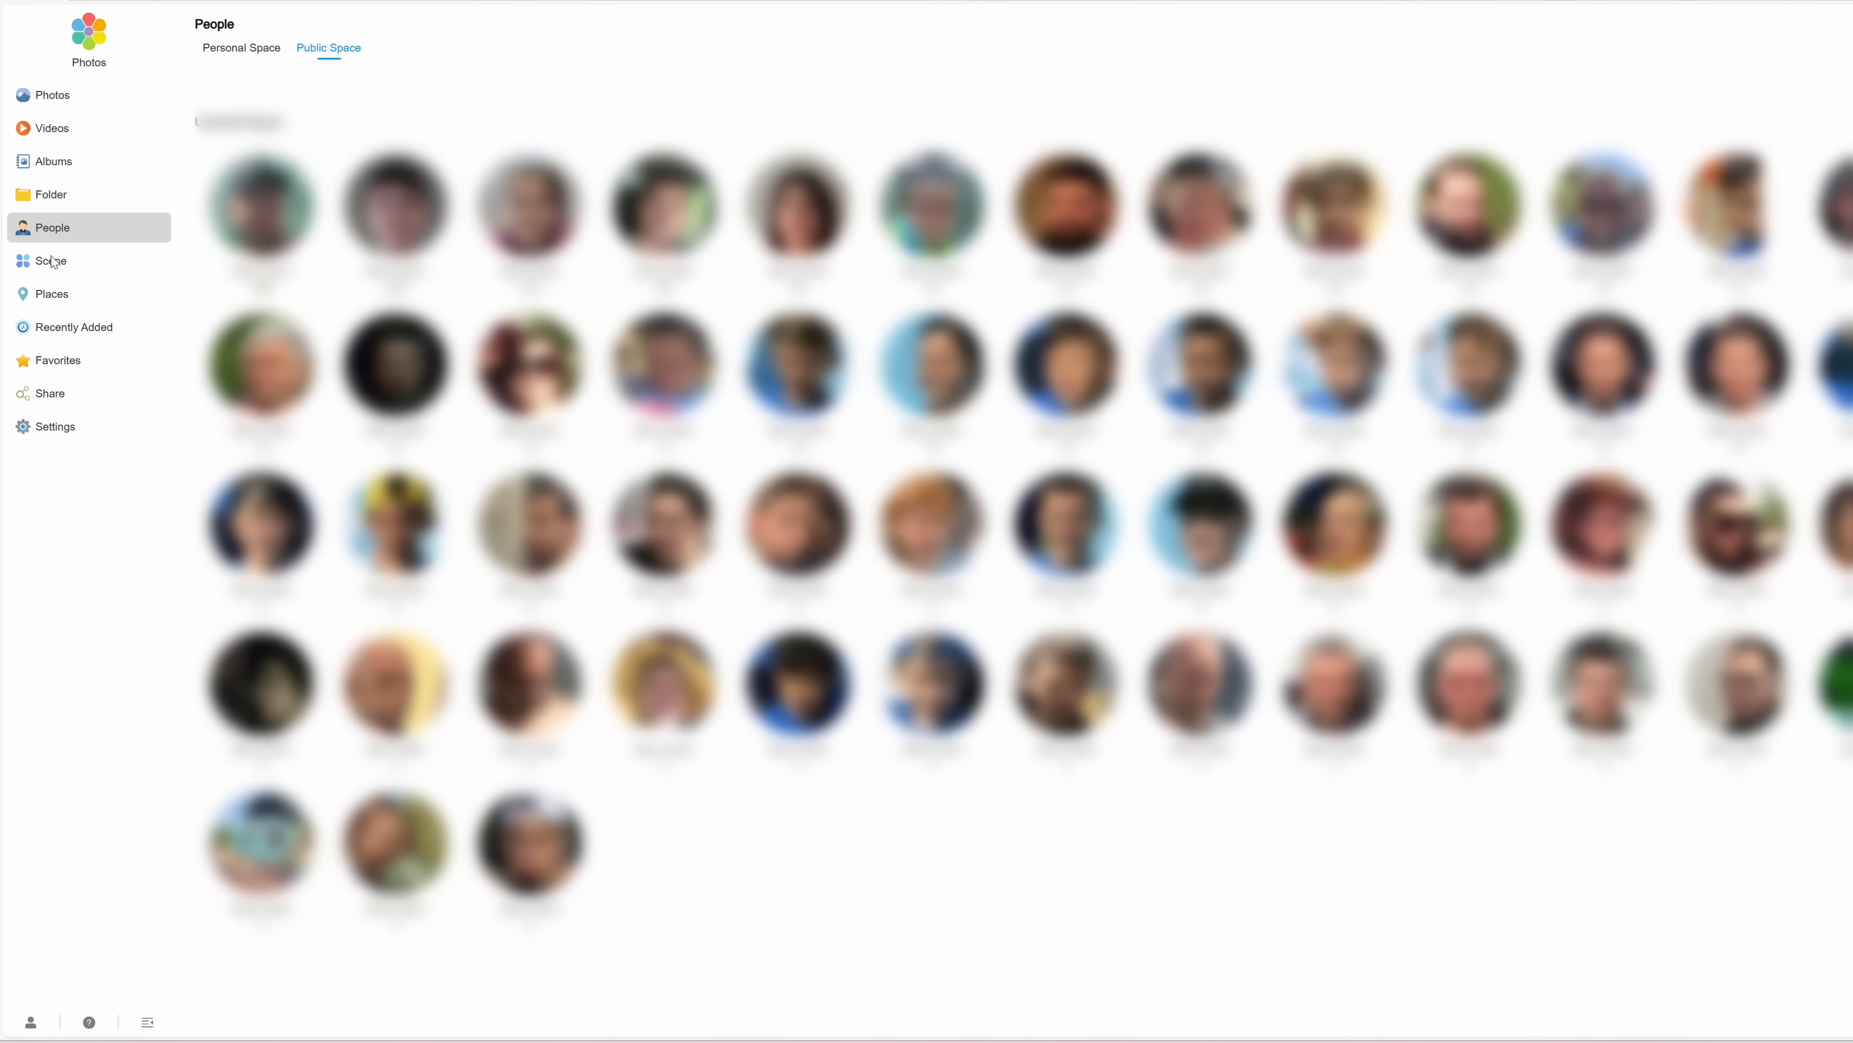
pyautogui.click(49, 262)
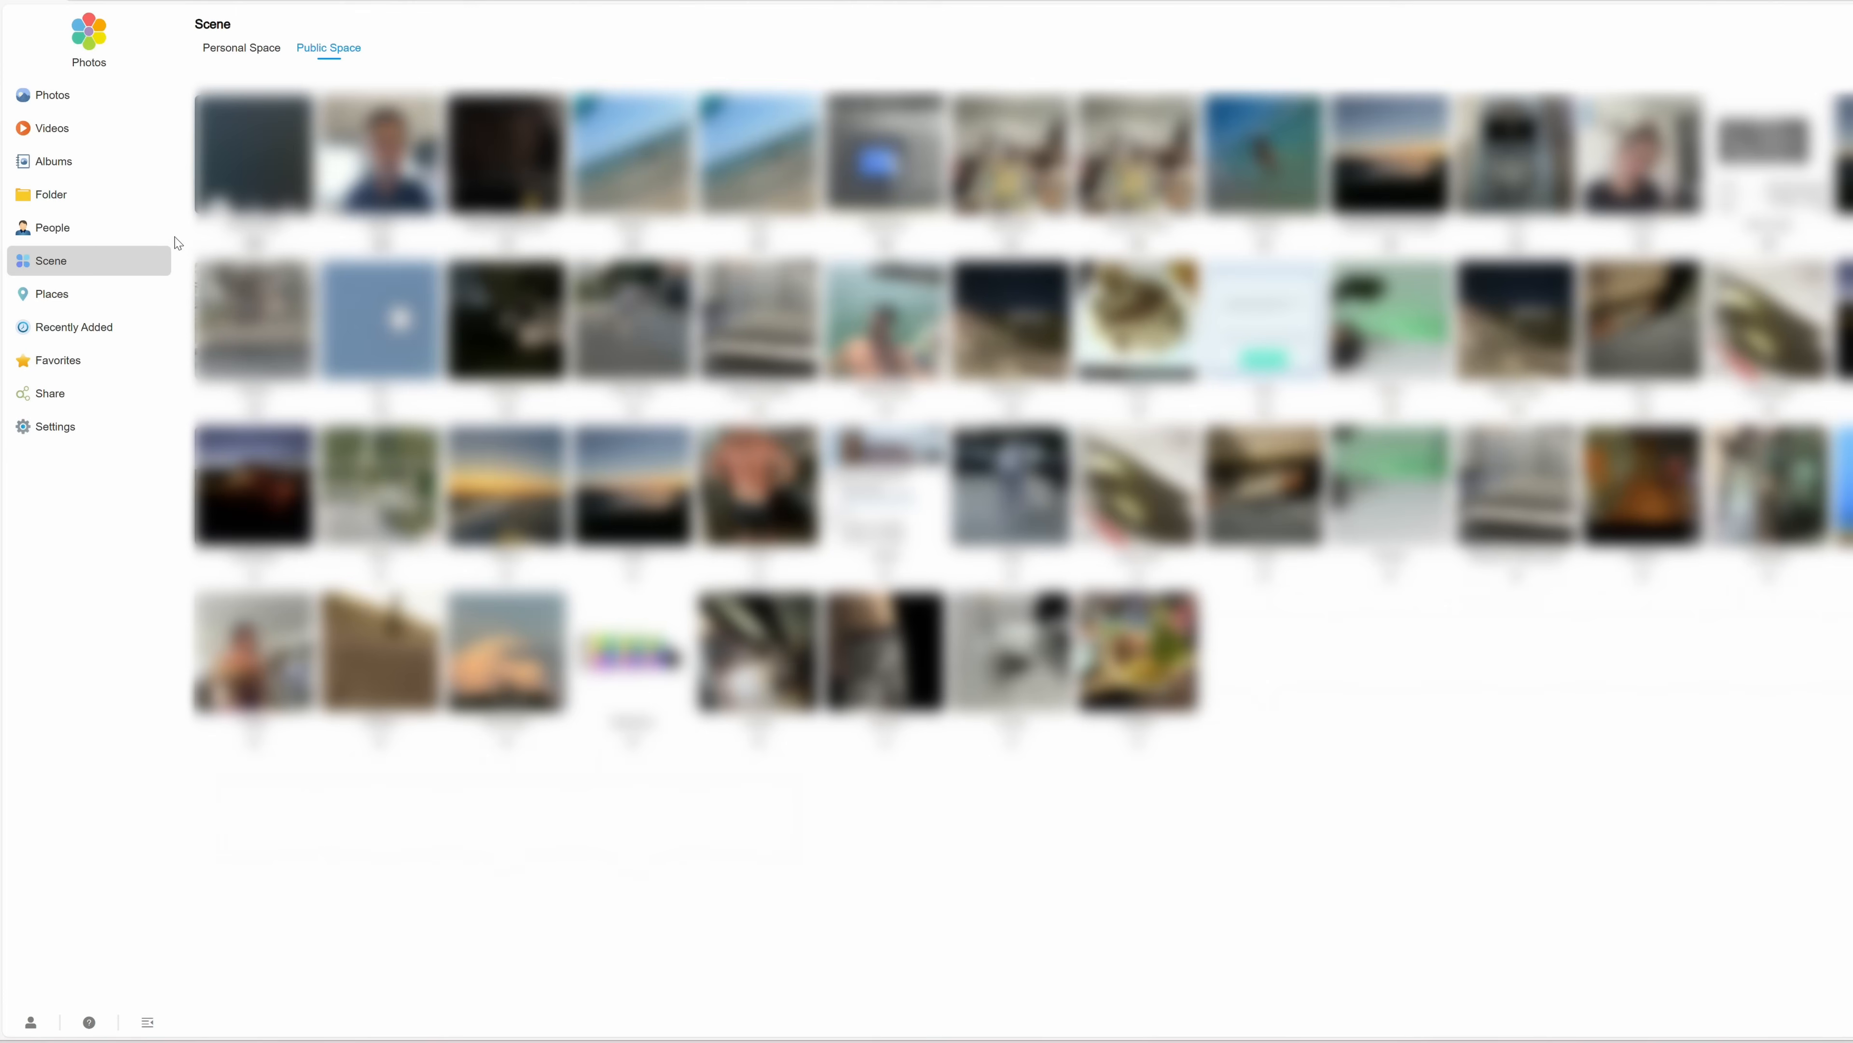
pyautogui.click(51, 293)
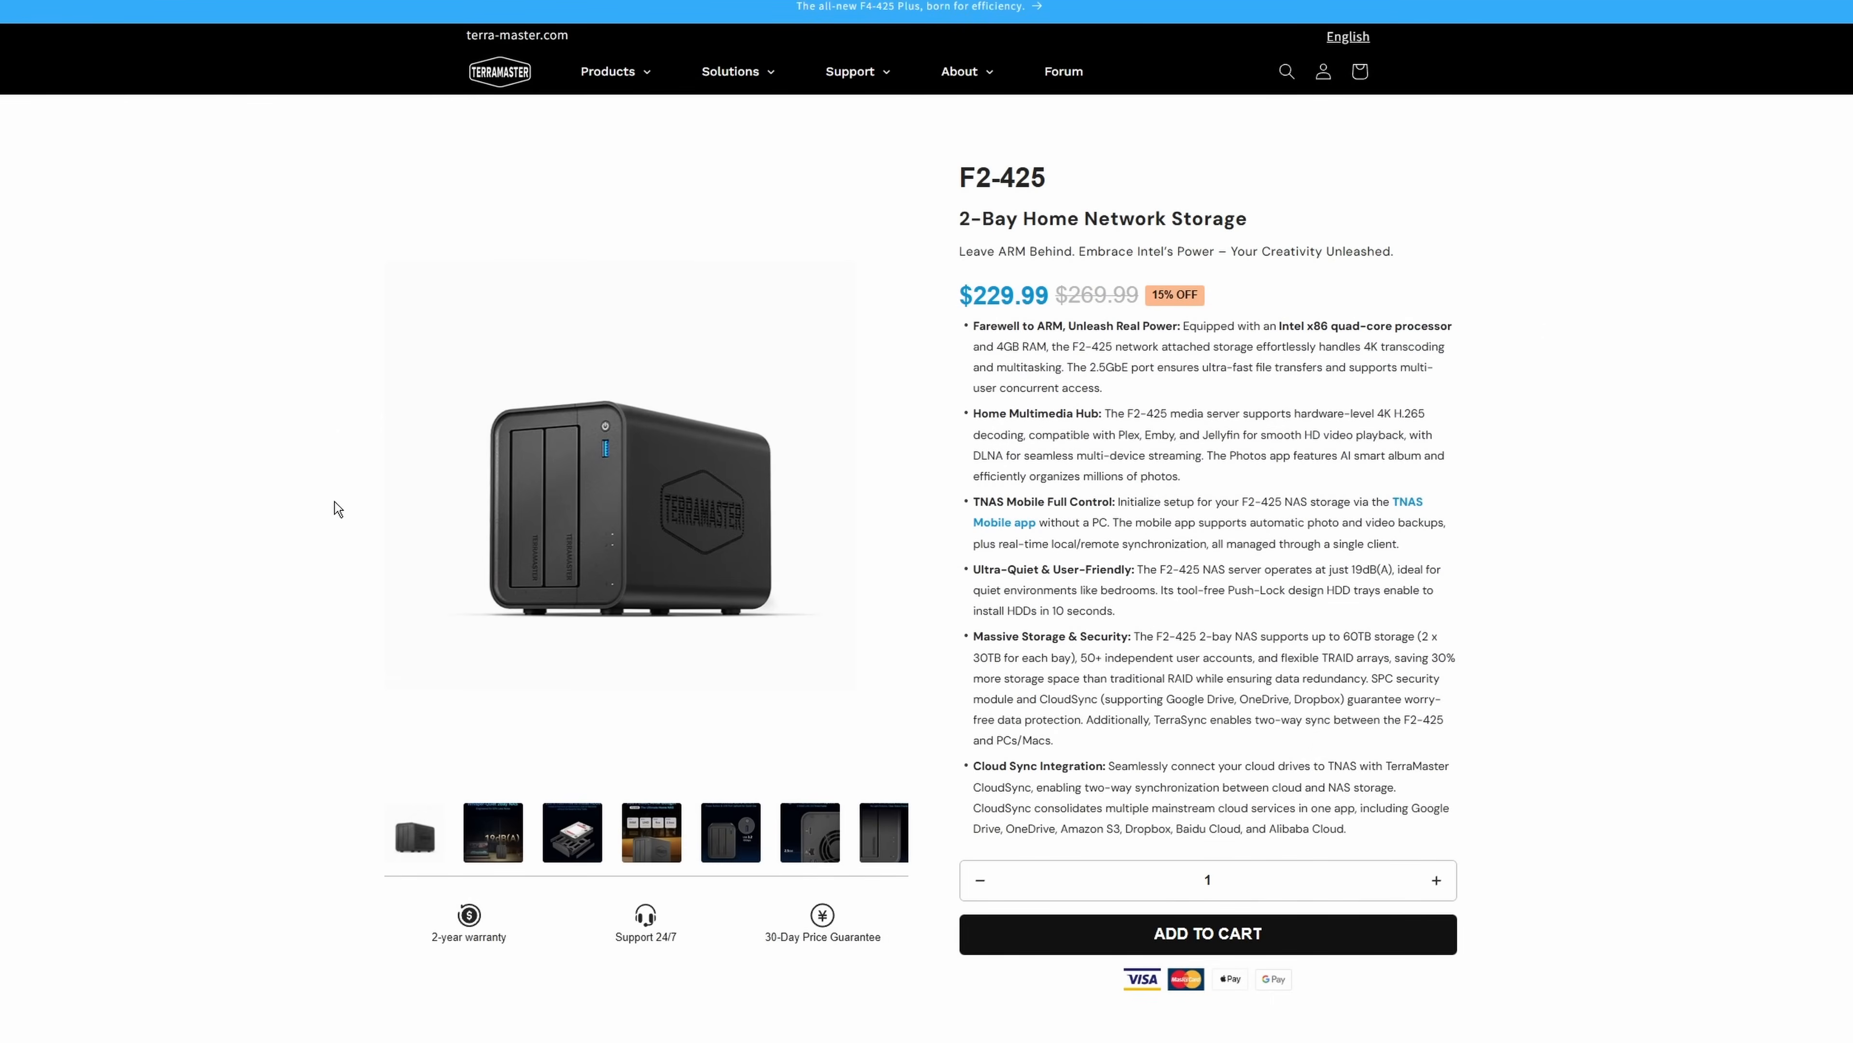
# Scroll the F2-425 product page down to its overview of 4K decoding and 60TB storage.
pyautogui.scroll(-3)
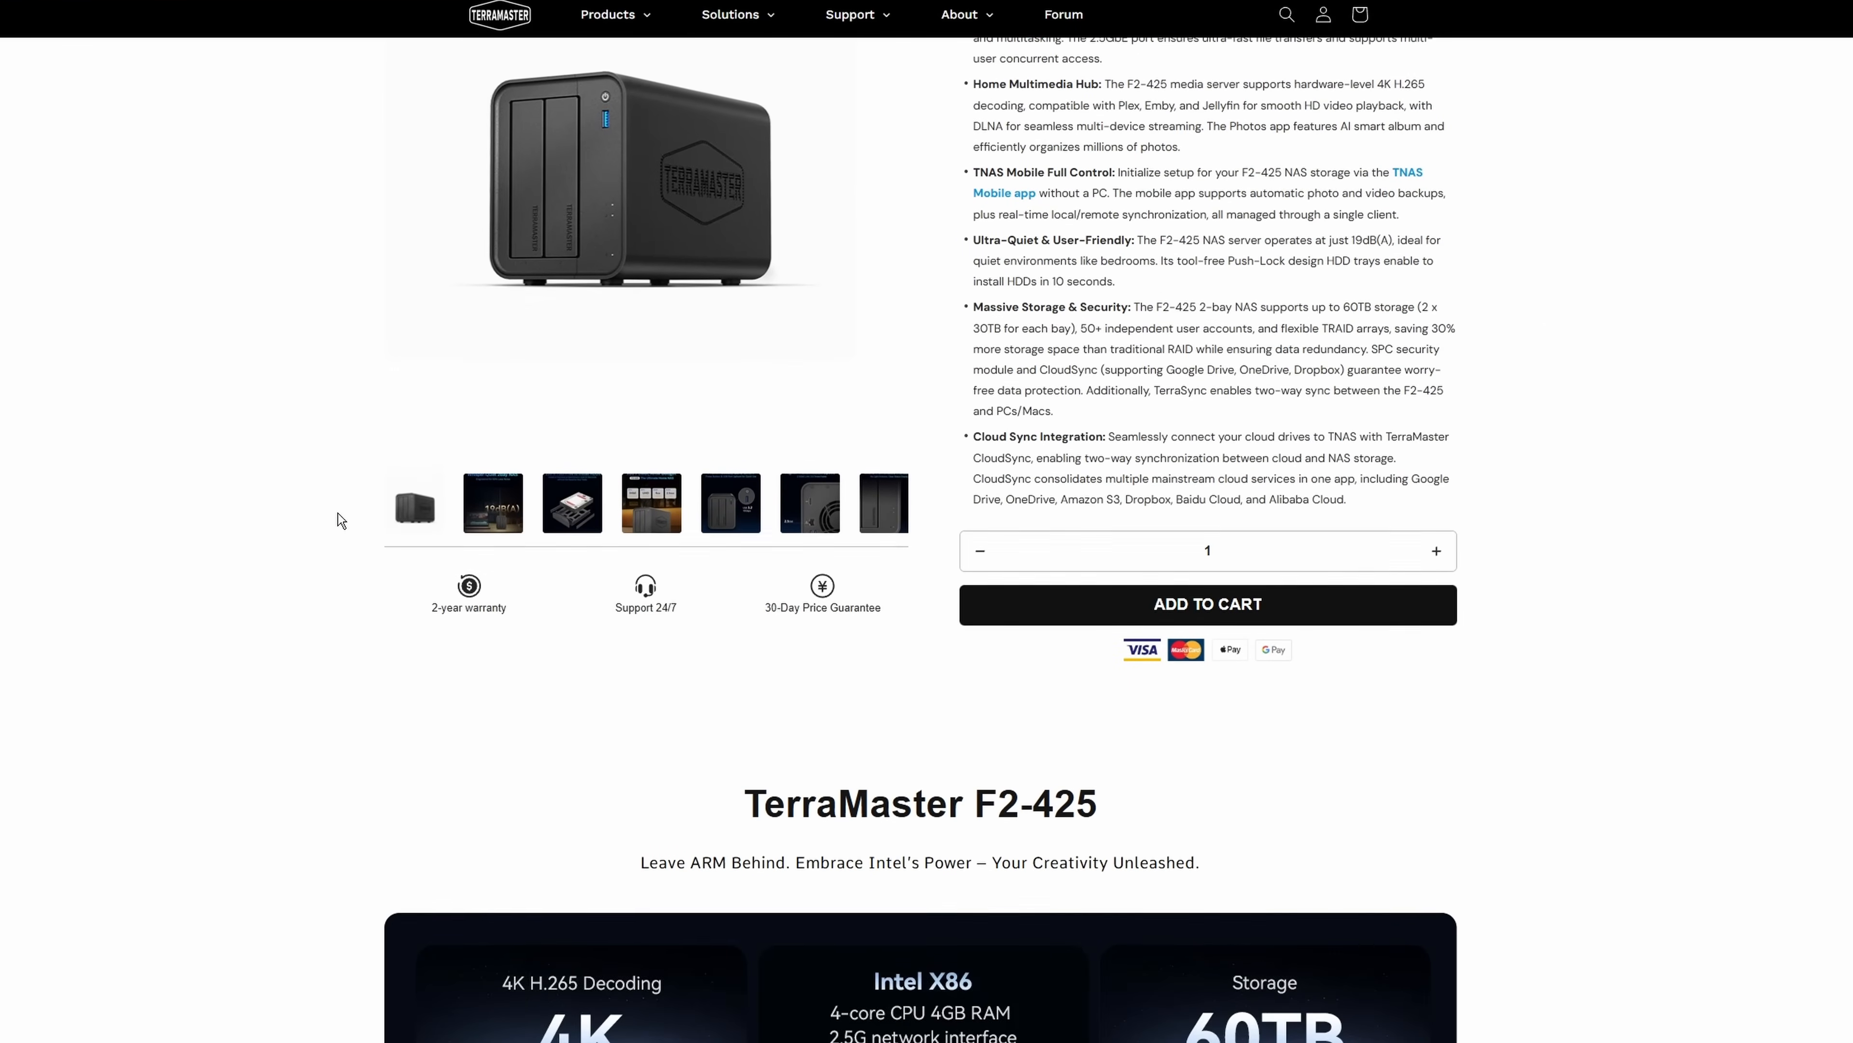